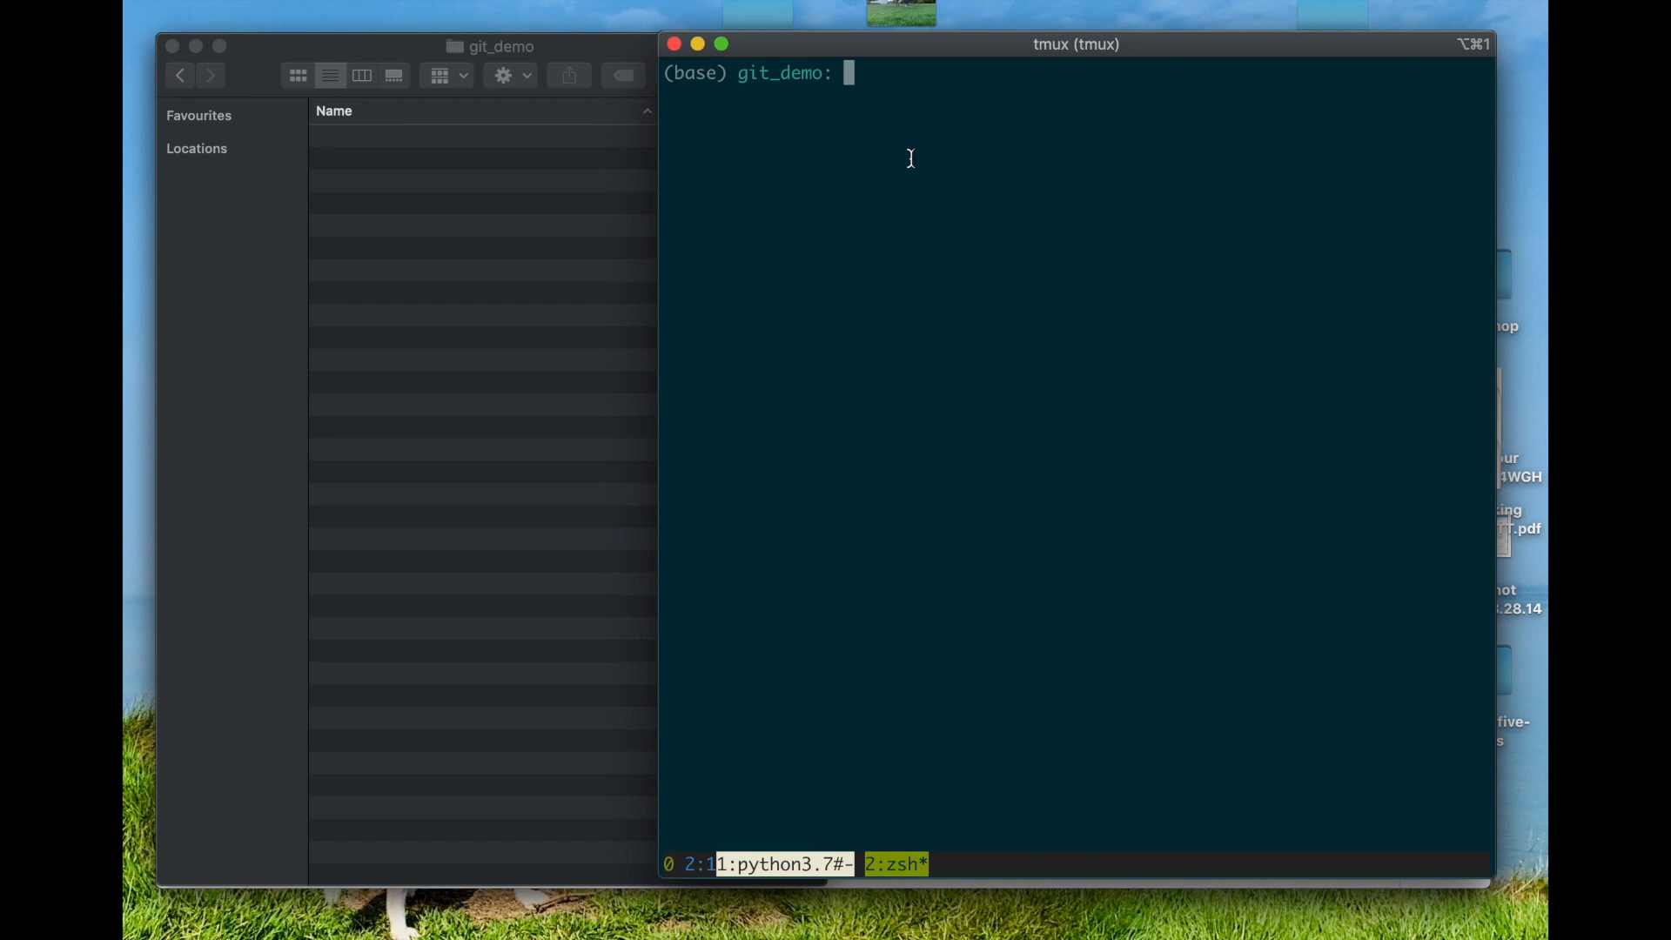
pyautogui.moveTo(901, 172)
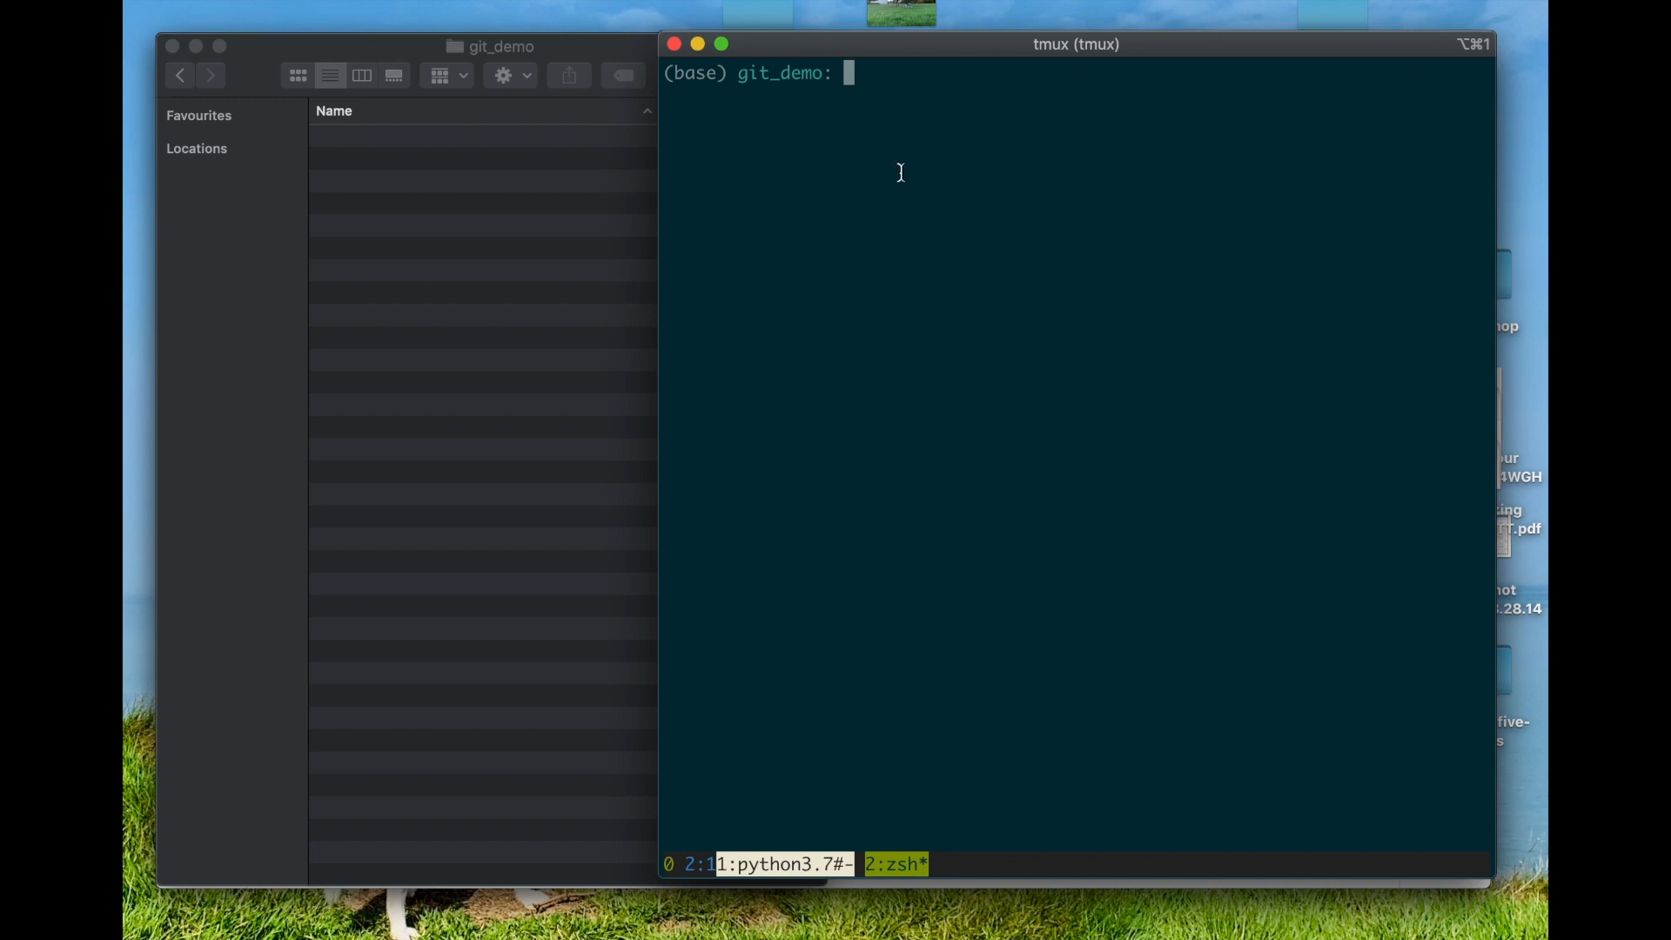
pyautogui.moveTo(555, 250)
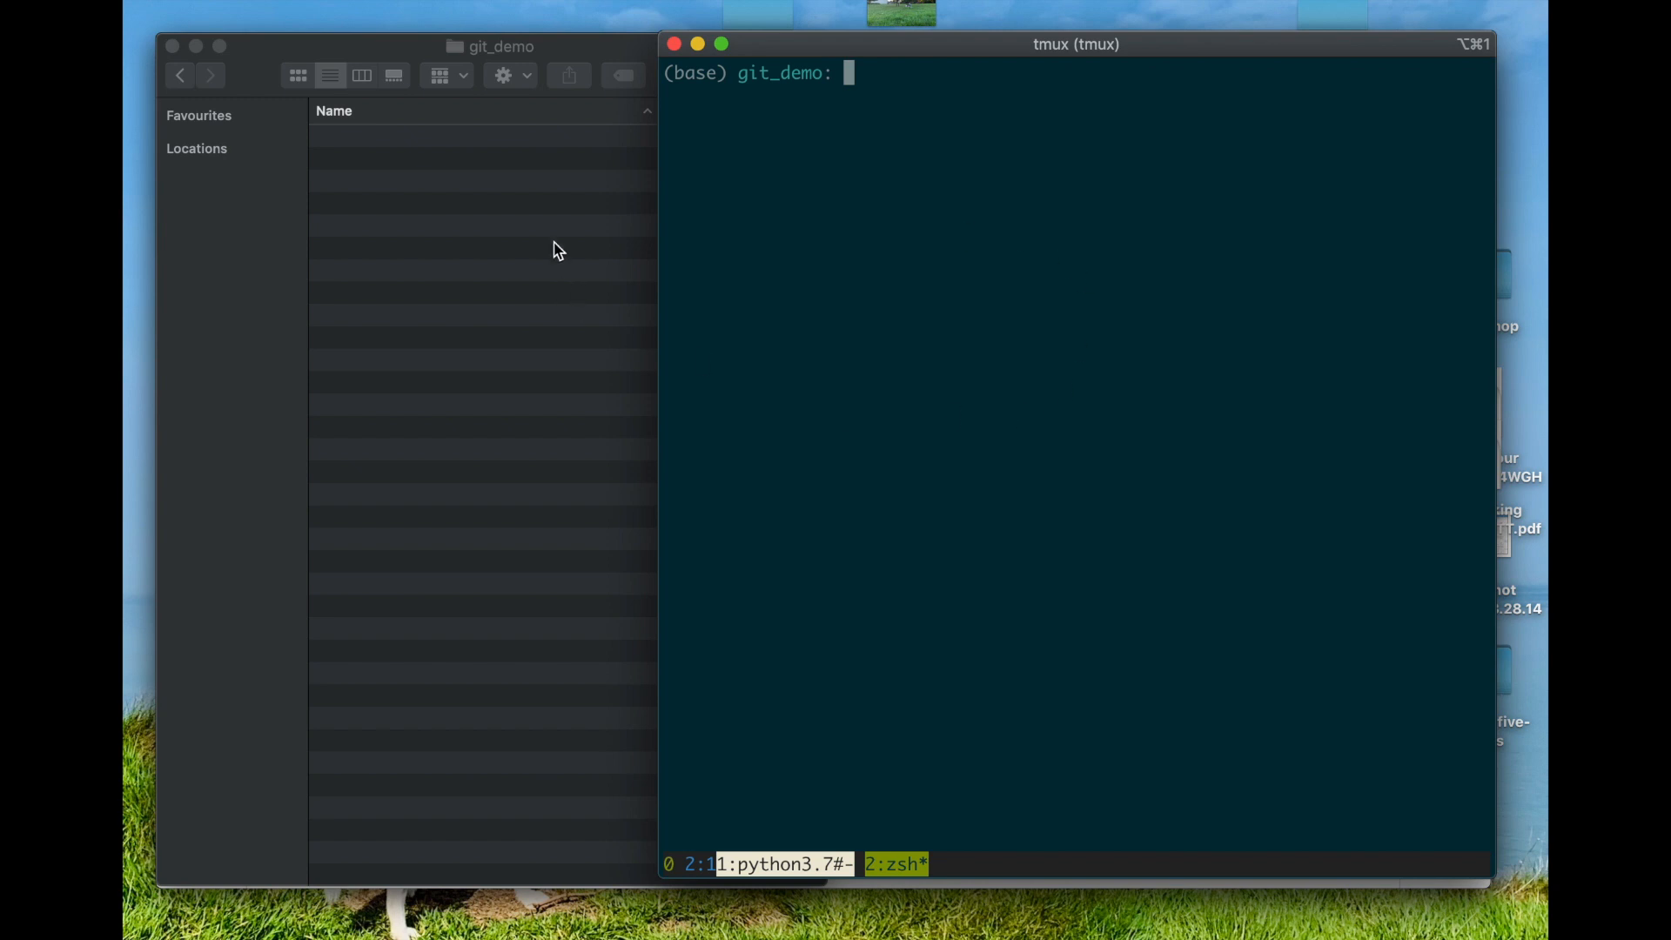
pyautogui.moveTo(381, 278)
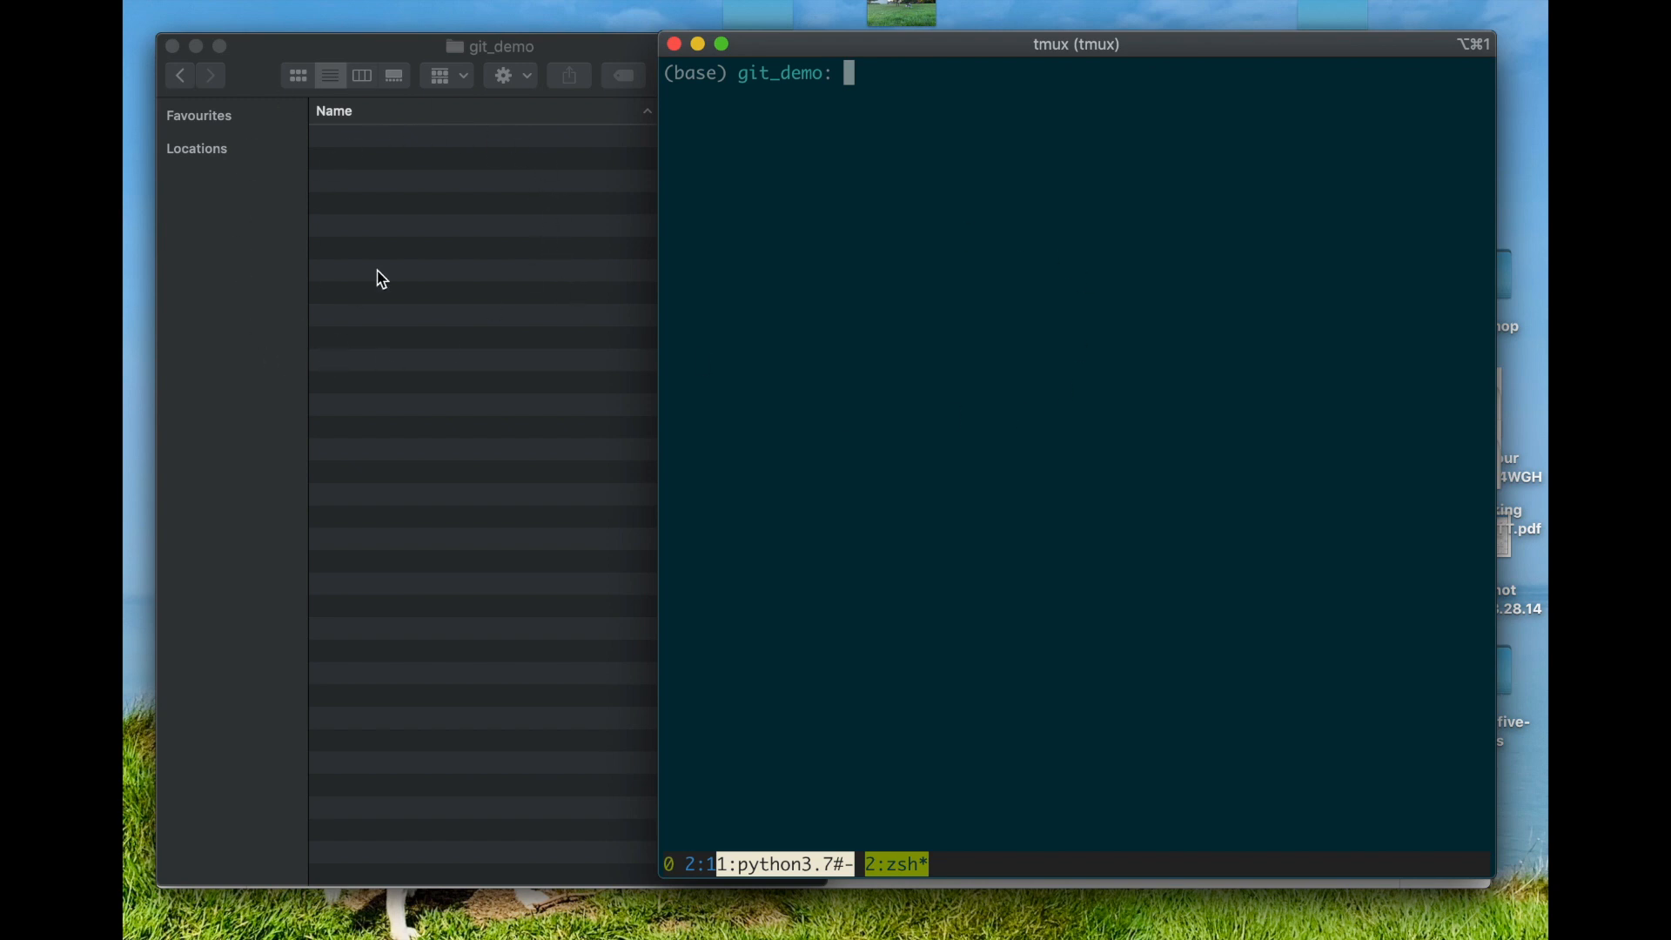
pyautogui.moveTo(441, 270)
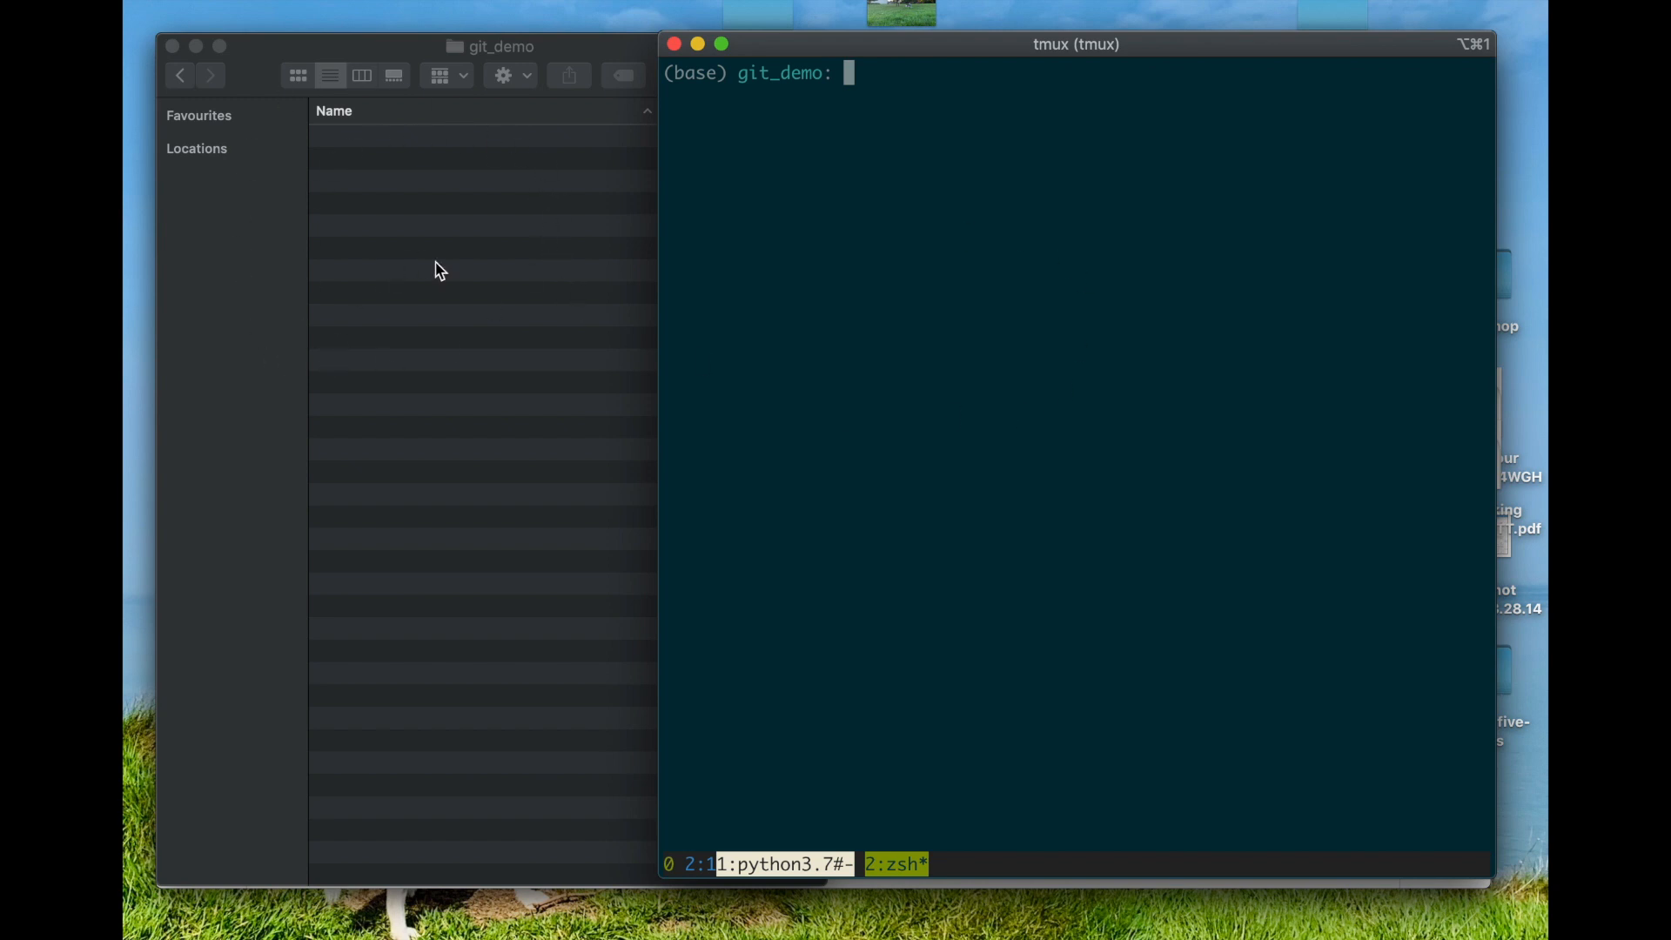
pyautogui.moveTo(911, 148)
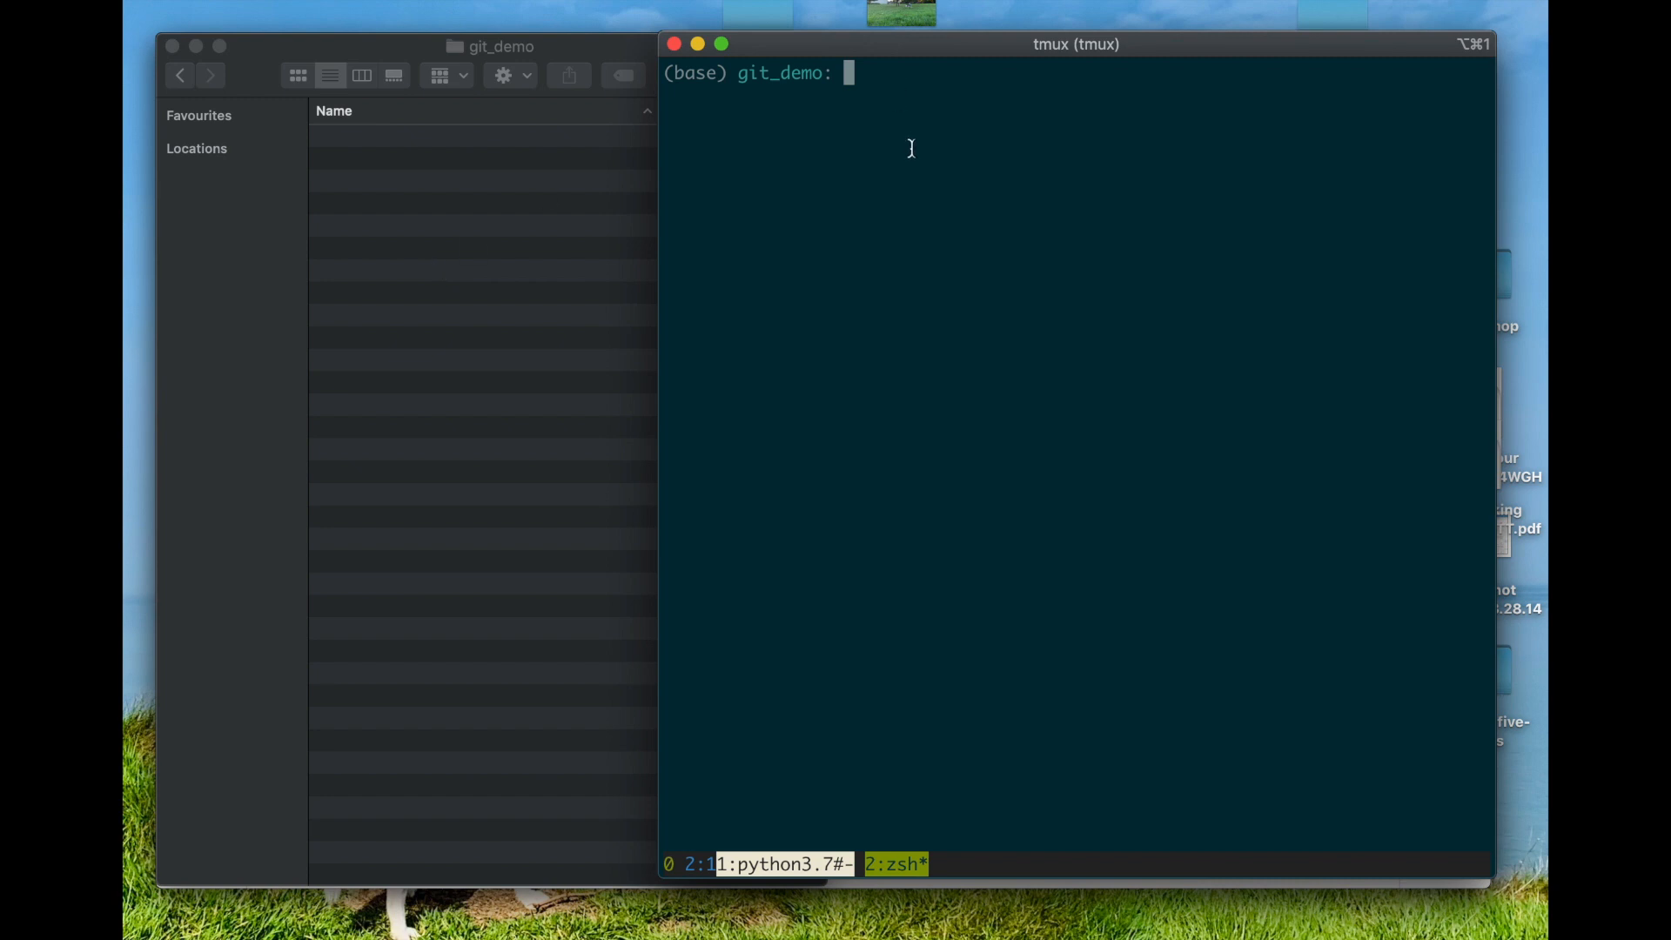
# Create and enter a project folder, then initialize it as an empty Git repository.
pyautogui.write('mkdir project')
pyautogui.write('g')
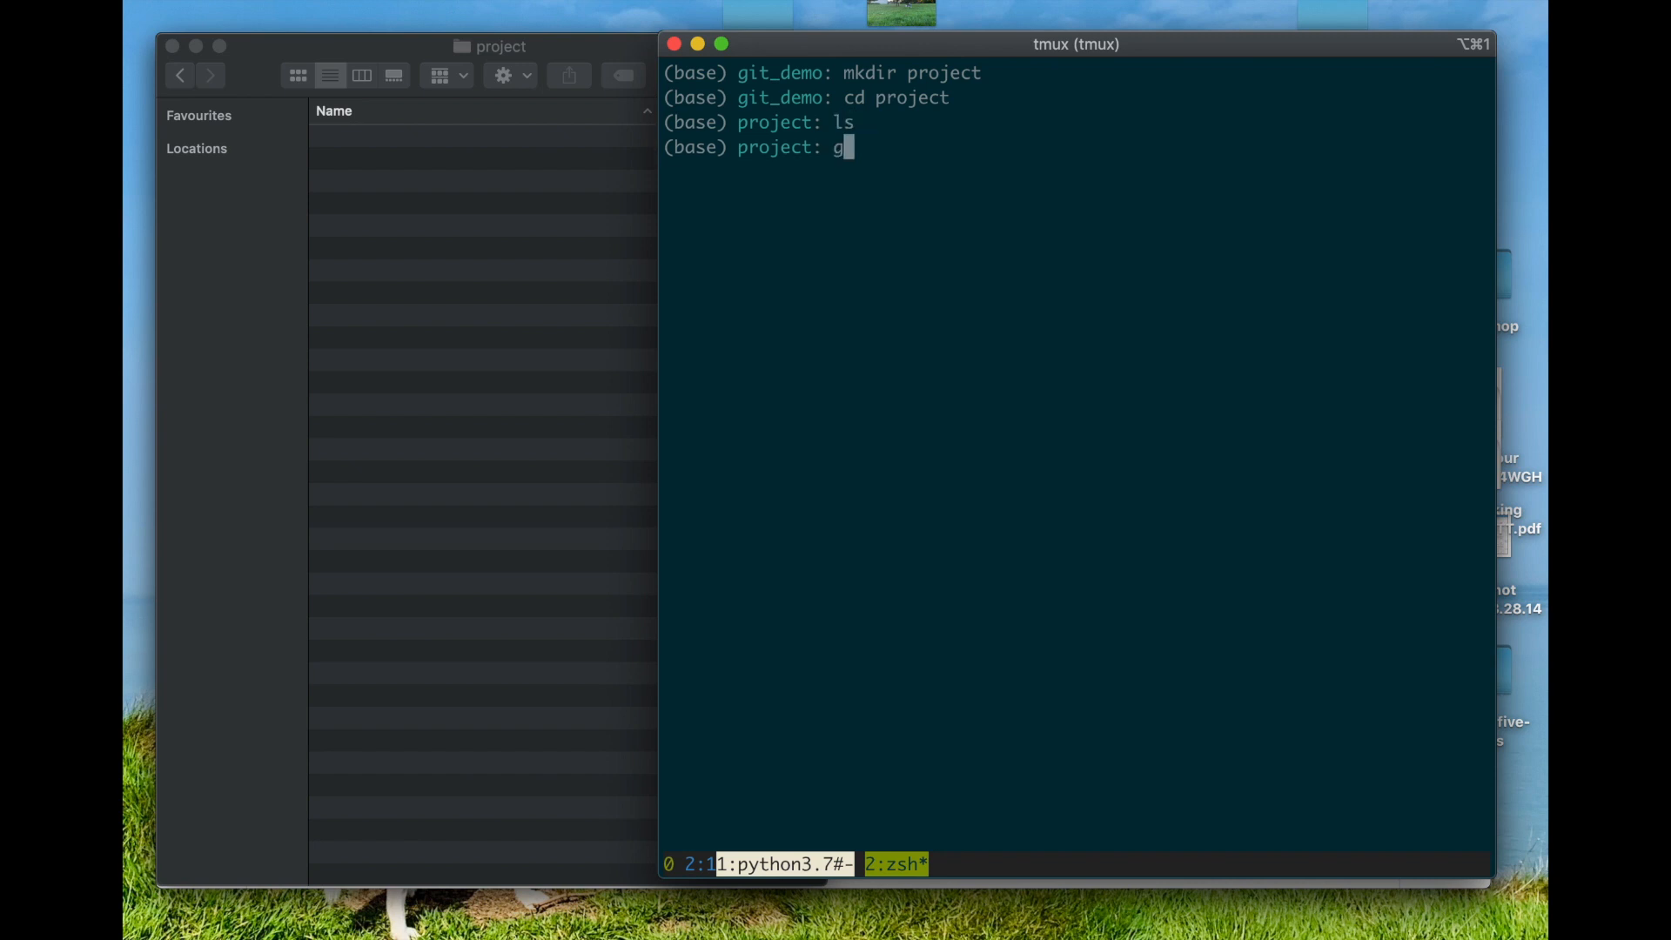
pyautogui.write('it init')
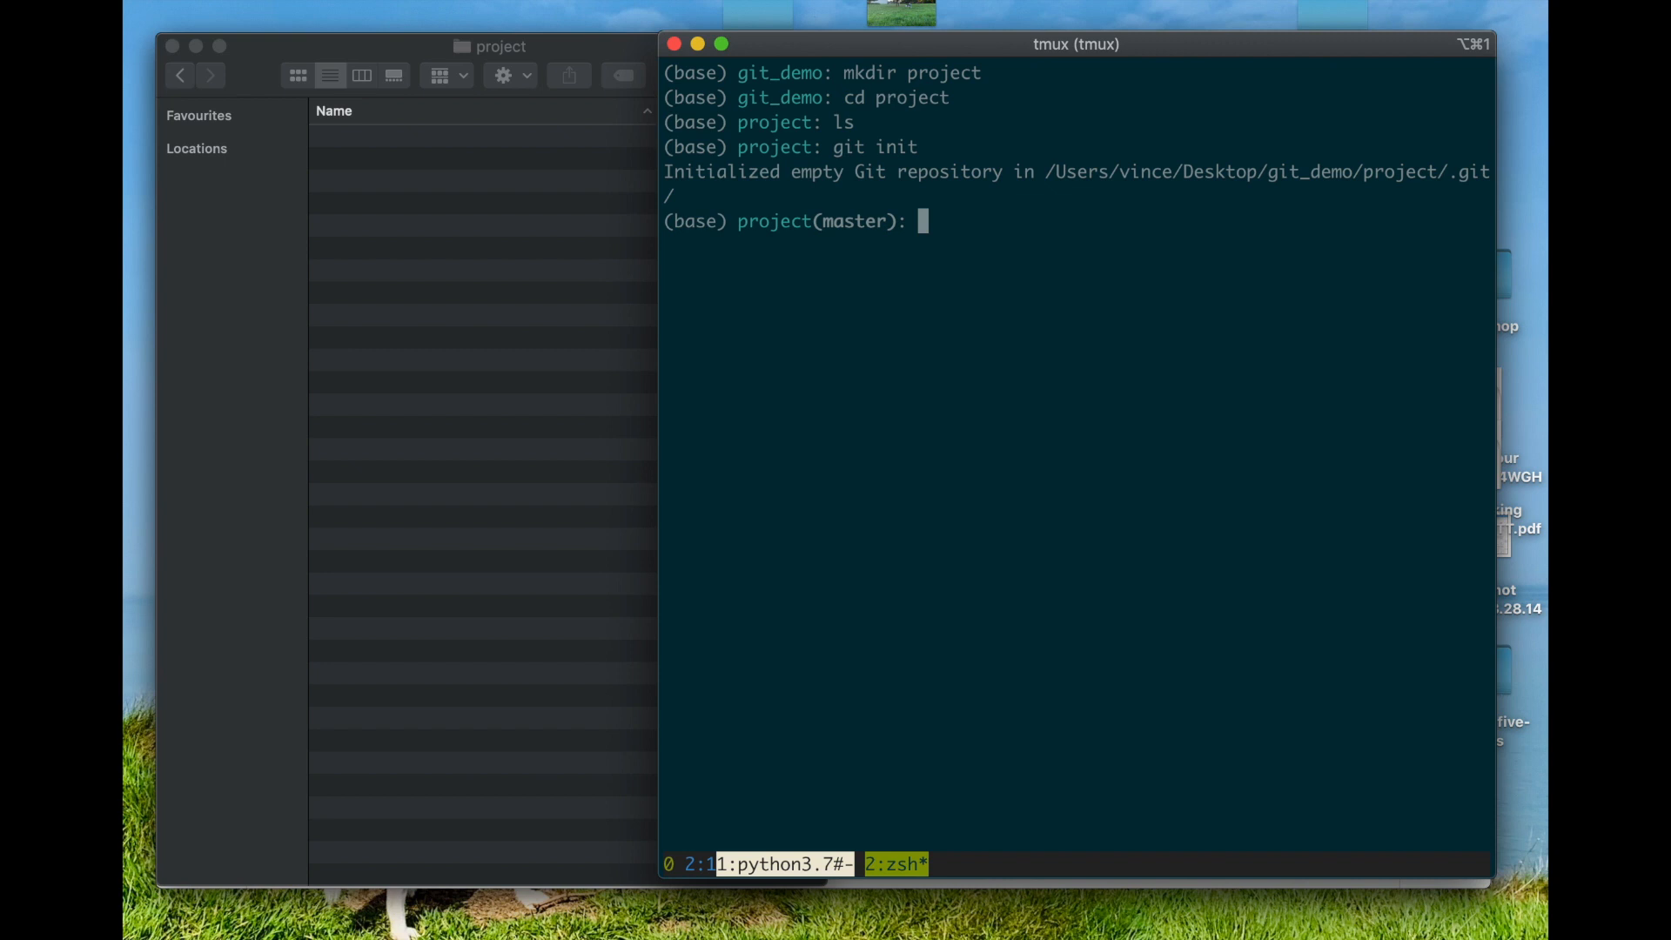
pyautogui.moveTo(1447, 176)
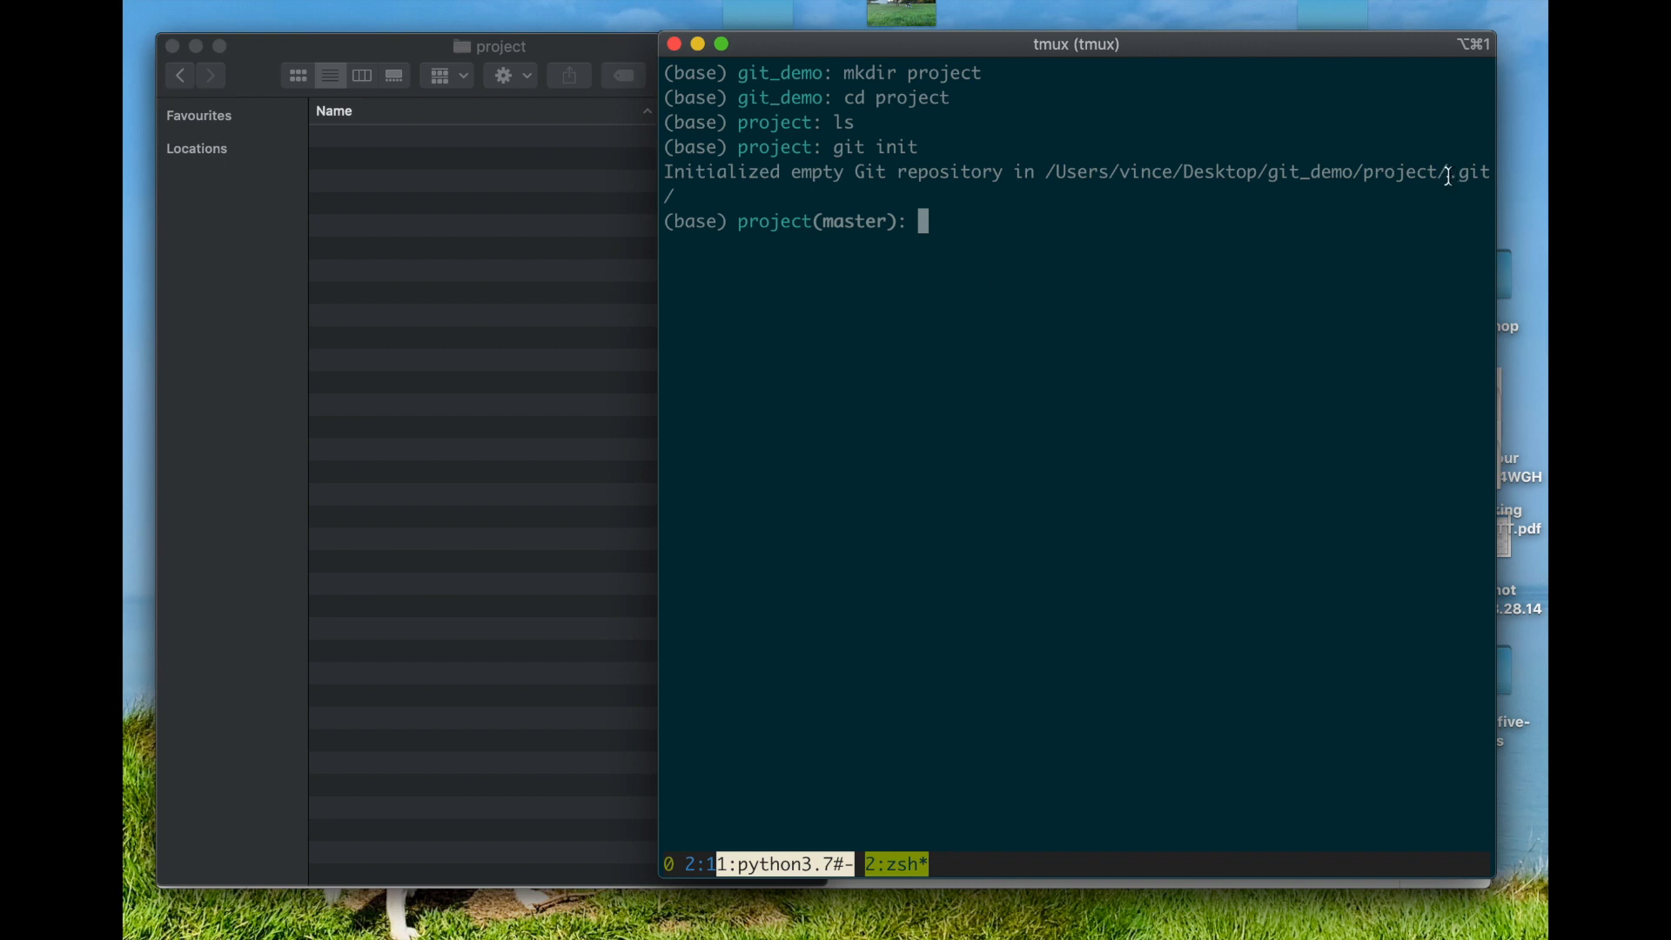
pyautogui.moveTo(1225, 239)
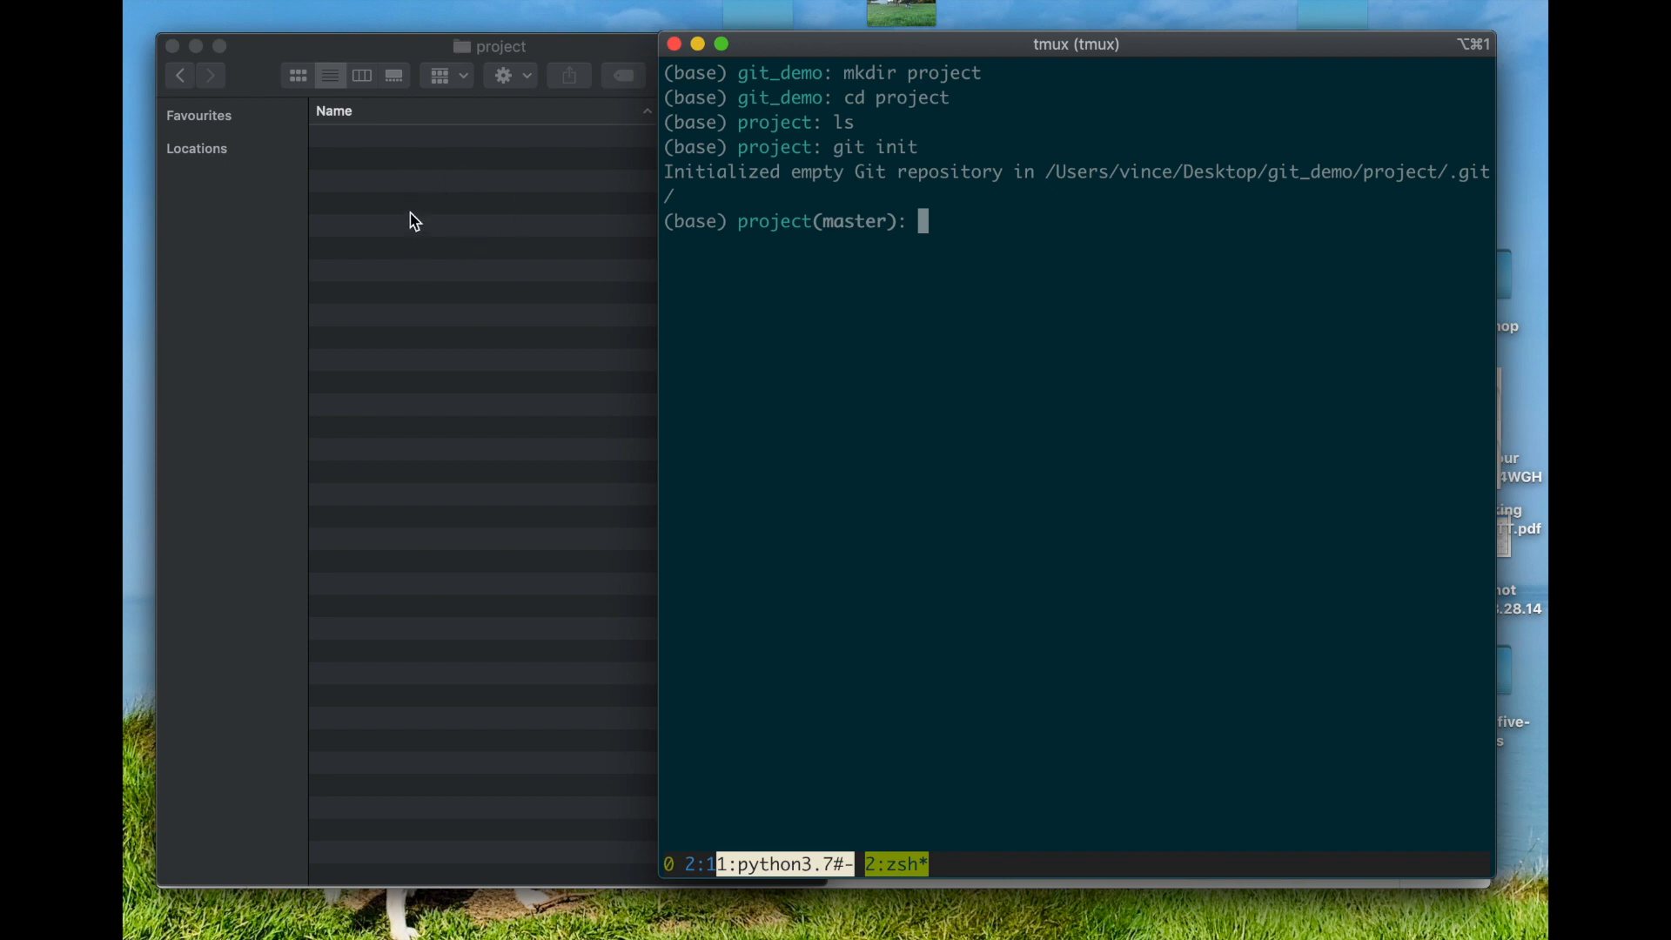
pyautogui.moveTo(419, 171)
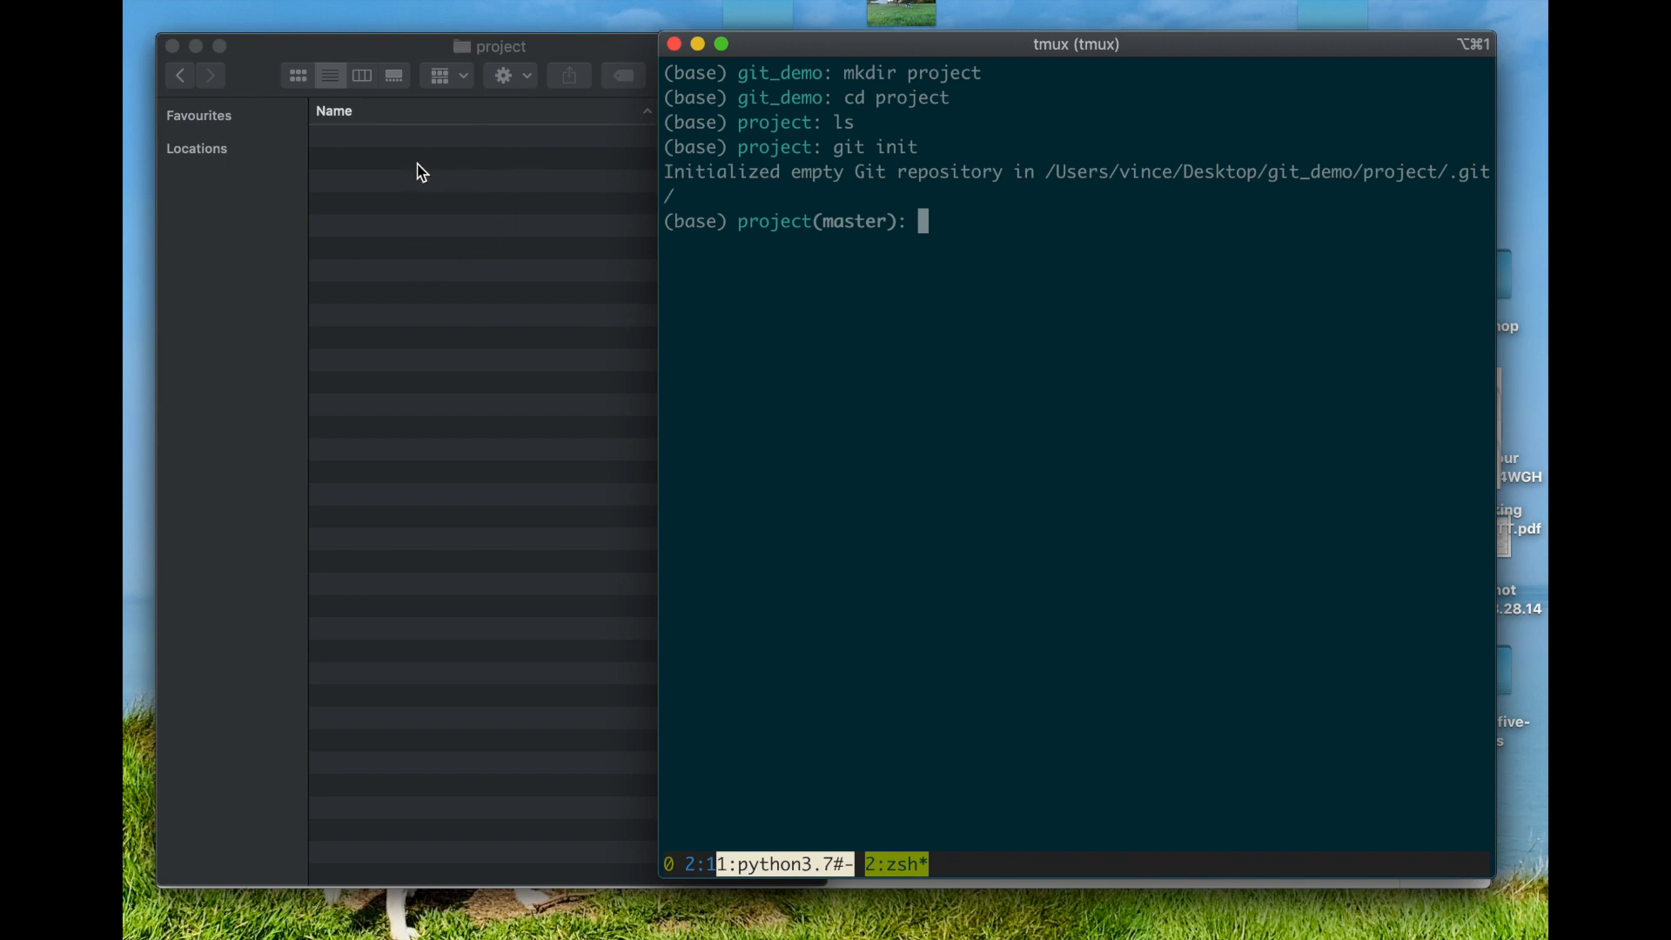
pyautogui.moveTo(1468, 179)
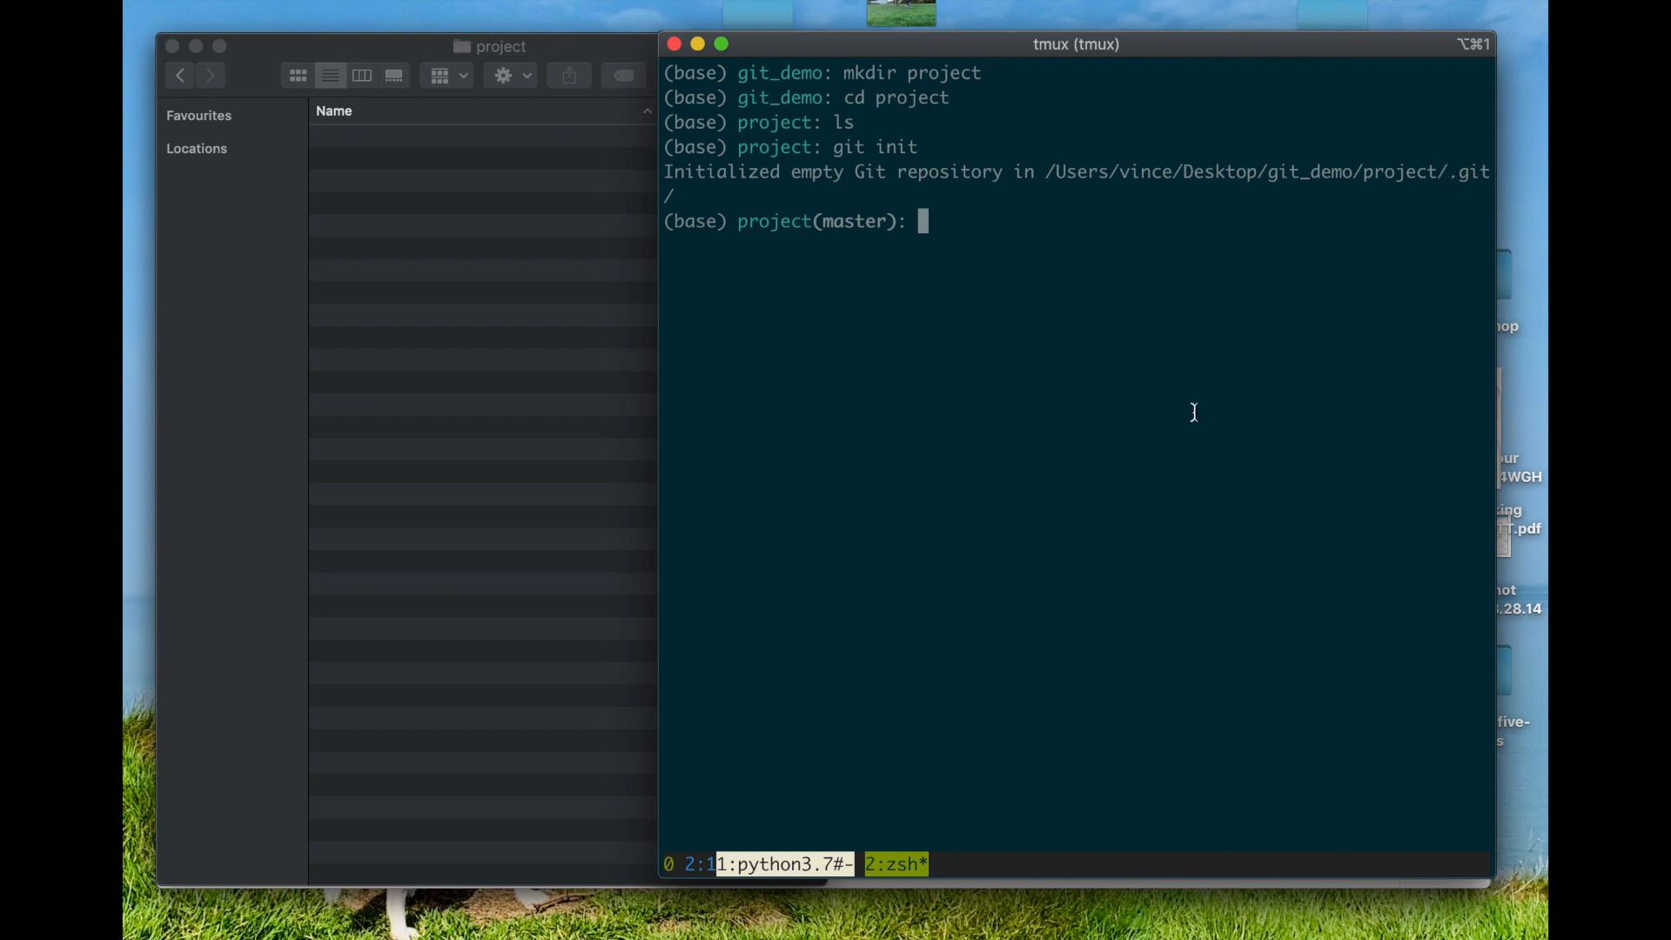
# Write 'This is a five minute overview of git' into README.md and stage it.
pyautogui.write('git status')
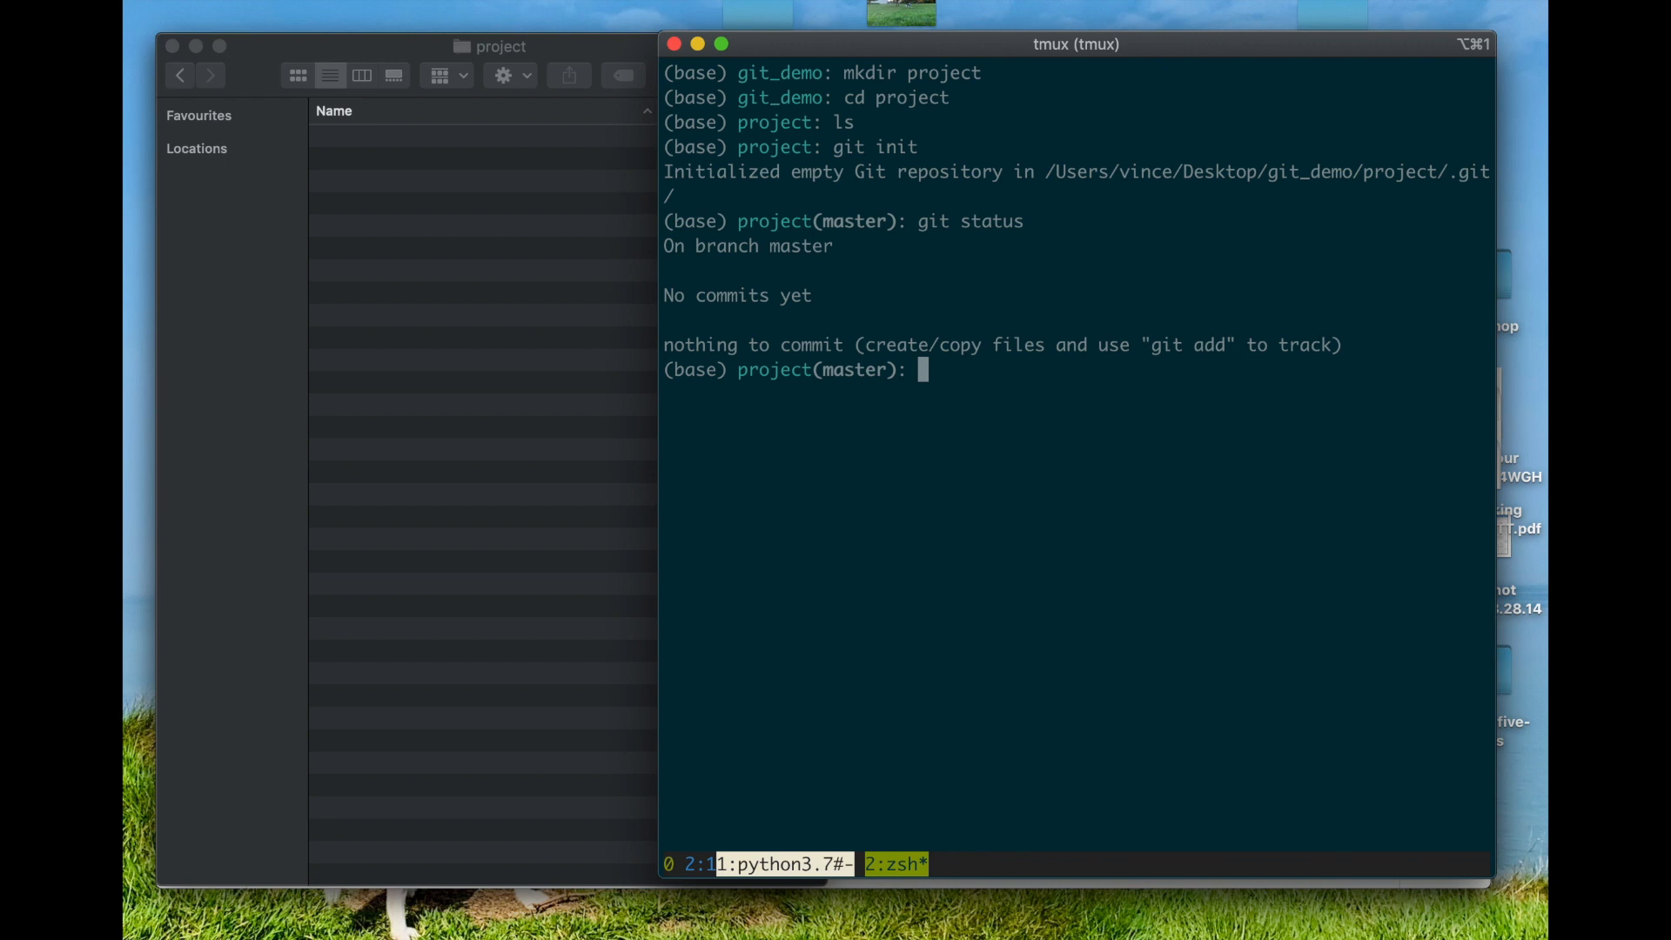
pyautogui.write('echo')
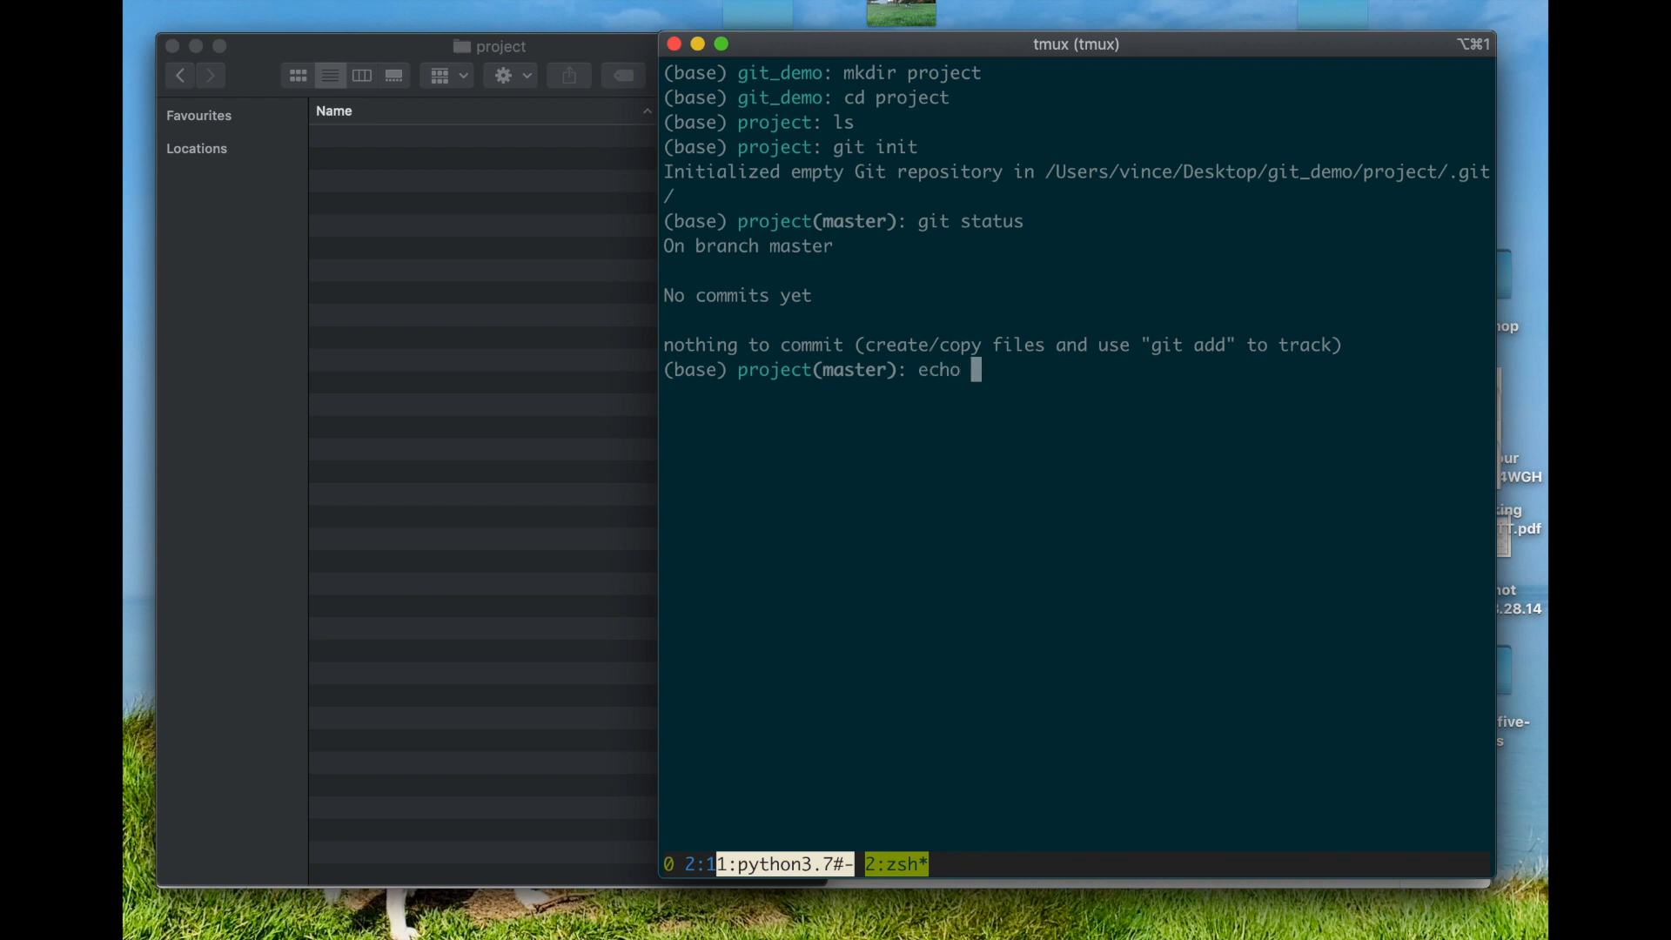
pyautogui.write('"This is a')
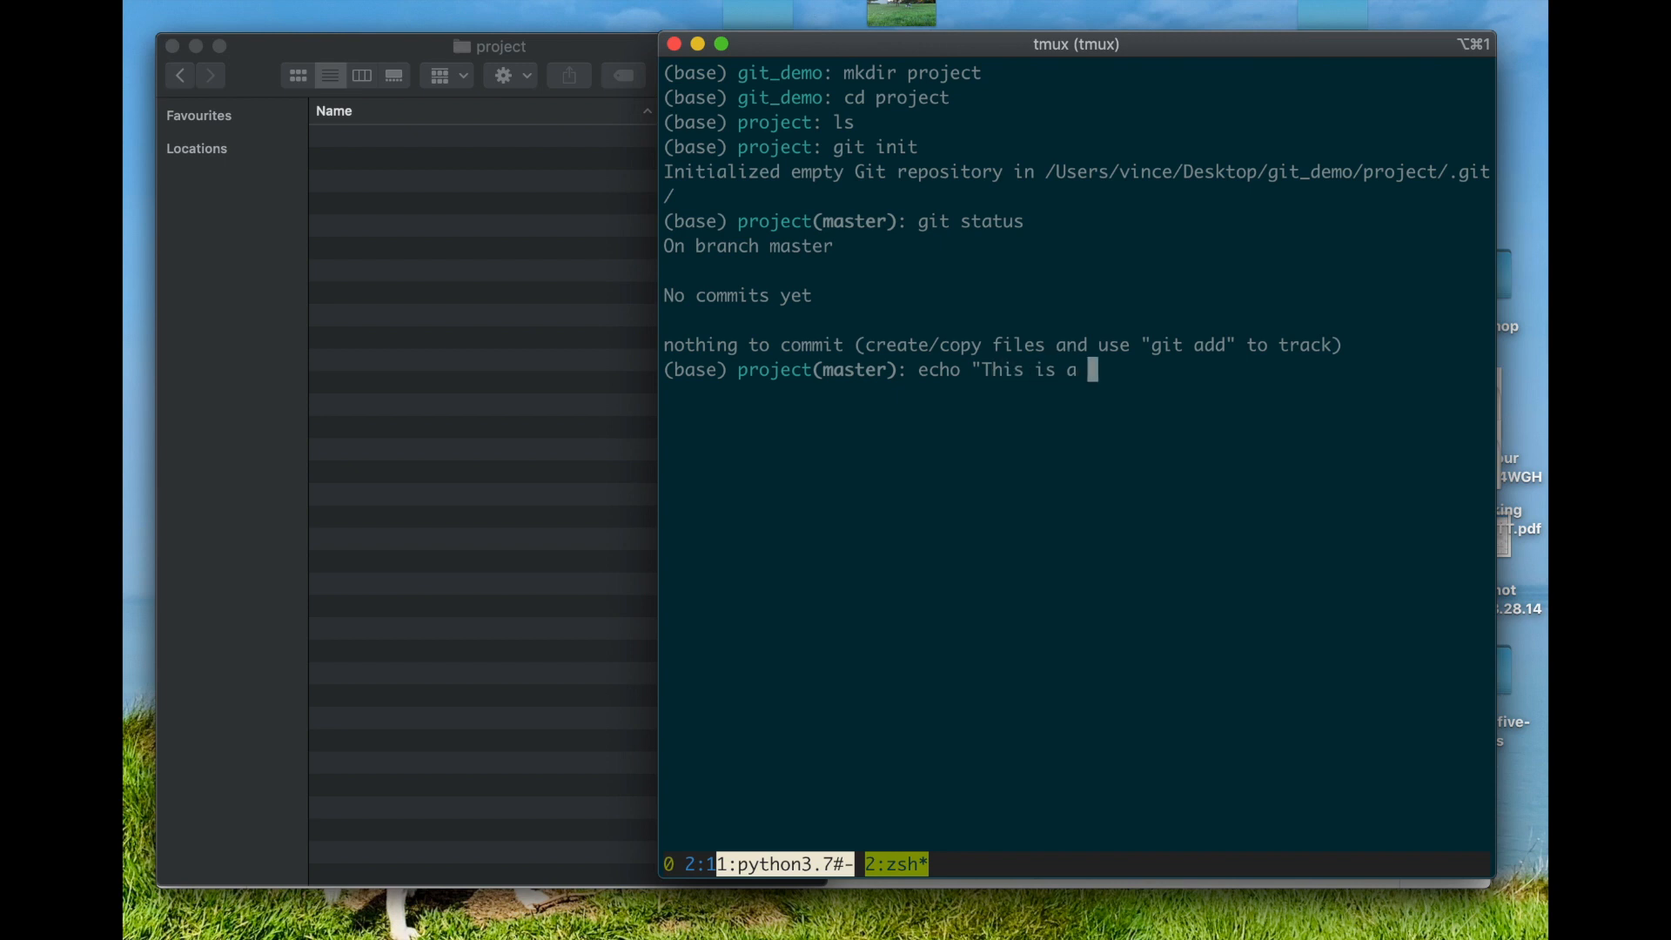
pyautogui.write('five minu')
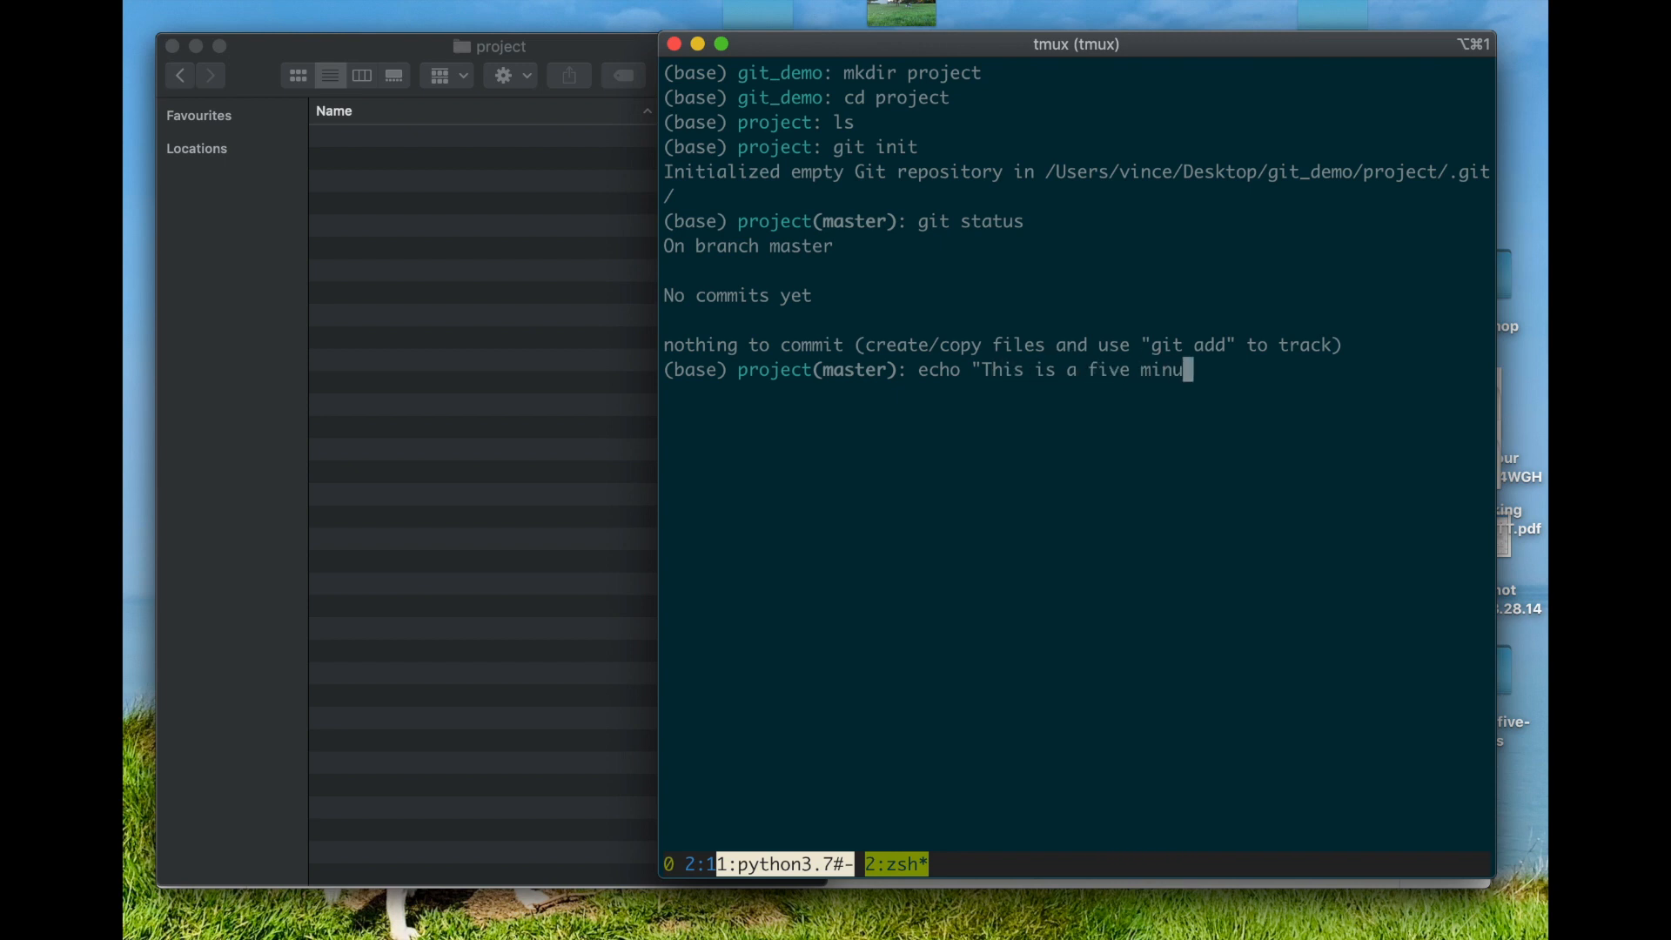
pyautogui.write('te over')
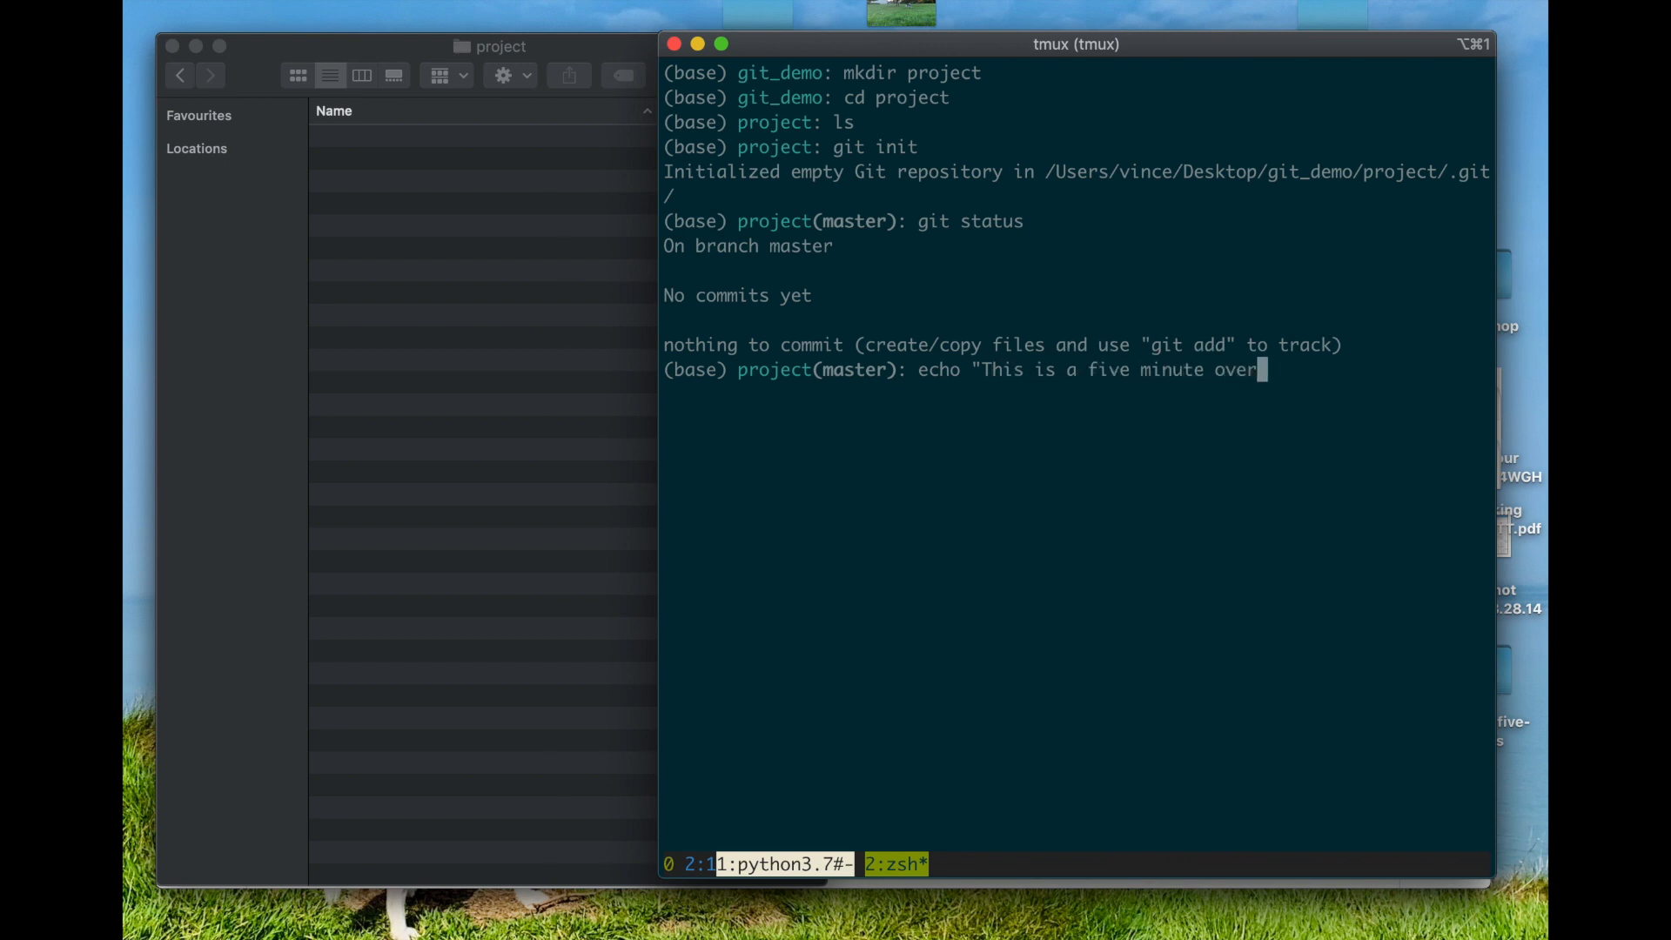
pyautogui.write('view of git" > READ')
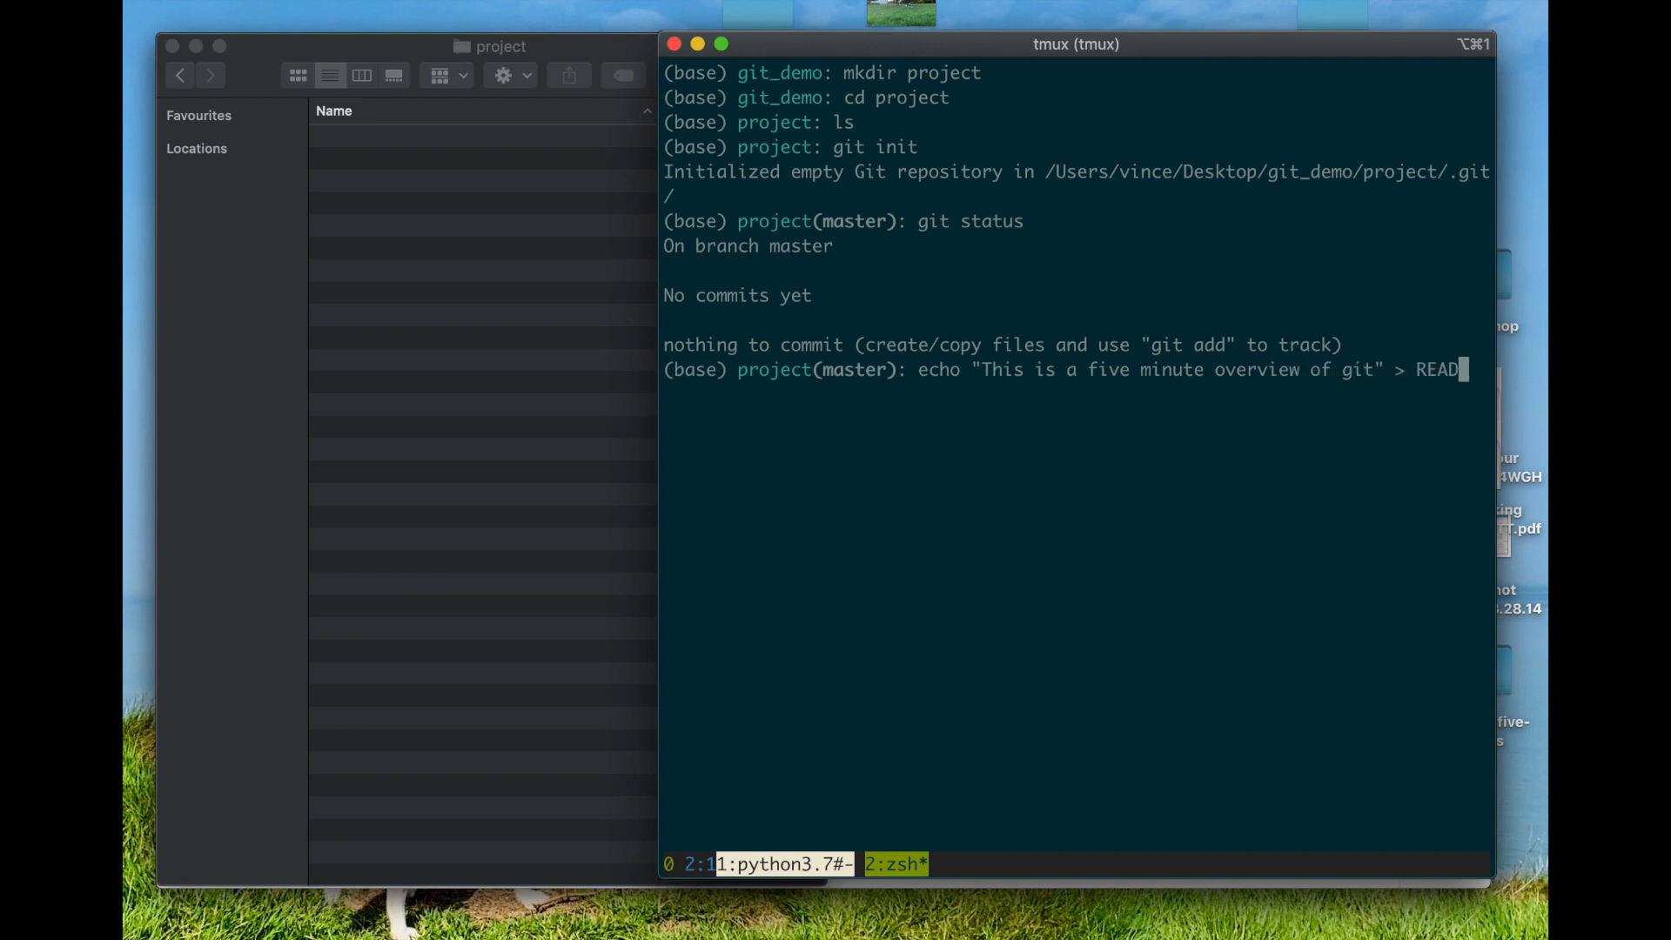
pyautogui.write('.md')
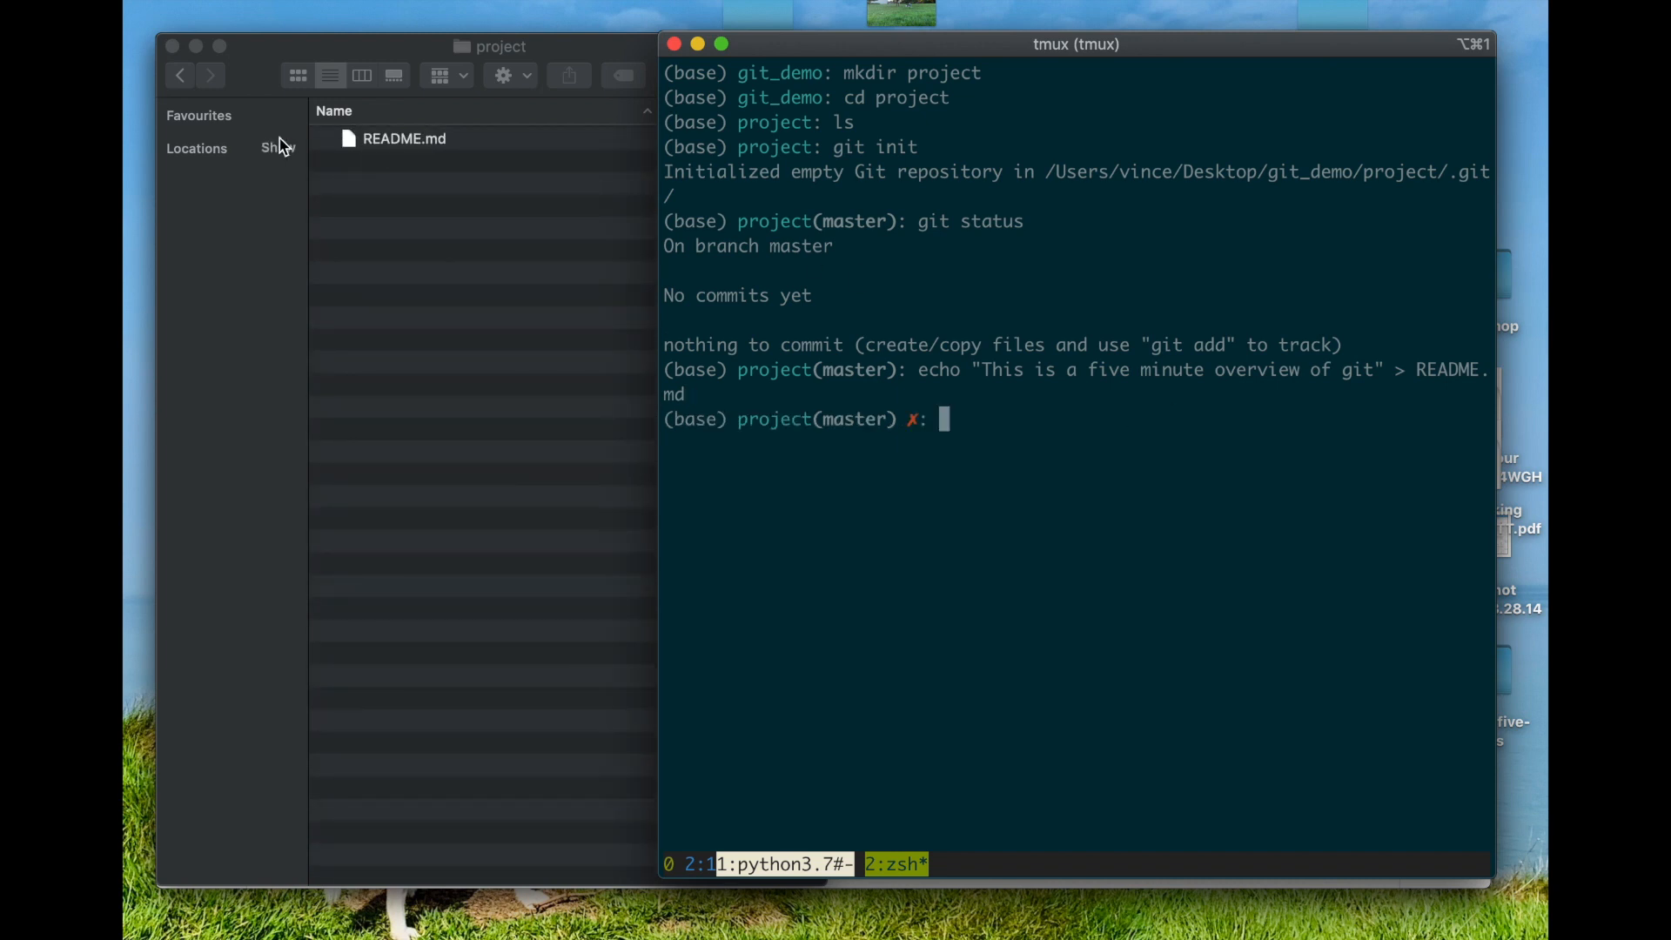
pyautogui.moveTo(1039, 473)
pyautogui.write('git a')
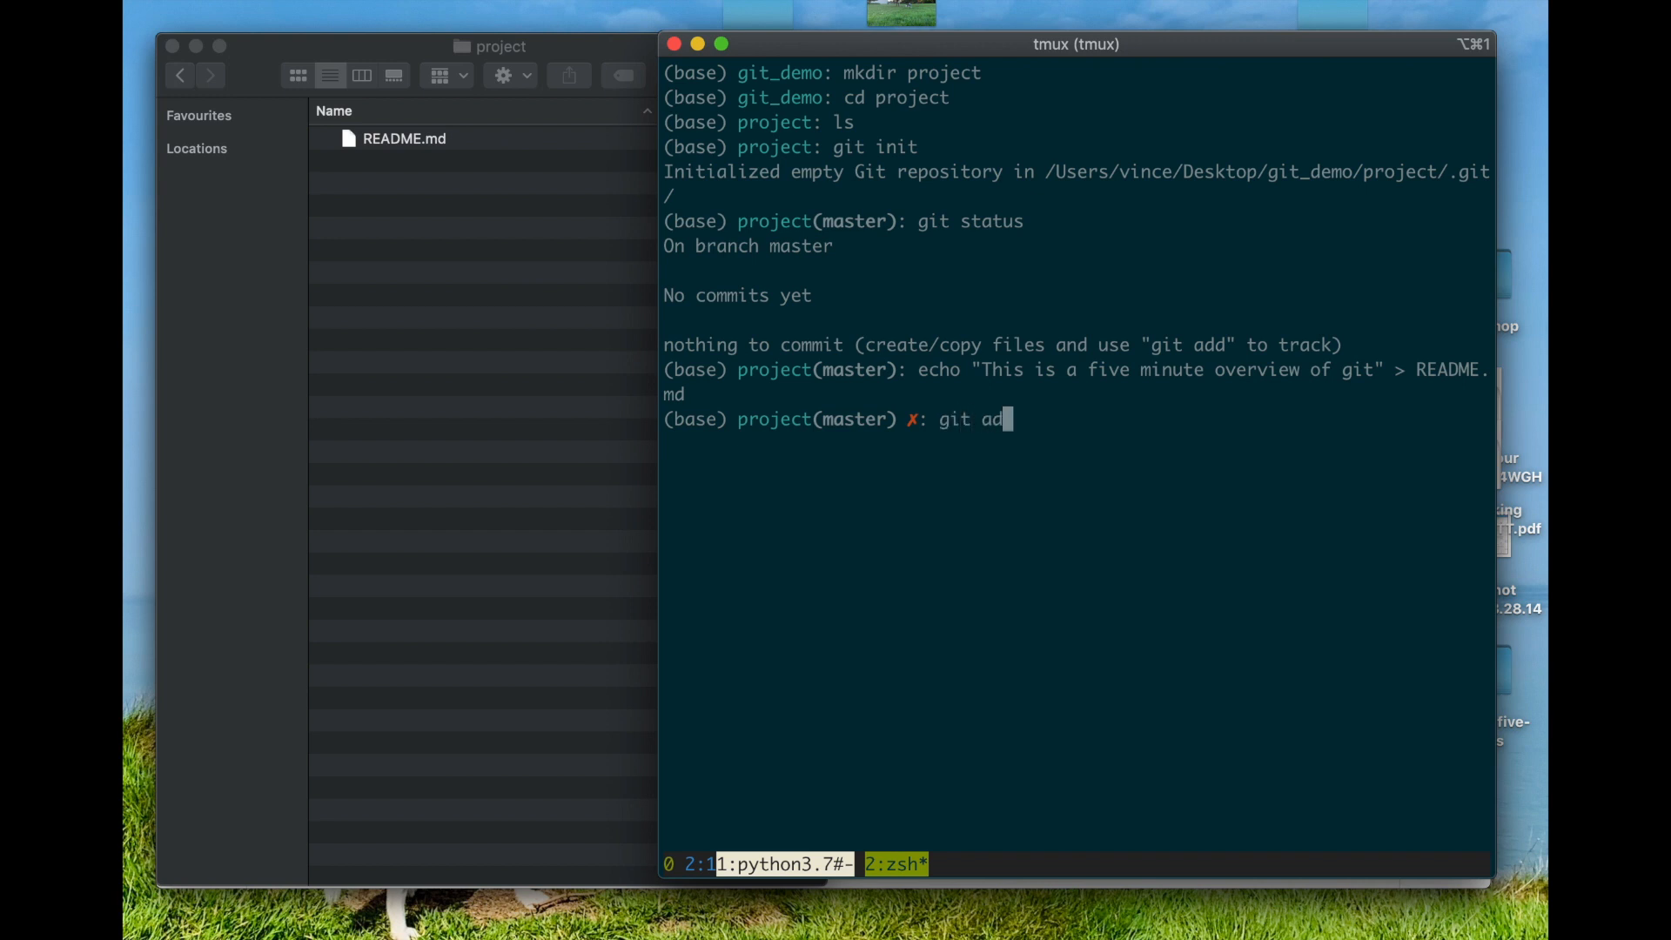
pyautogui.write('d README.md')
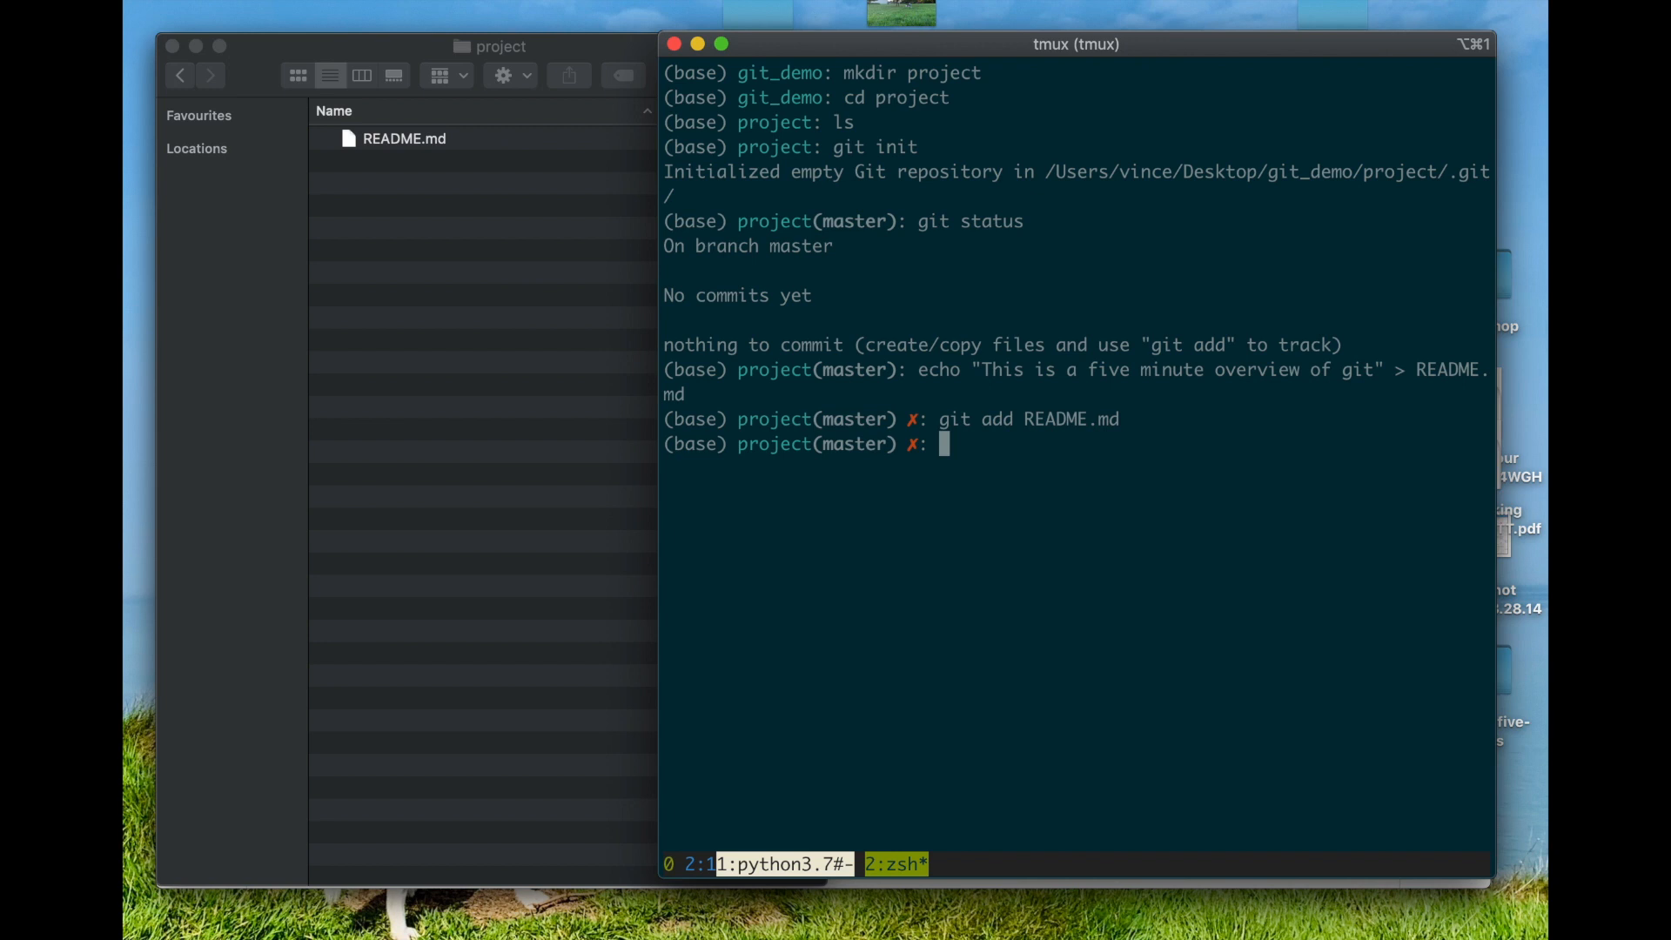
pyautogui.write('git status')
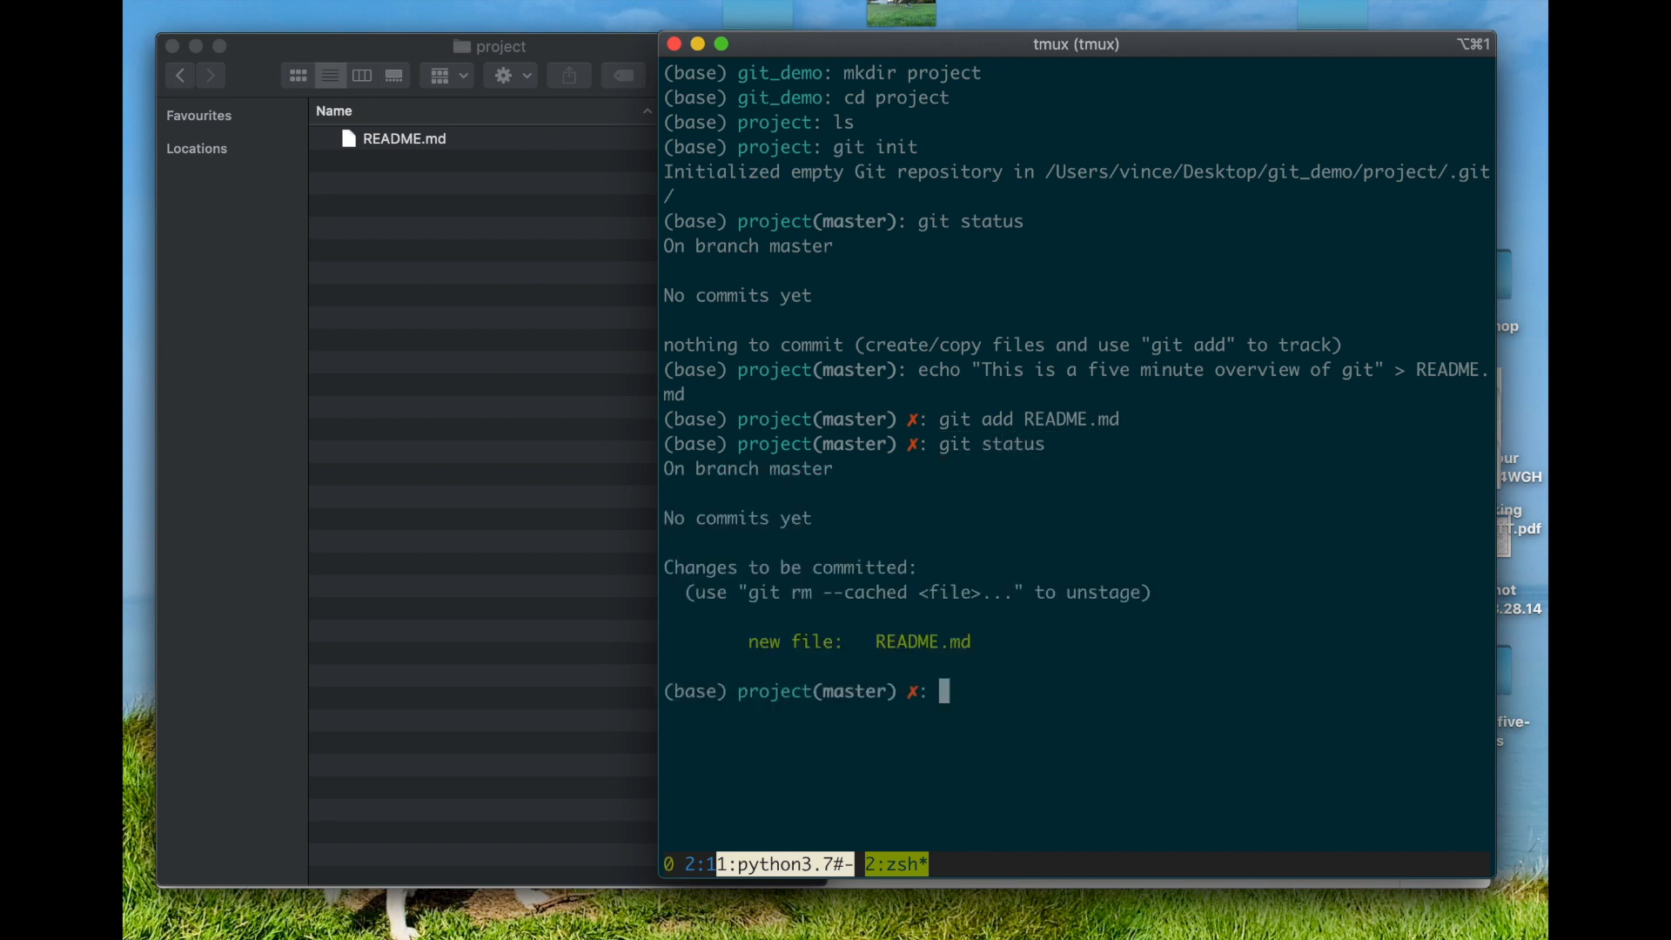
pyautogui.moveTo(888, 593)
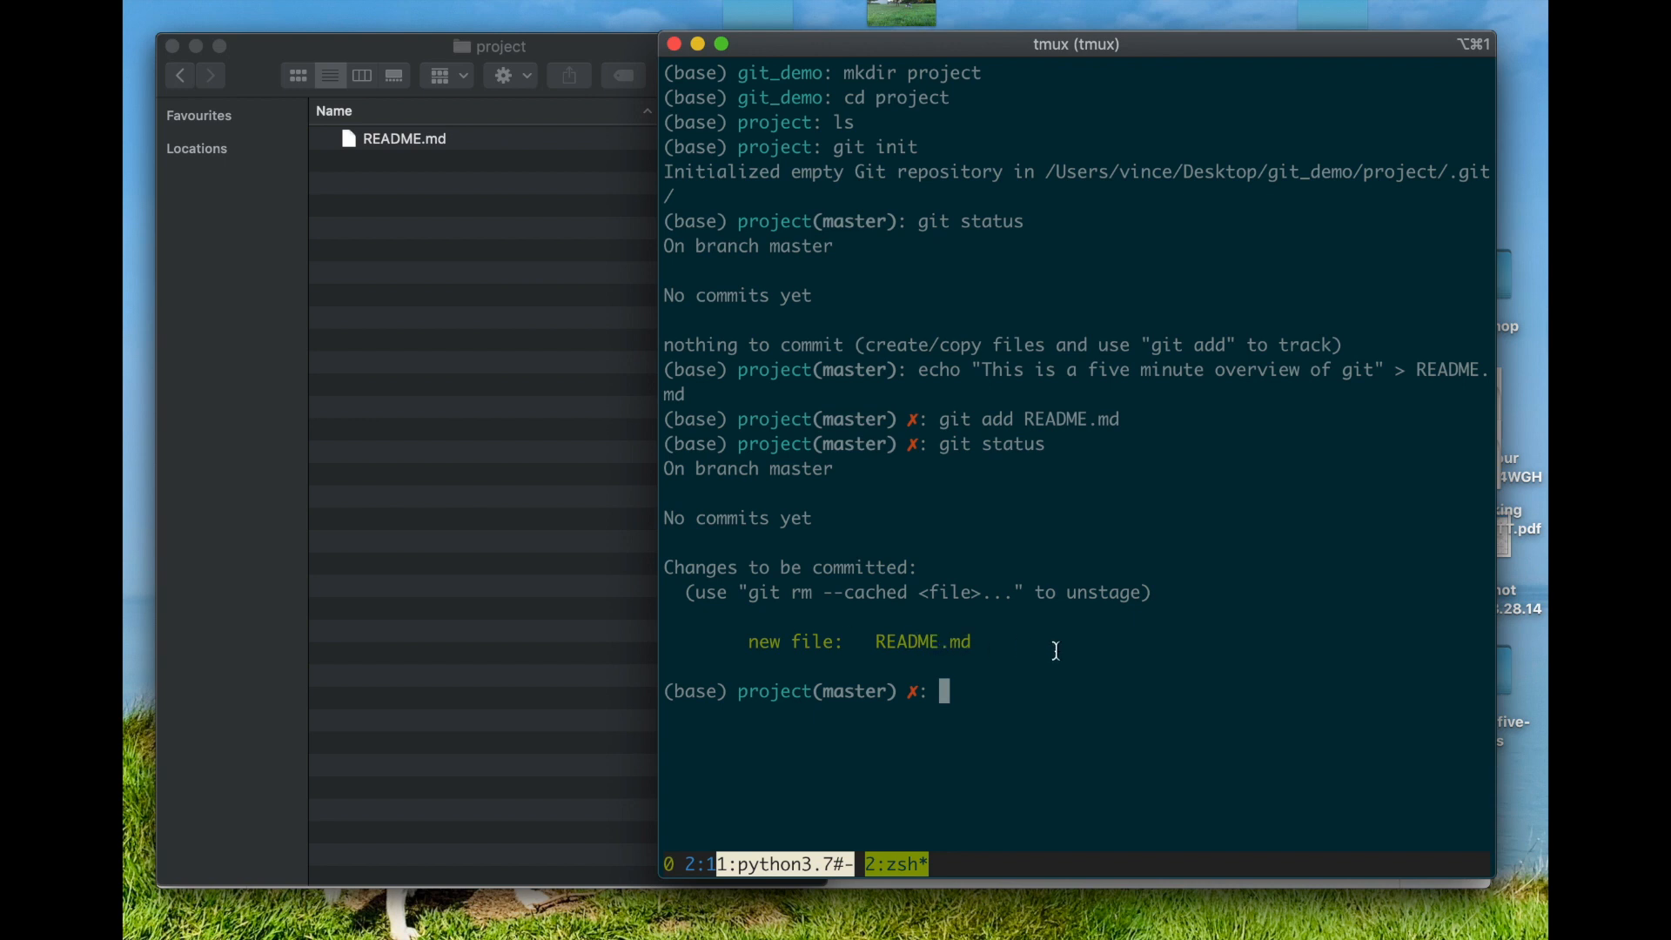
# Commit README.md in vim with the message 'Start writing README.'.
pyautogui.write('git commit')
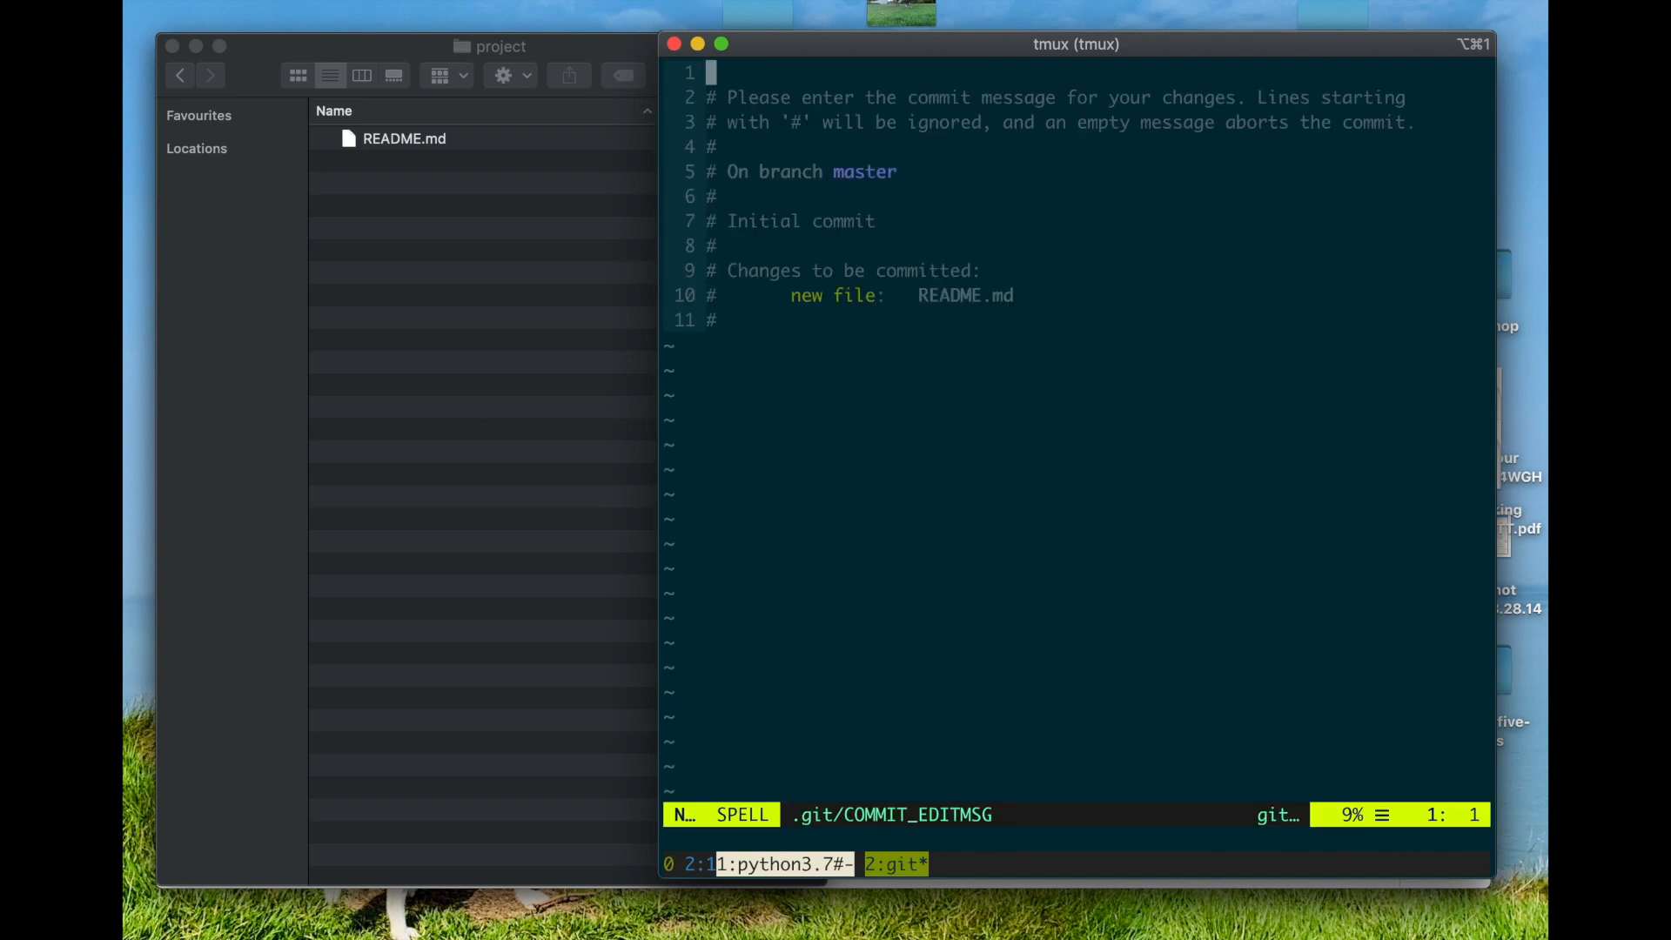
pyautogui.press('i')
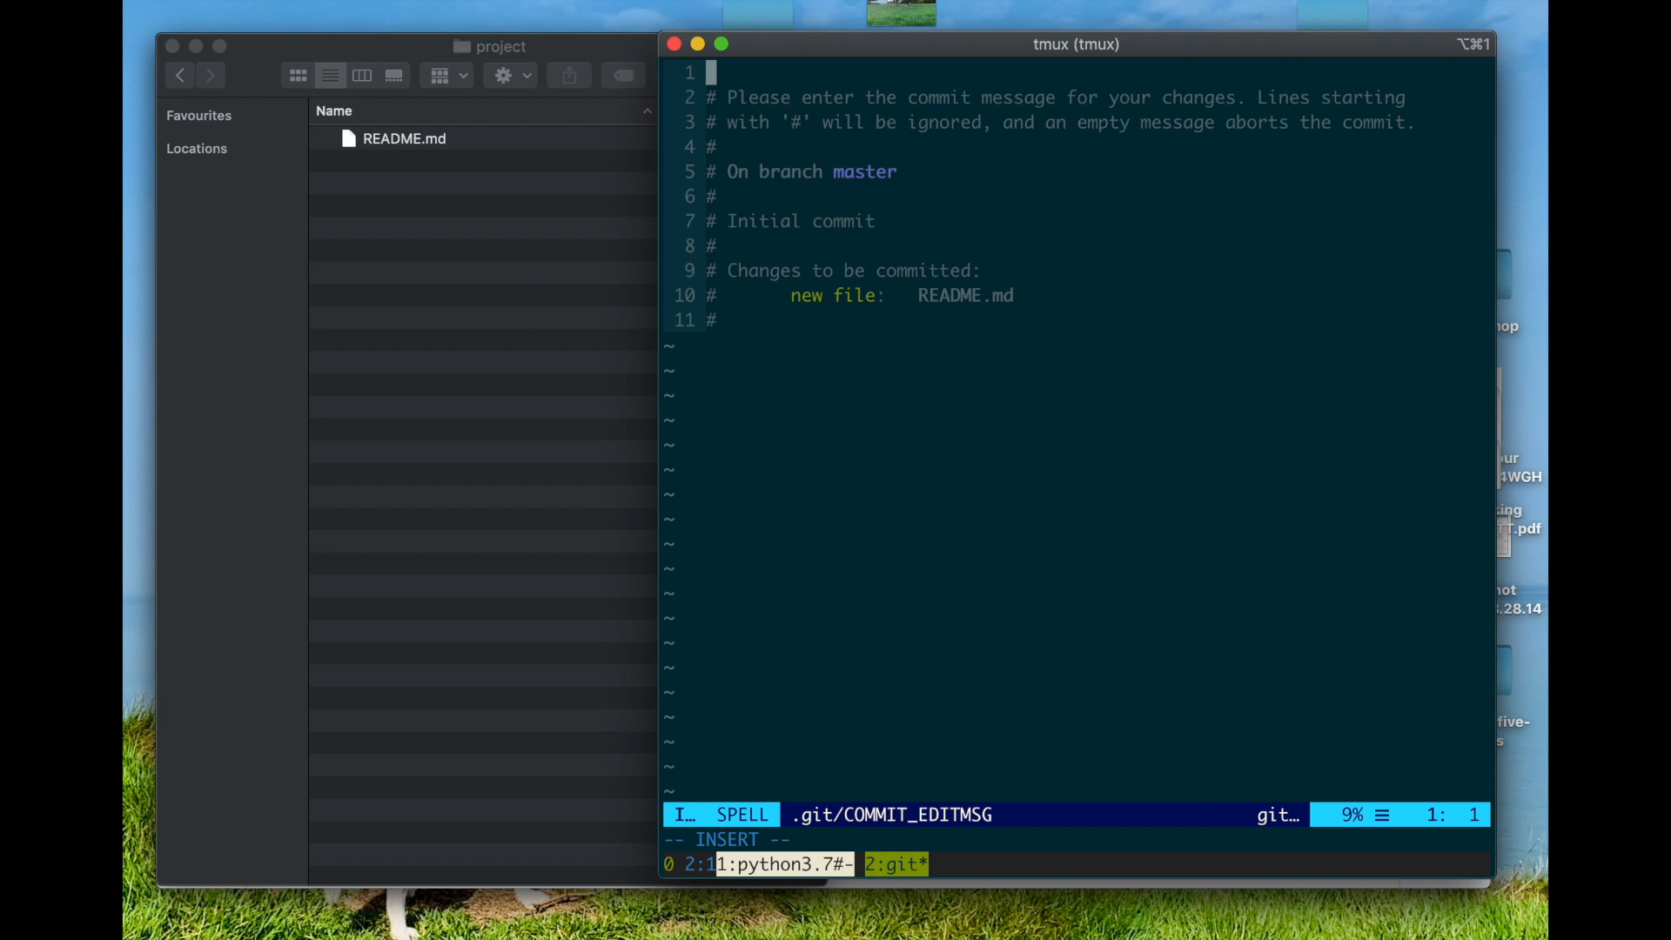
pyautogui.write('Start')
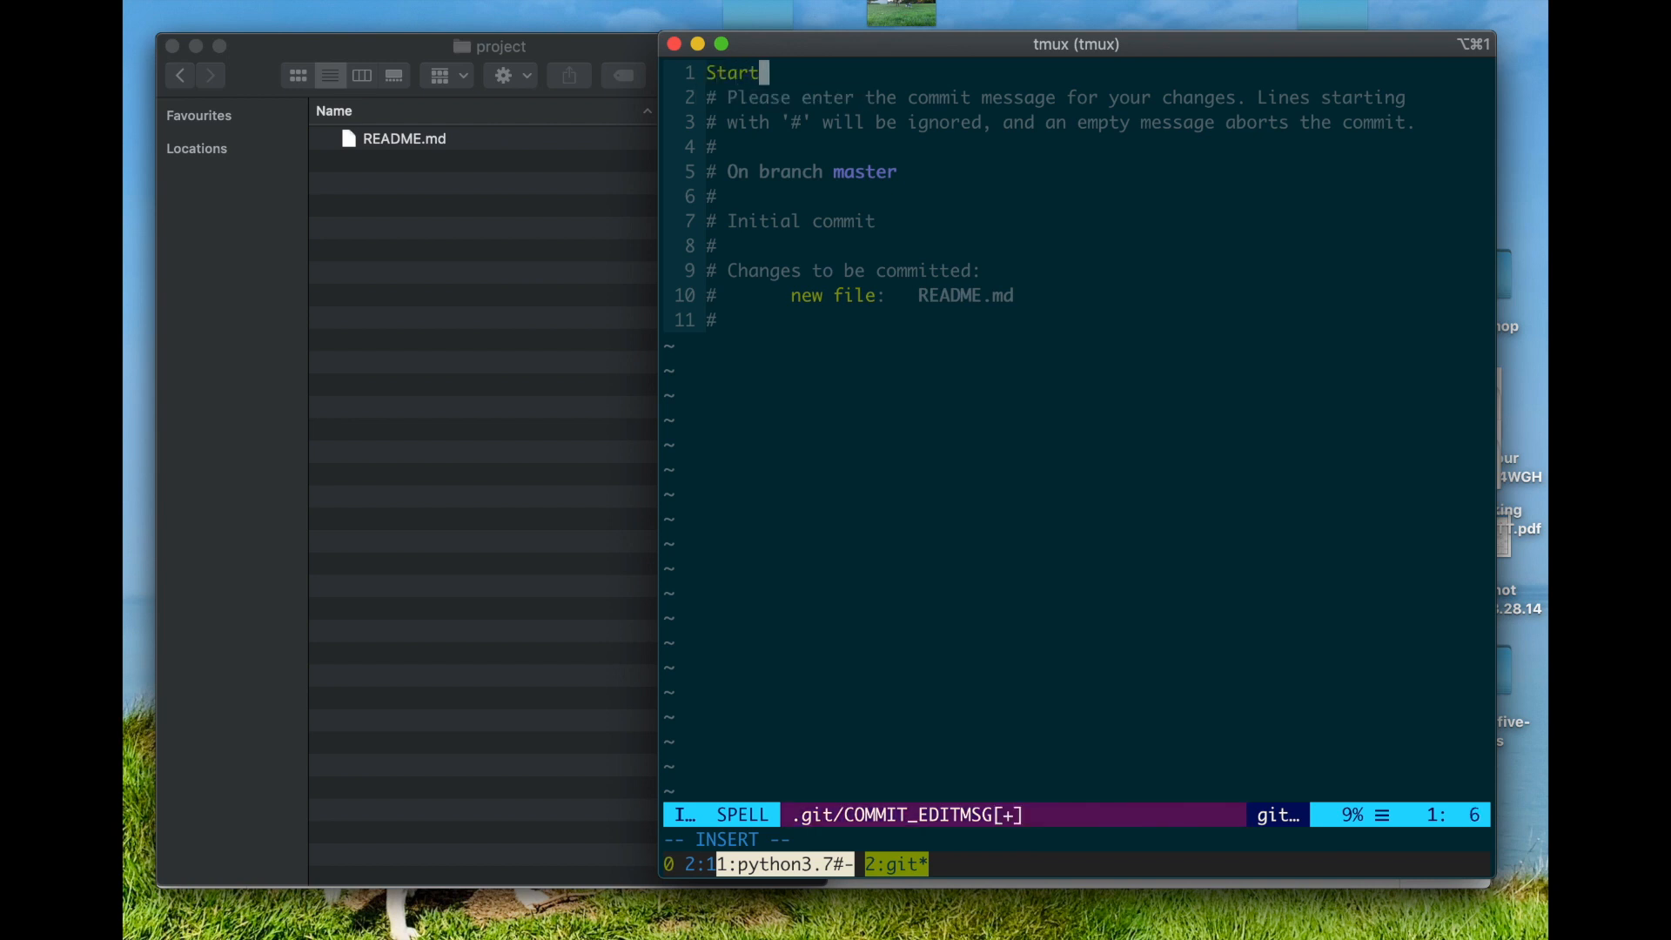
pyautogui.write('writing')
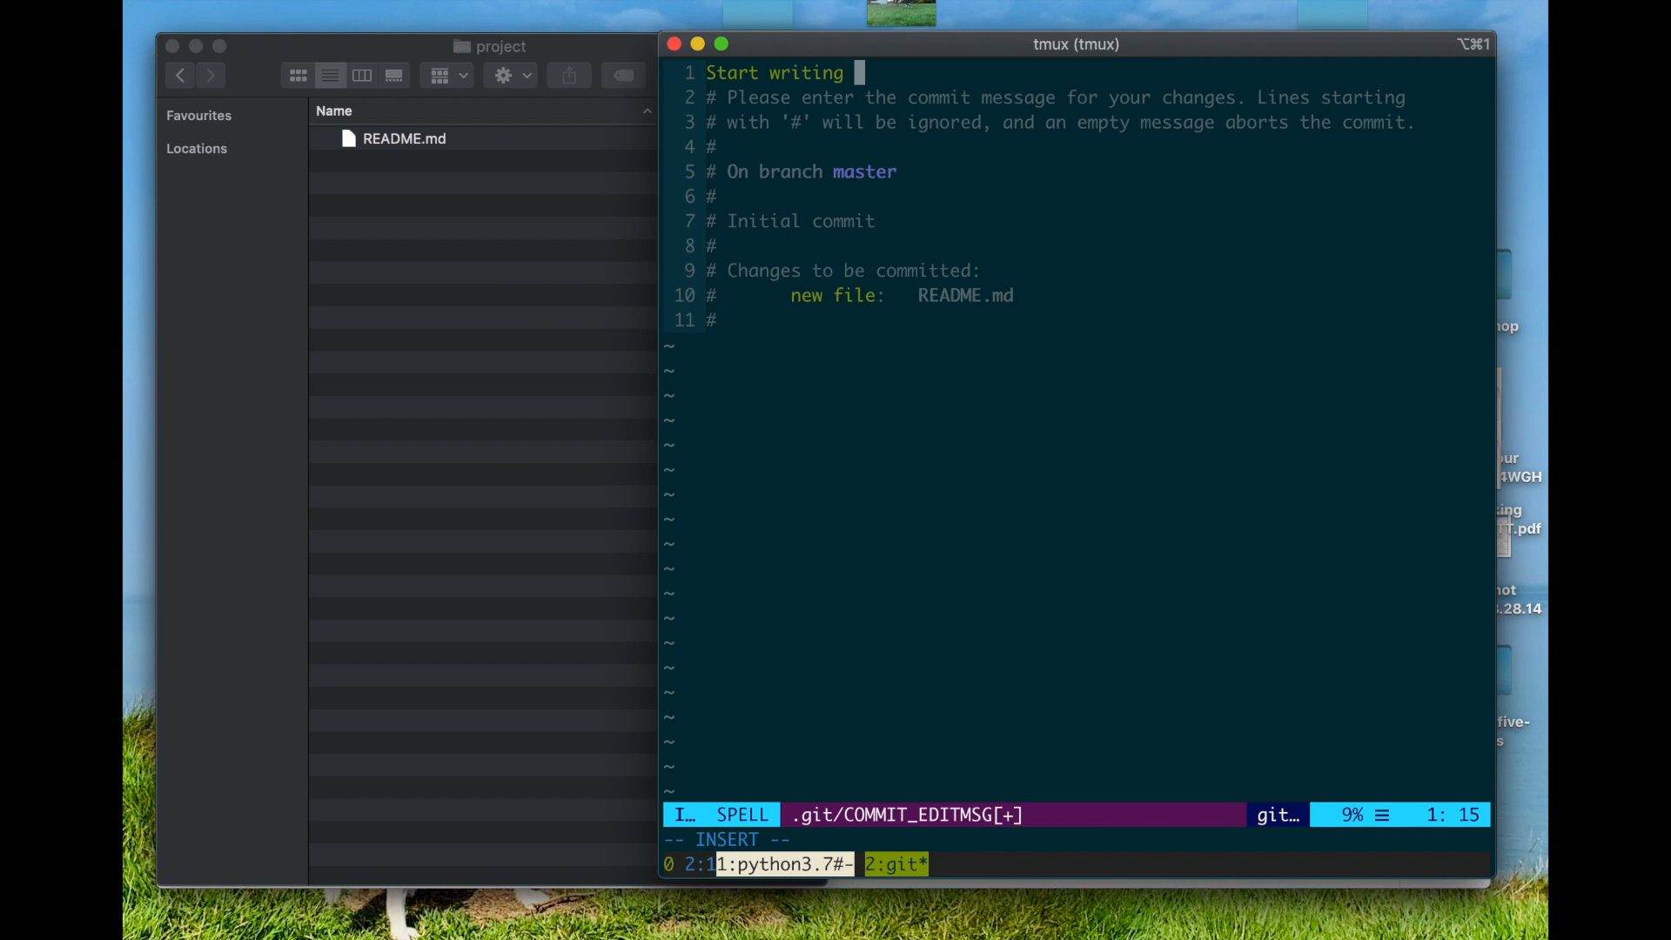
pyautogui.write('README')
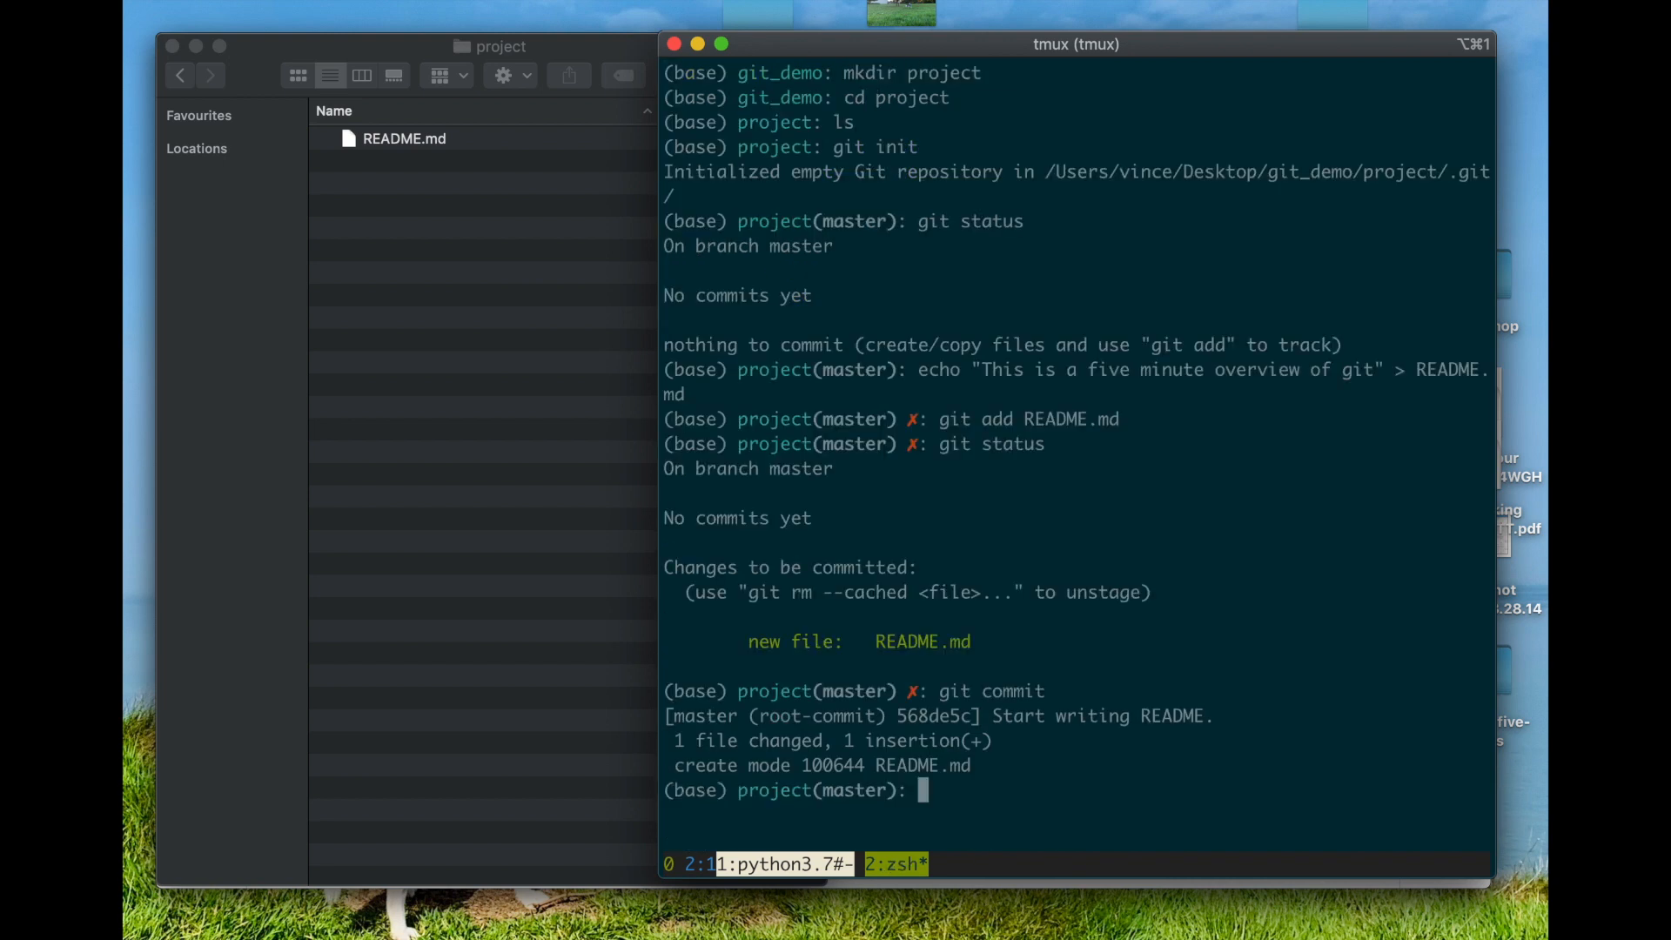
pyautogui.moveTo(906, 419)
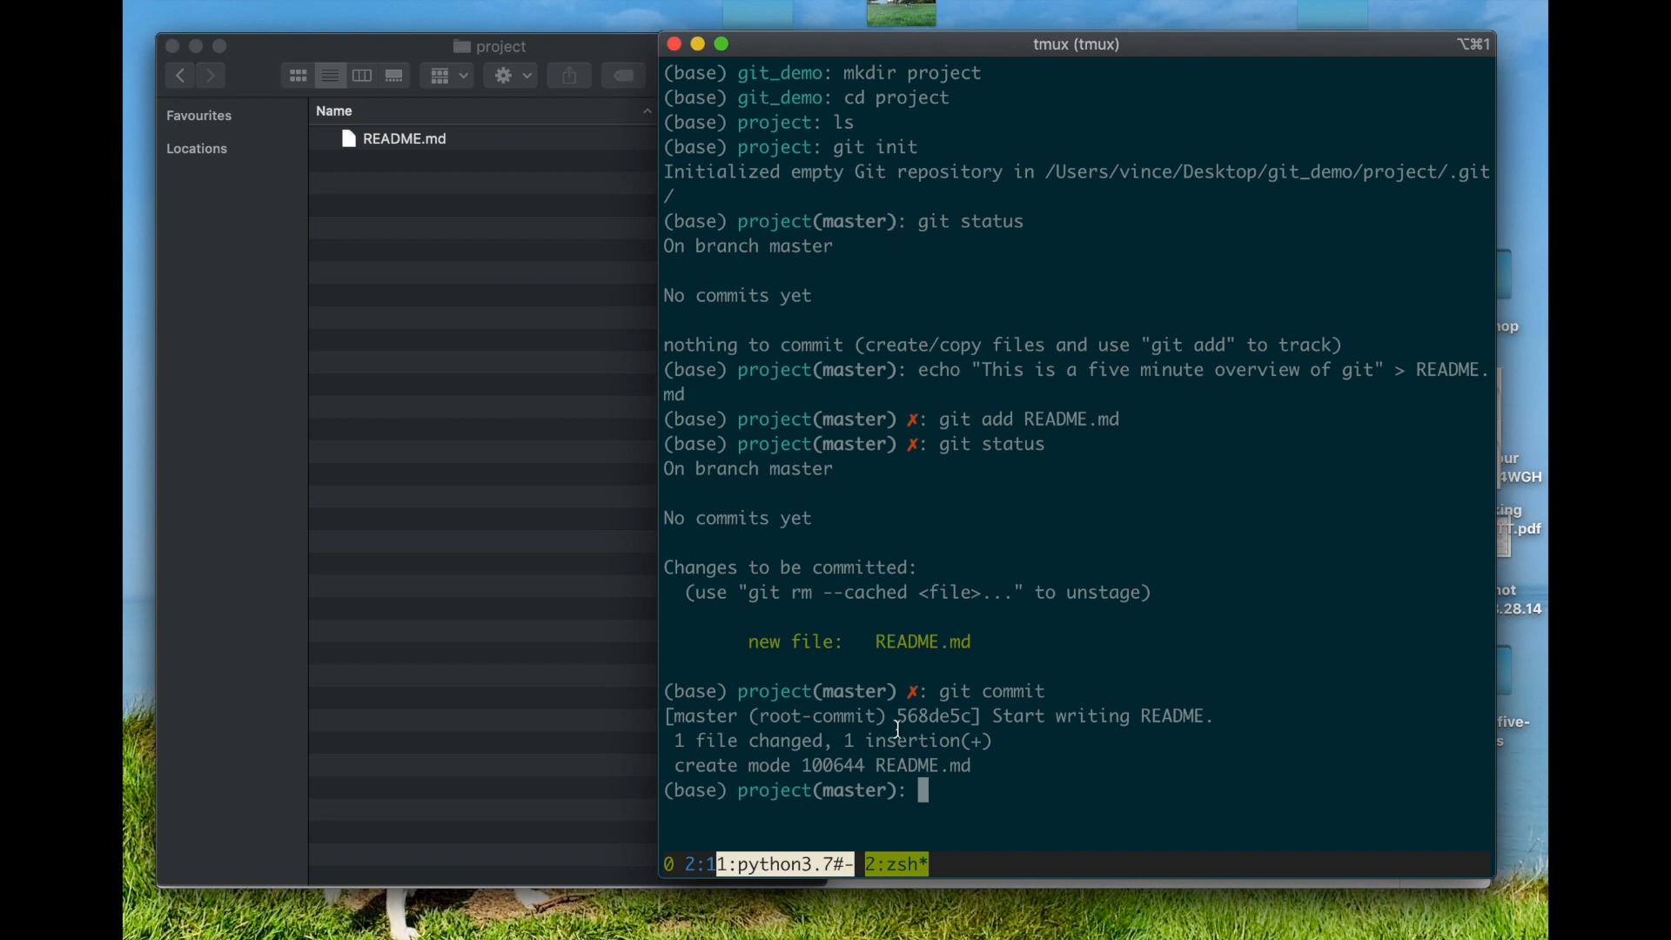
pyautogui.moveTo(991, 798)
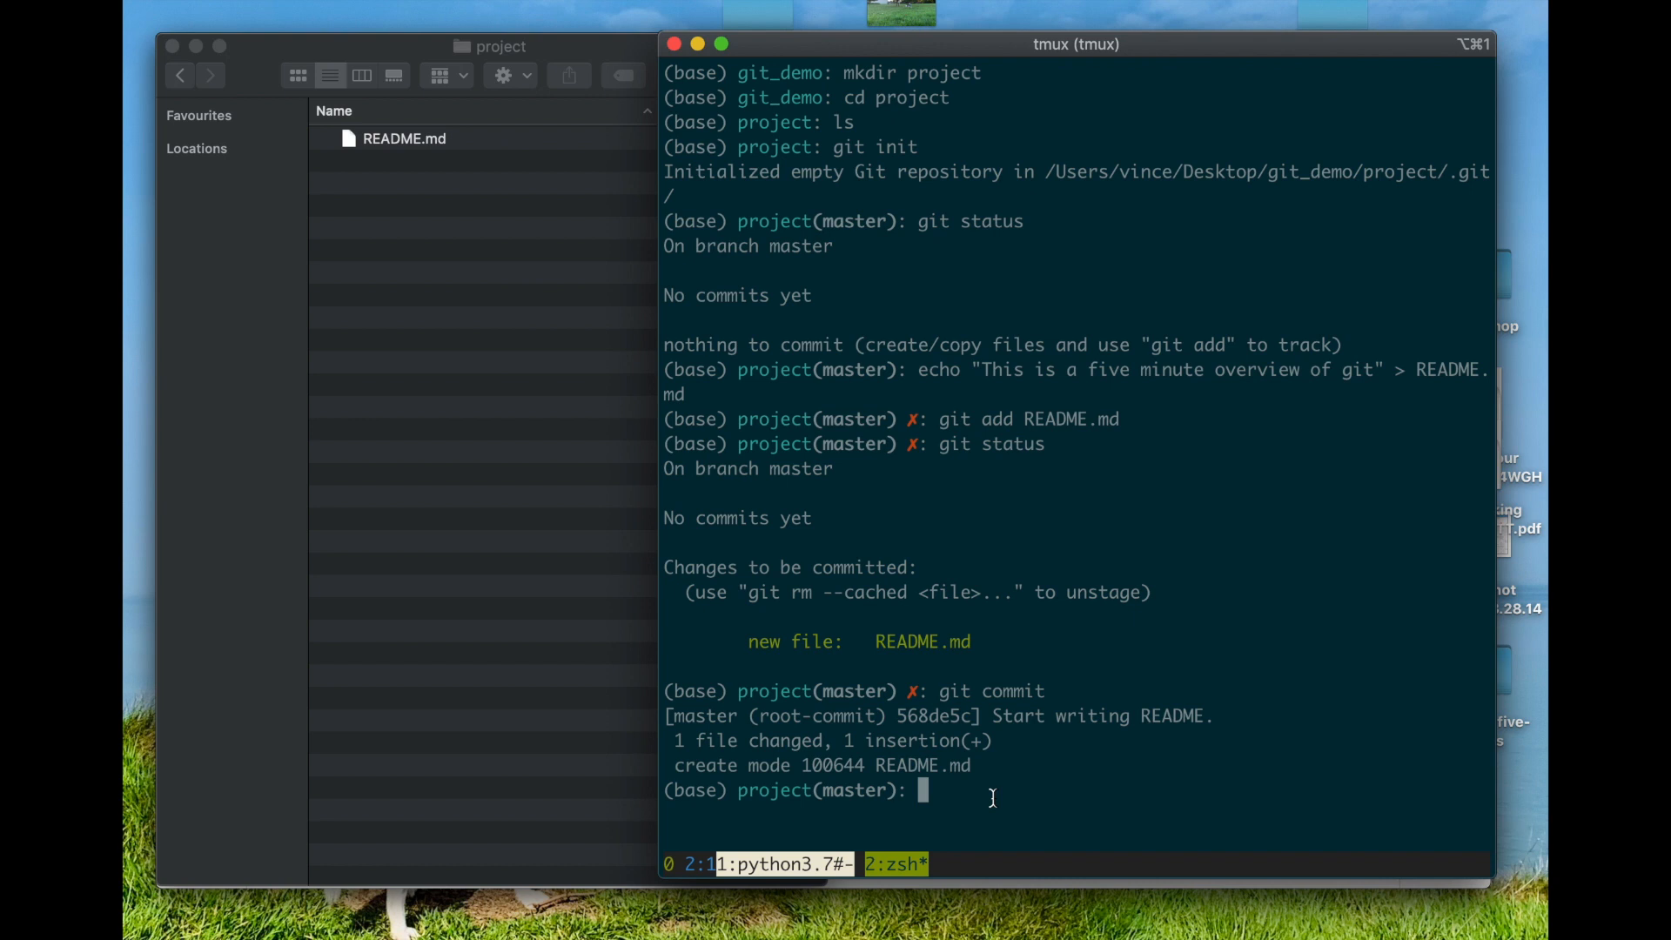
# From git_demo, clone project into another-copy-of-project.
pyautogui.write('cd ..')
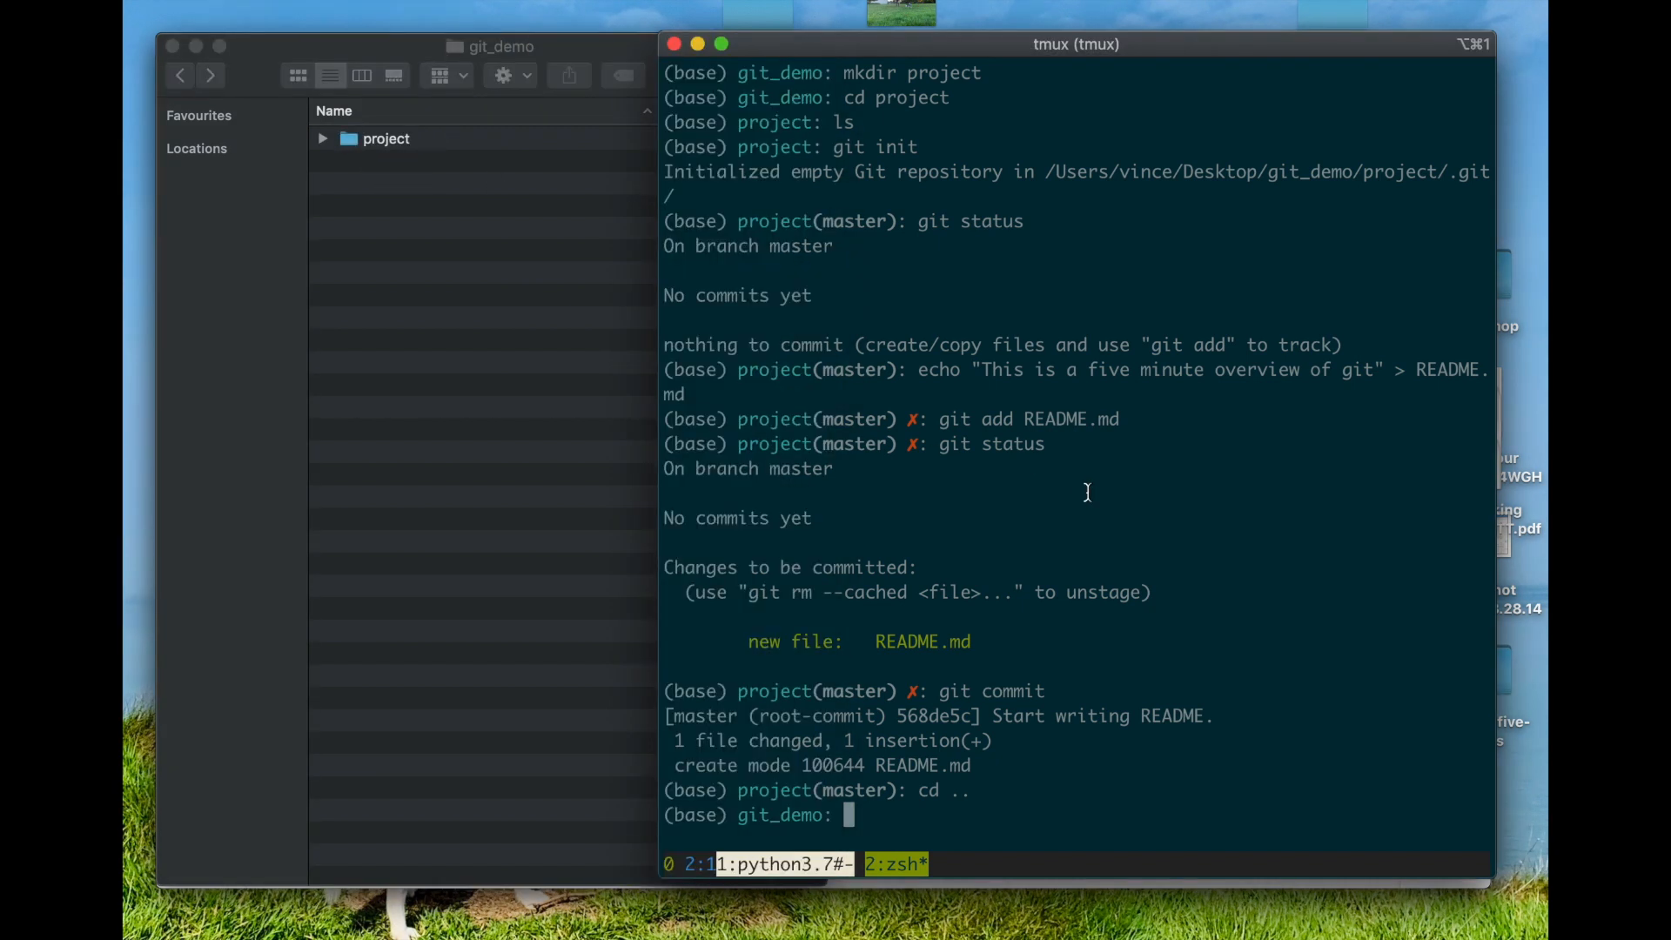
pyautogui.write('git cl')
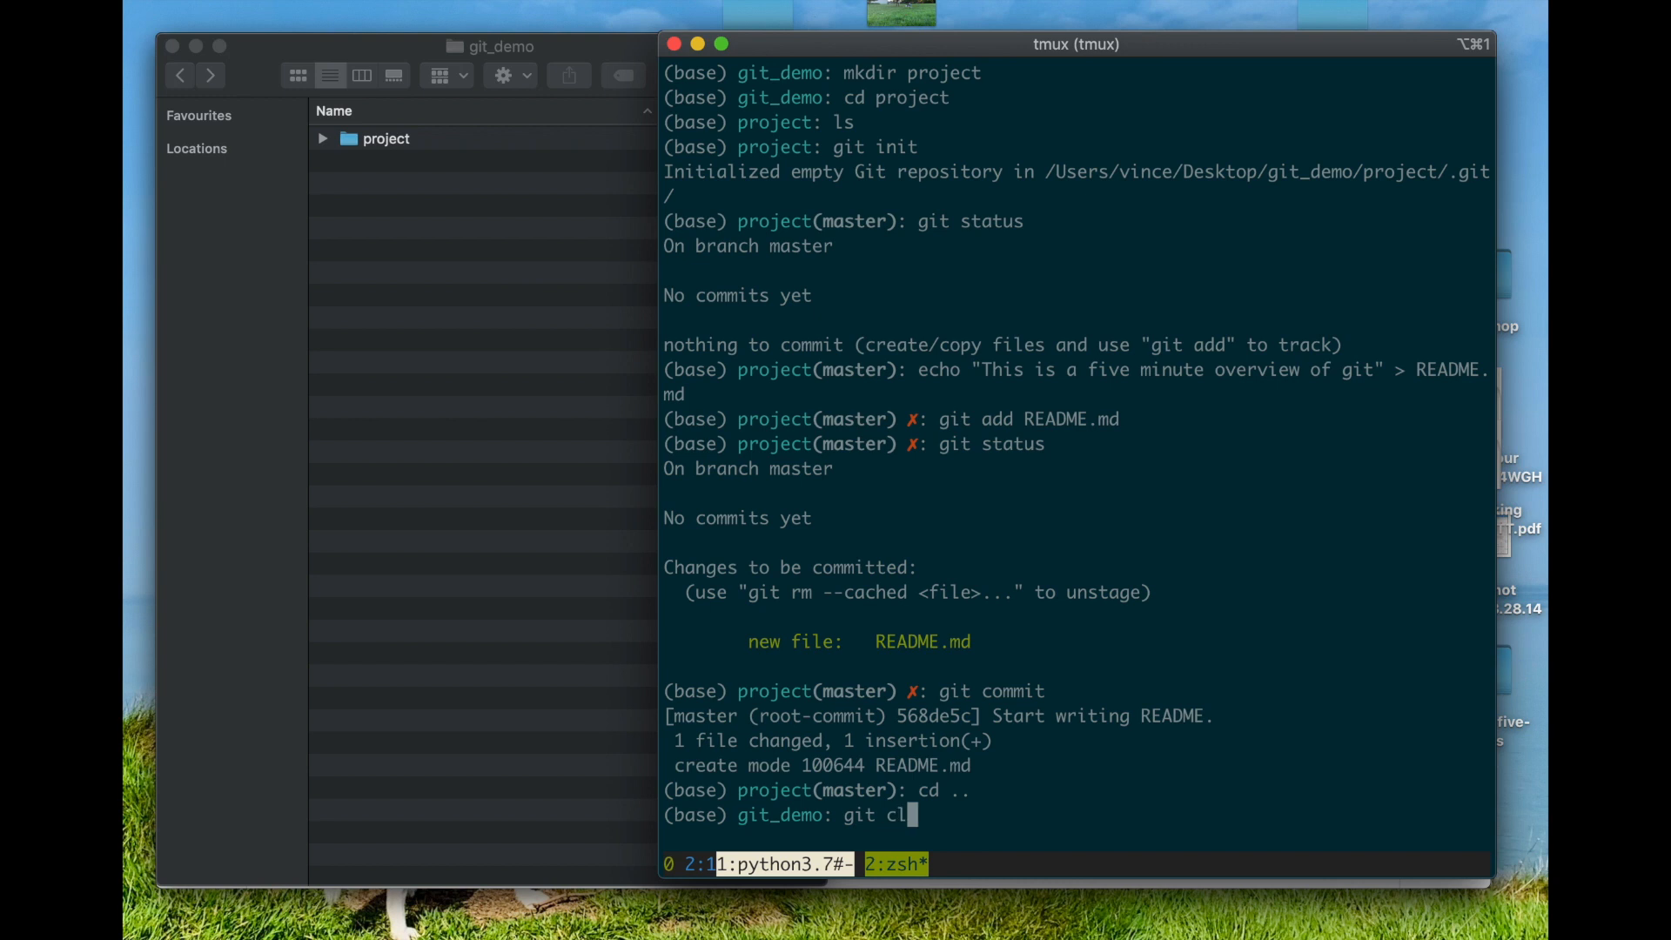
pyautogui.write('one pr')
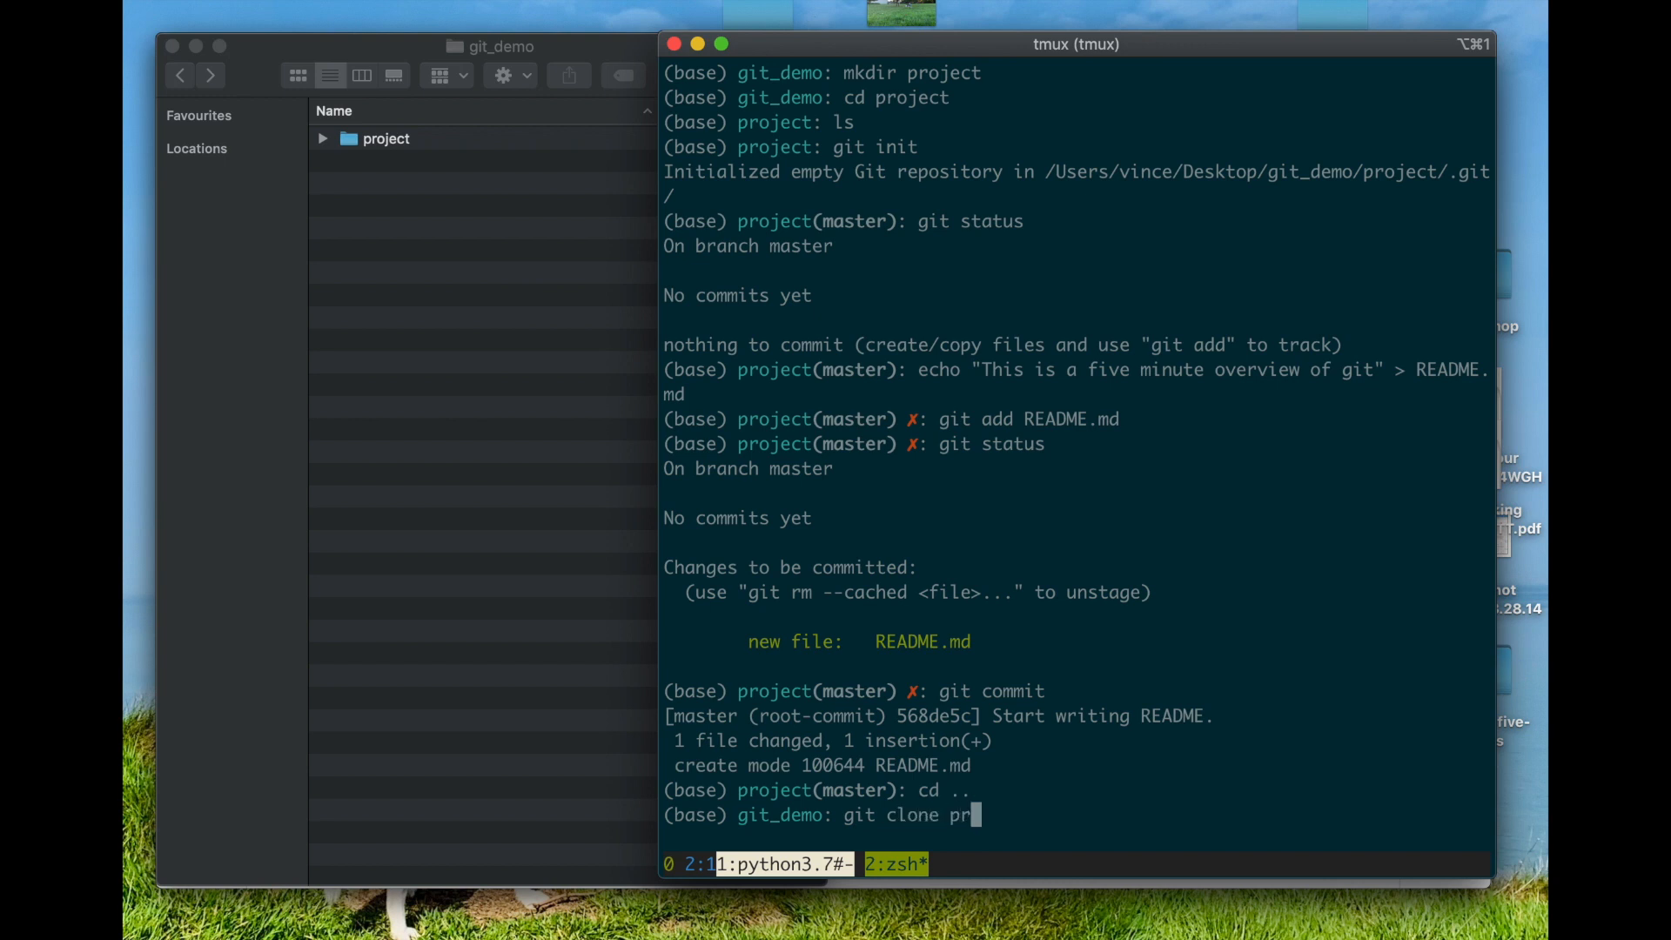
pyautogui.write('oject ano')
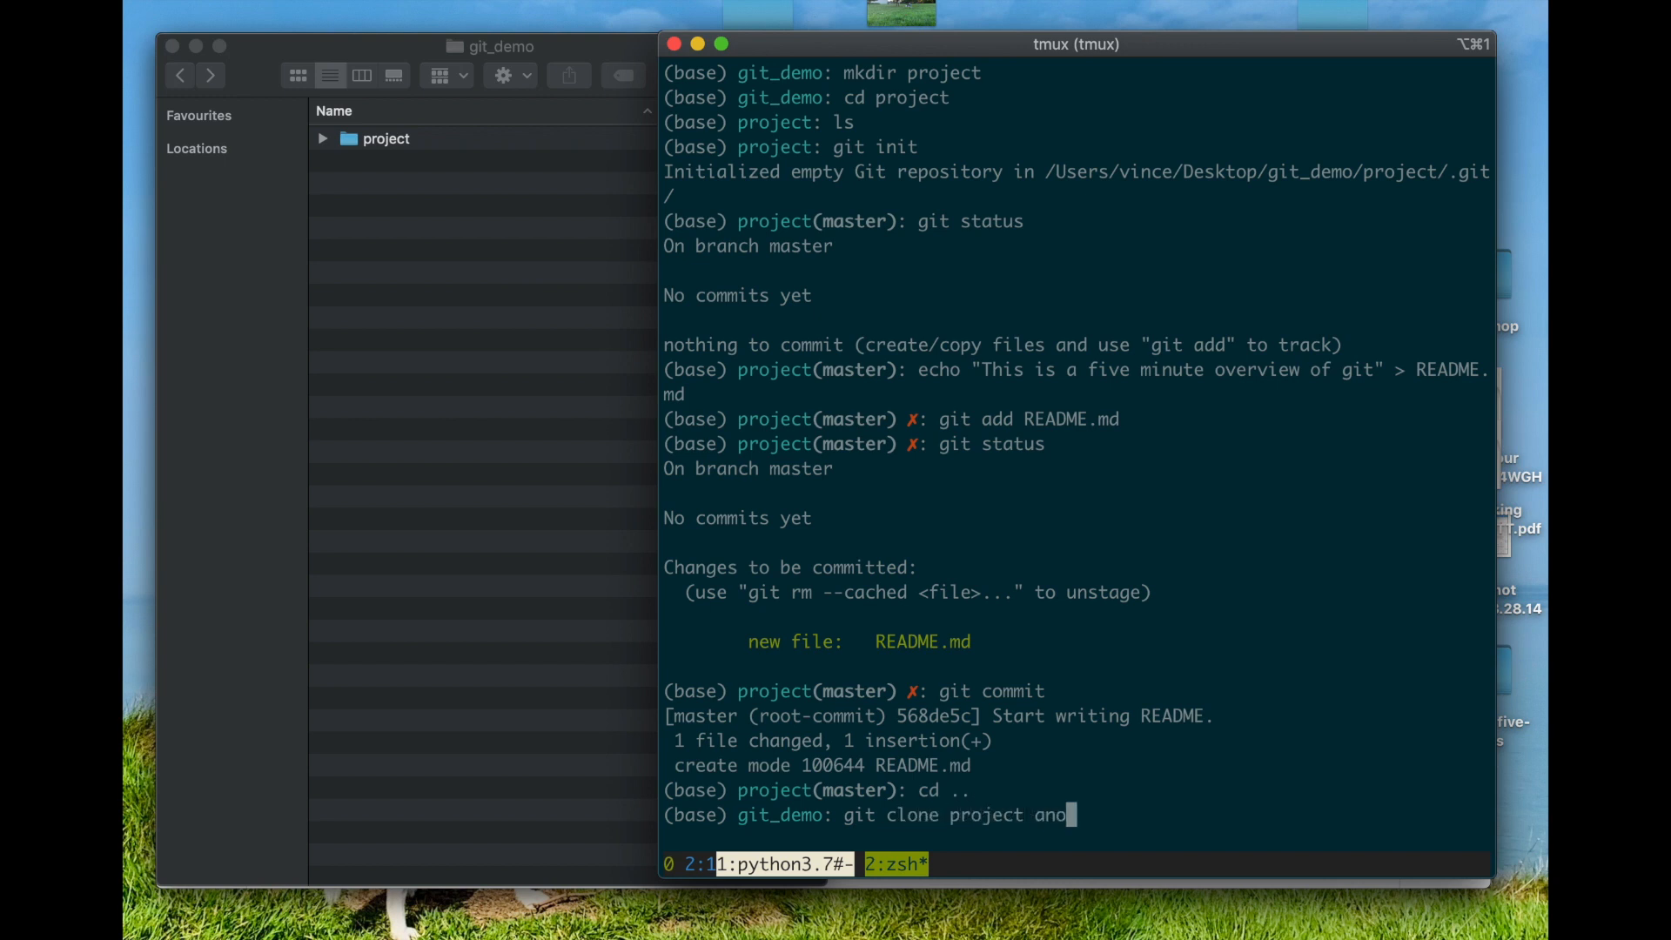
pyautogui.write('ther')
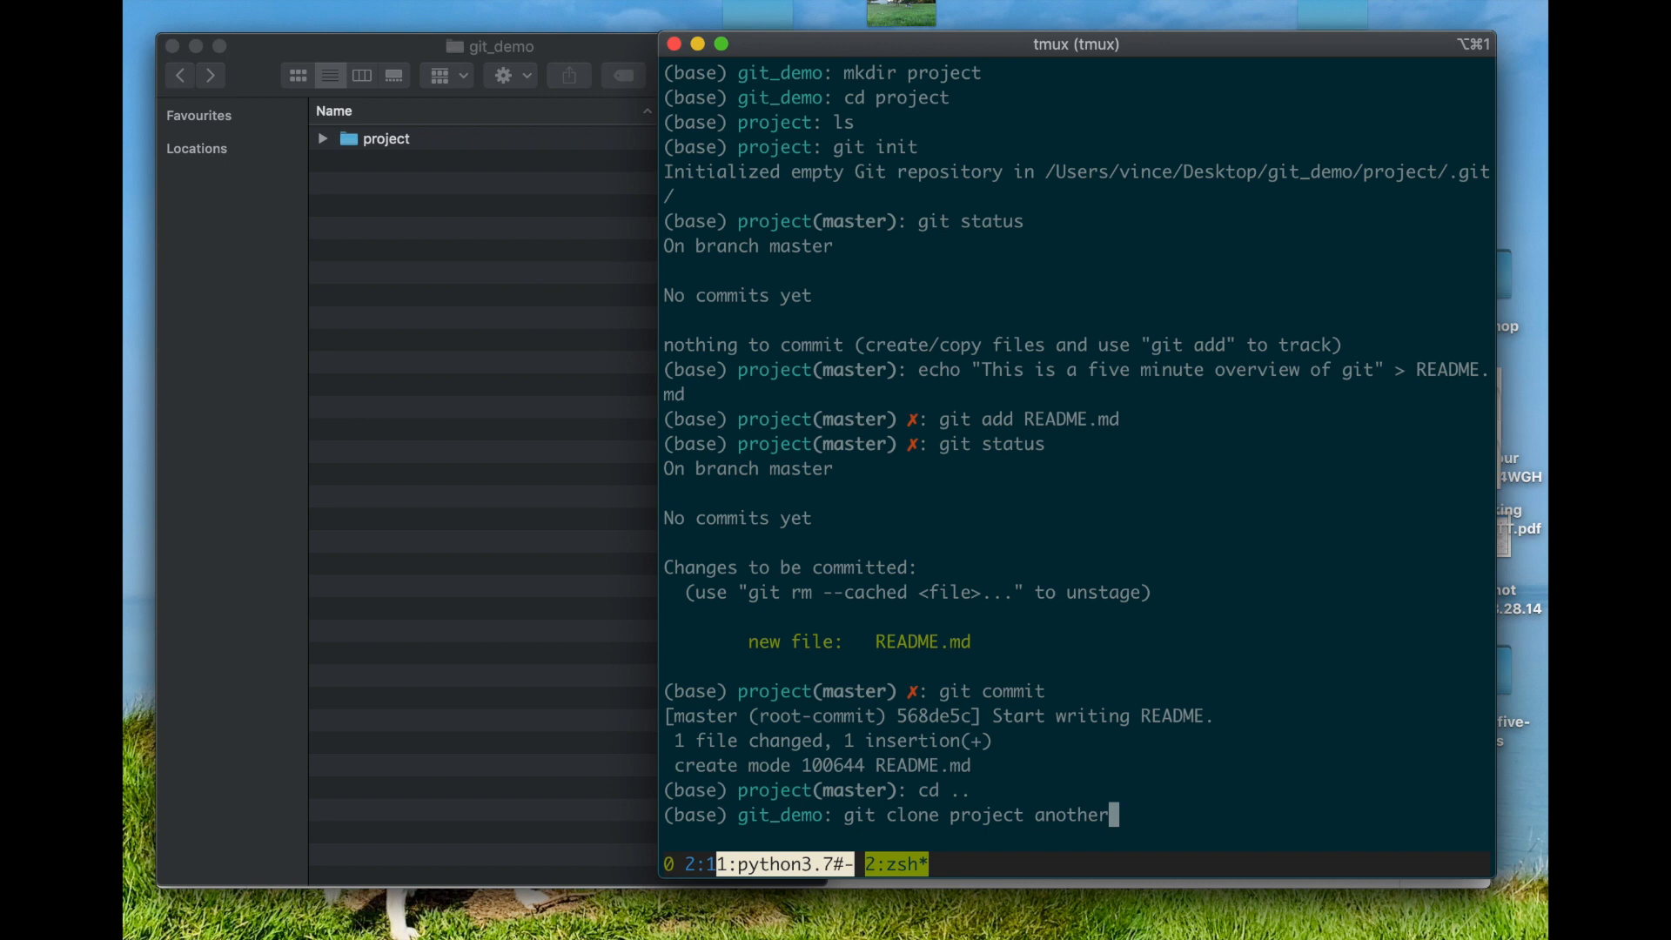
pyautogui.write('-c')
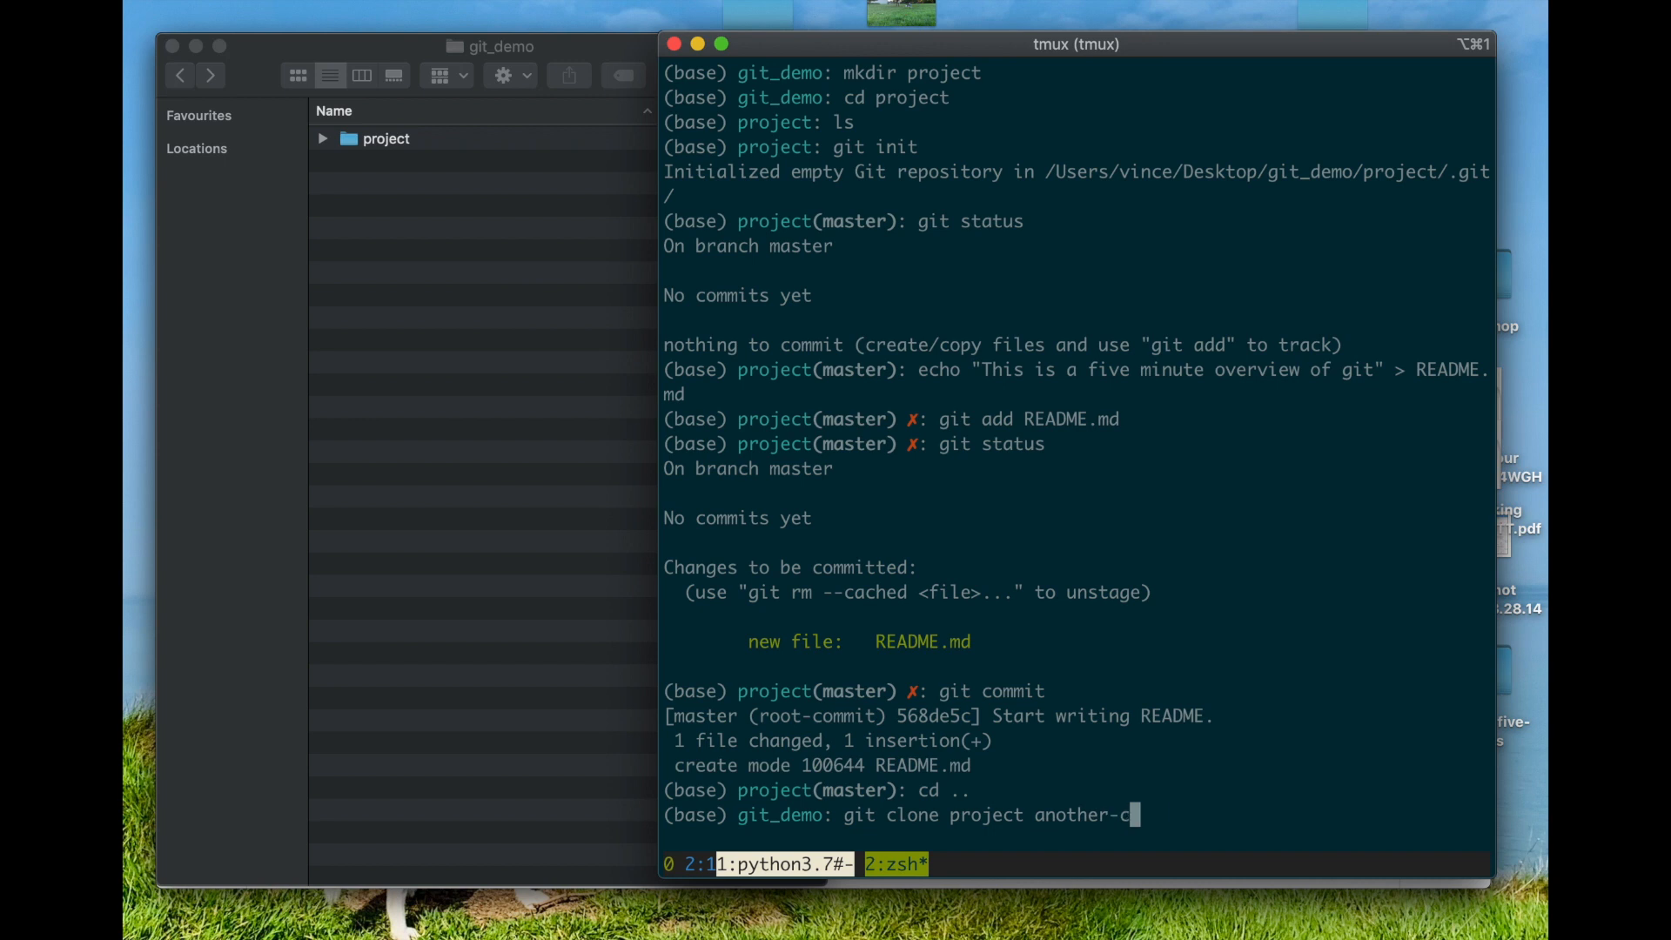
pyautogui.write('opy-of-')
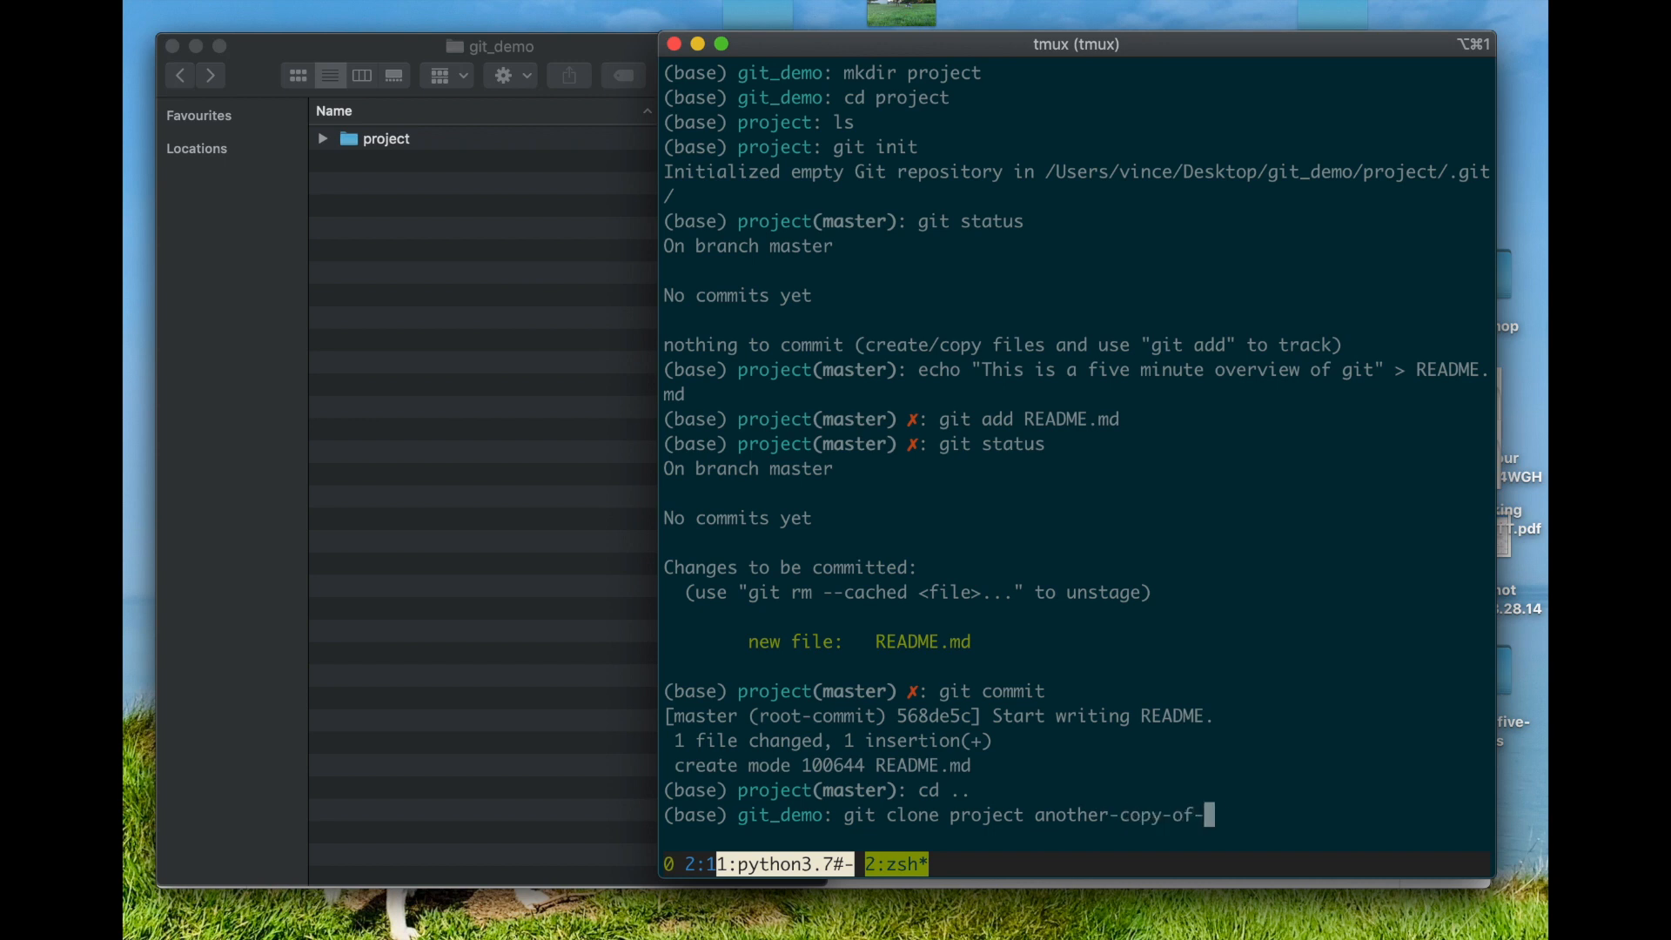
pyautogui.write('project')
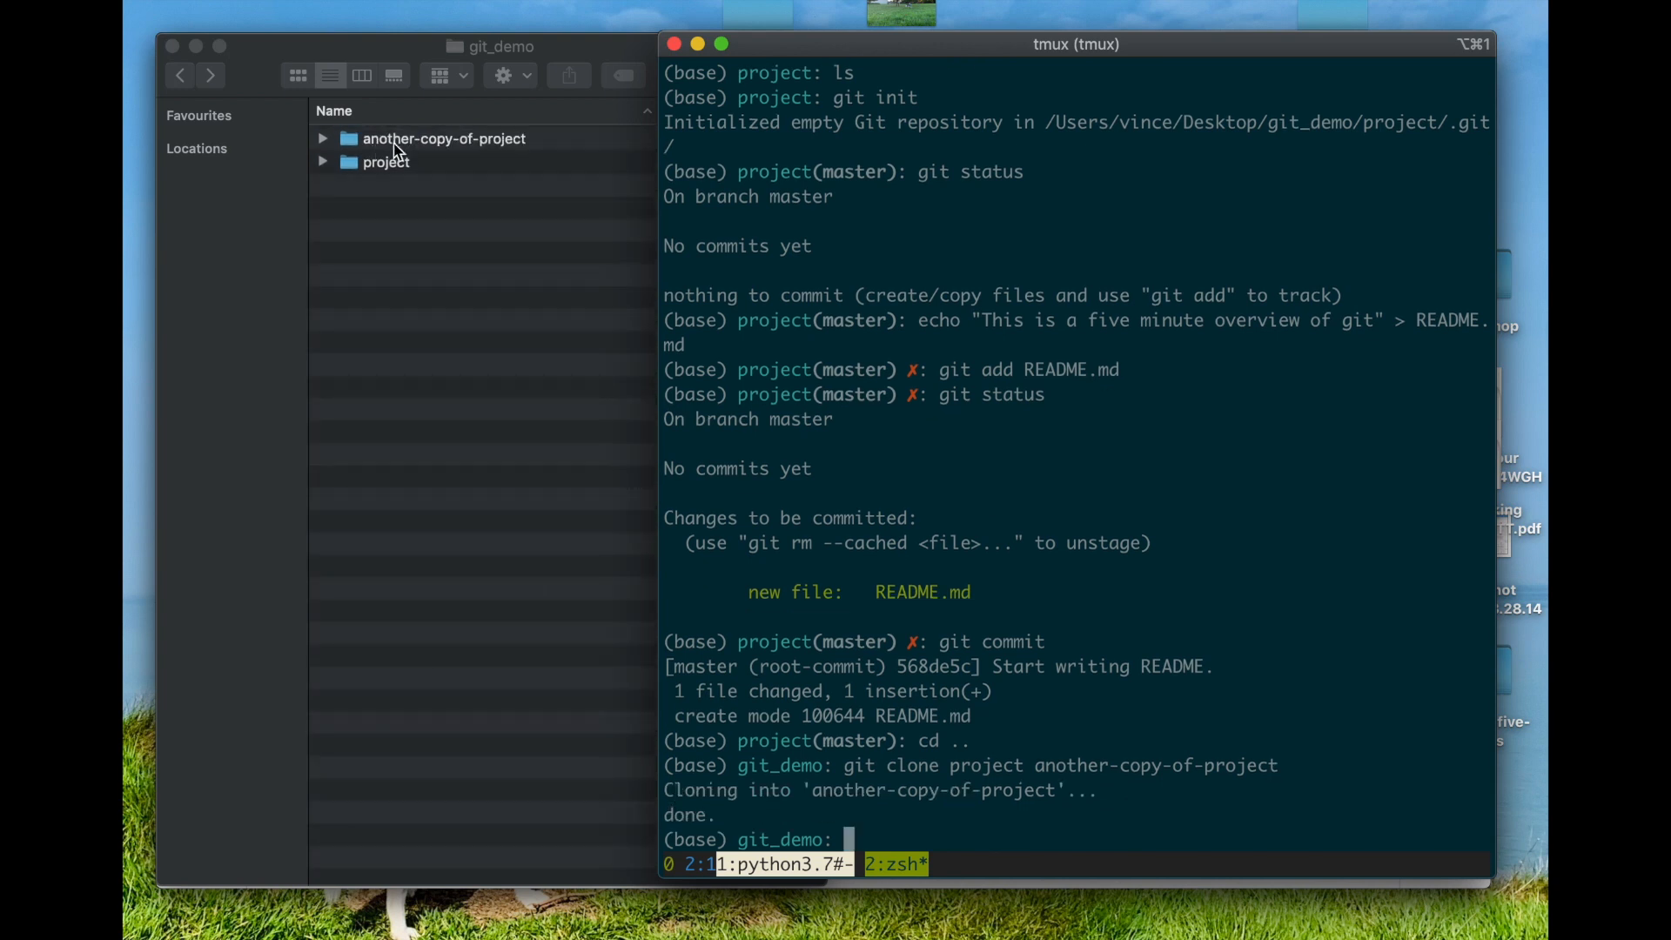
# Enter another-copy-of-project and list its branches, showing only master.
pyautogui.doubleClick(445, 138)
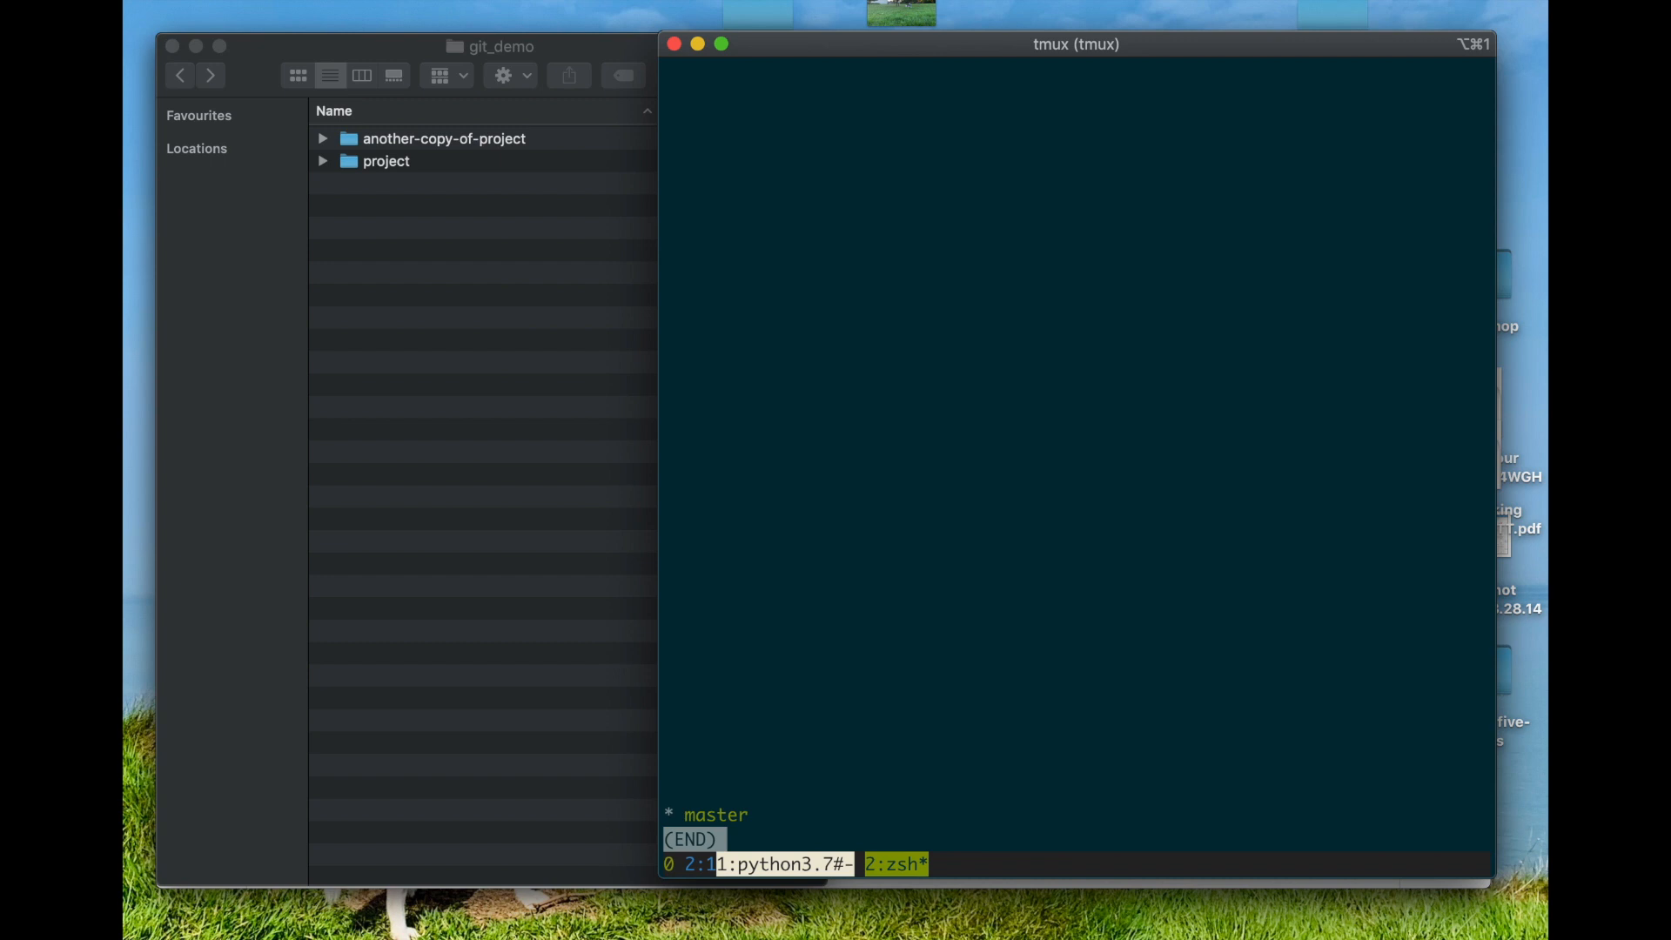
# Create the new_feature branch and check it out.
pyautogui.write('git branch')
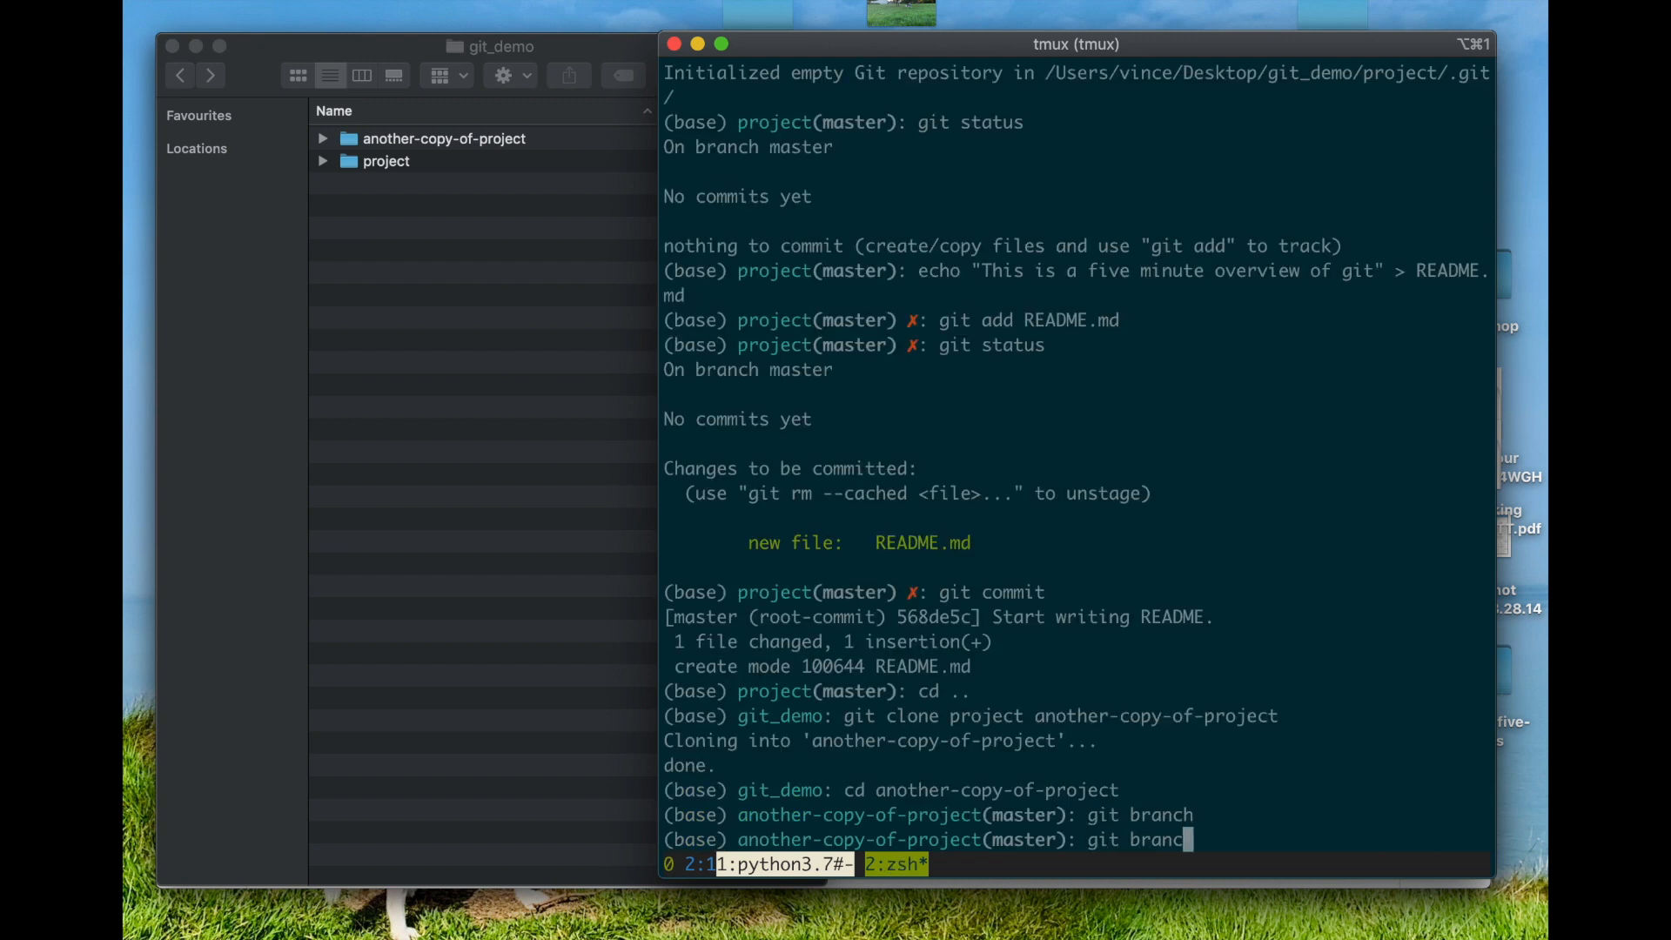
pyautogui.write('new_feature')
pyautogui.write('git checkout')
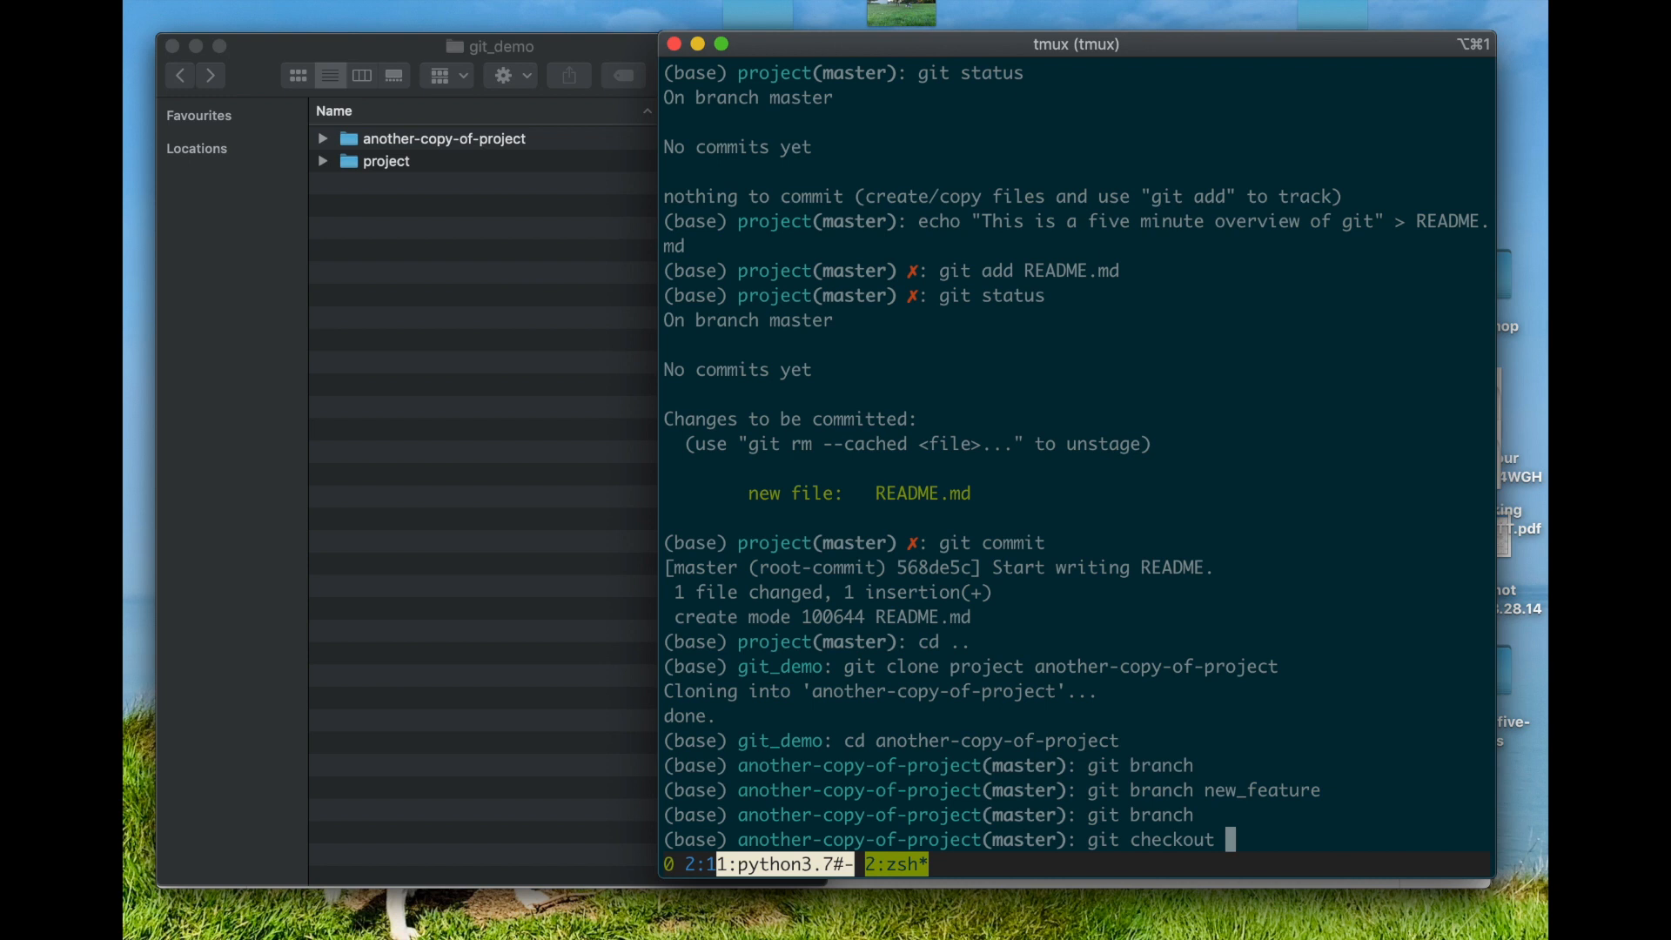
pyautogui.write('new_feature')
pyautogui.write('git branch')
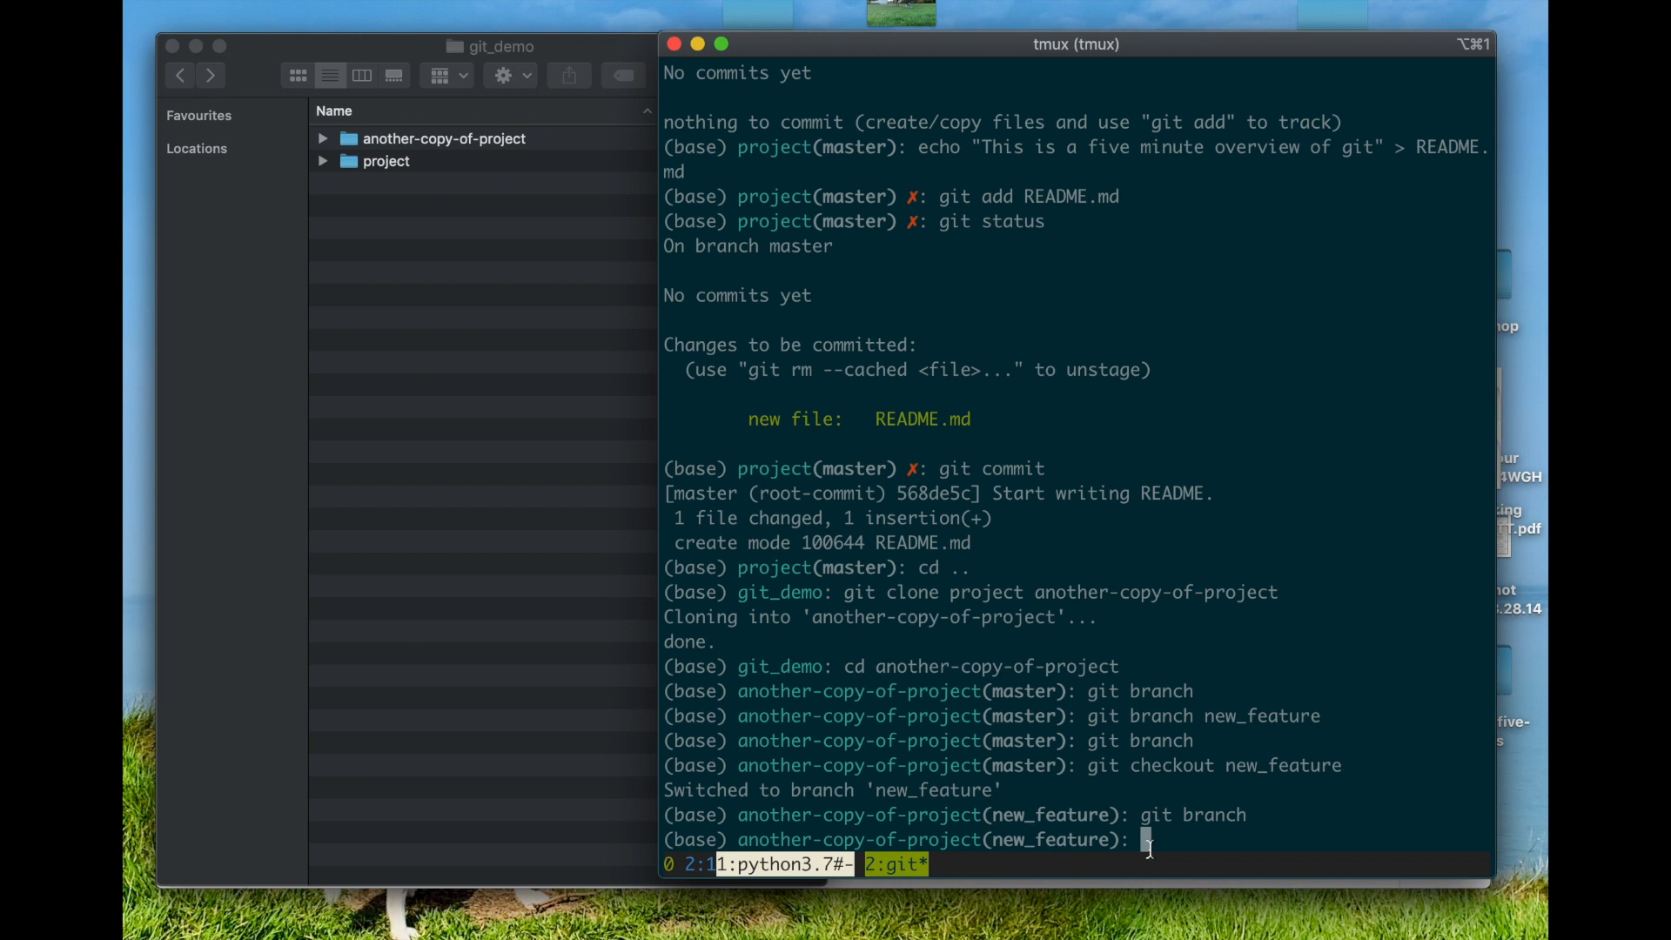
# Commit a main.tex containing \begin{document} as 'Start writing the latex file.'.
pyautogui.write('echo')
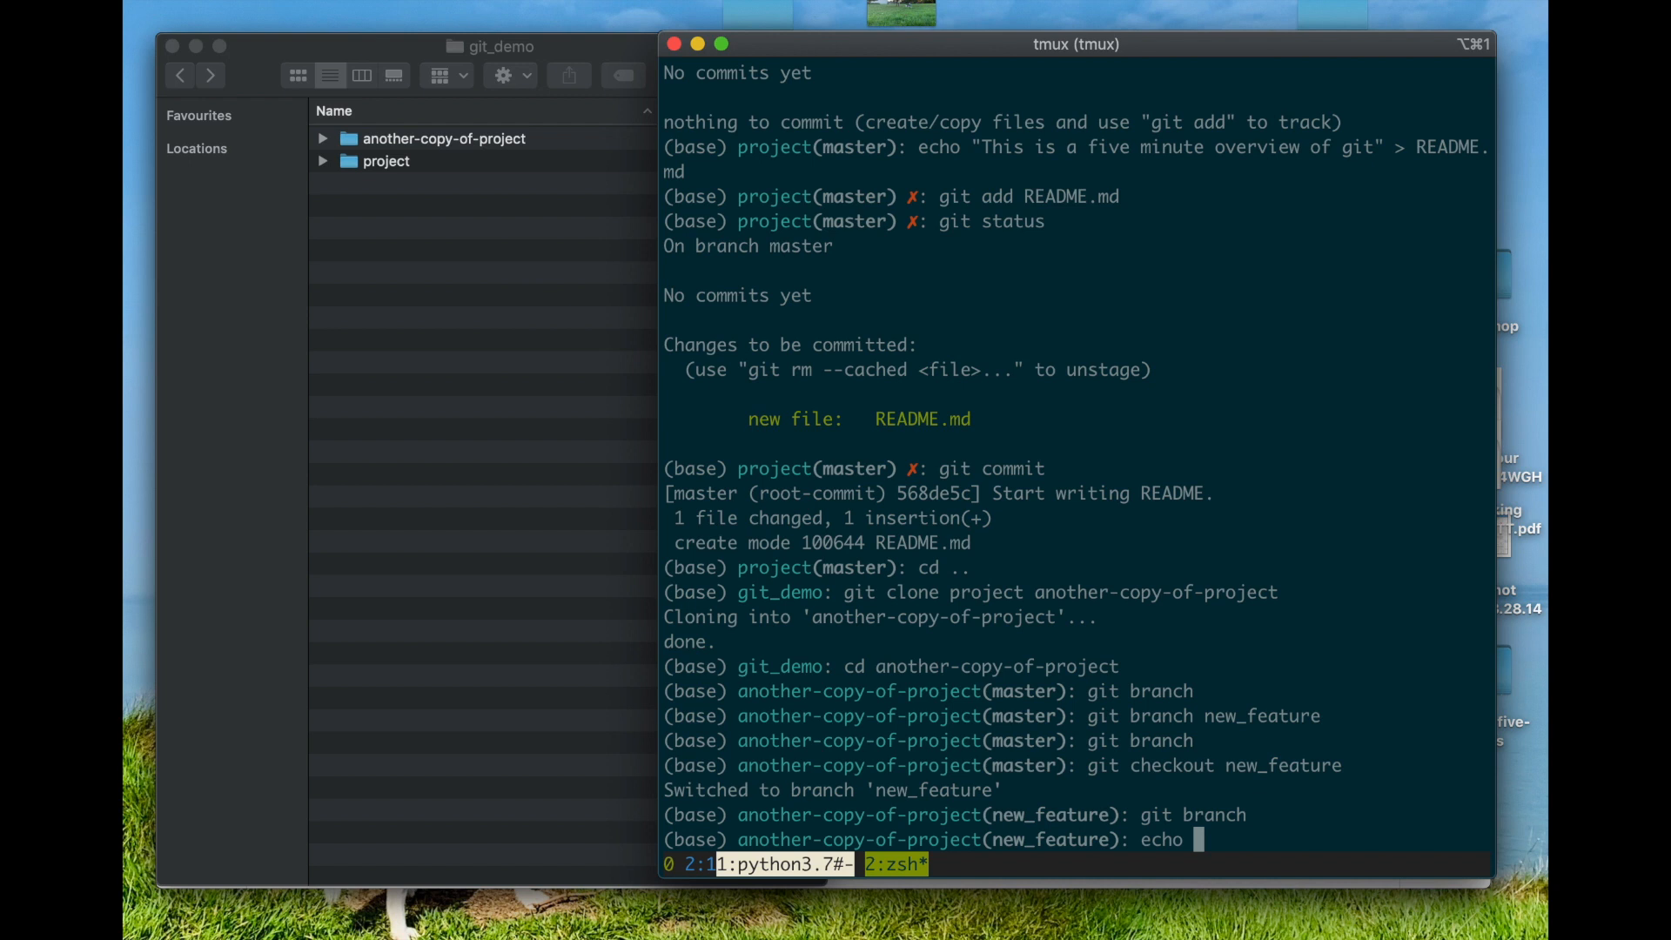
pyautogui.write('"\\begi')
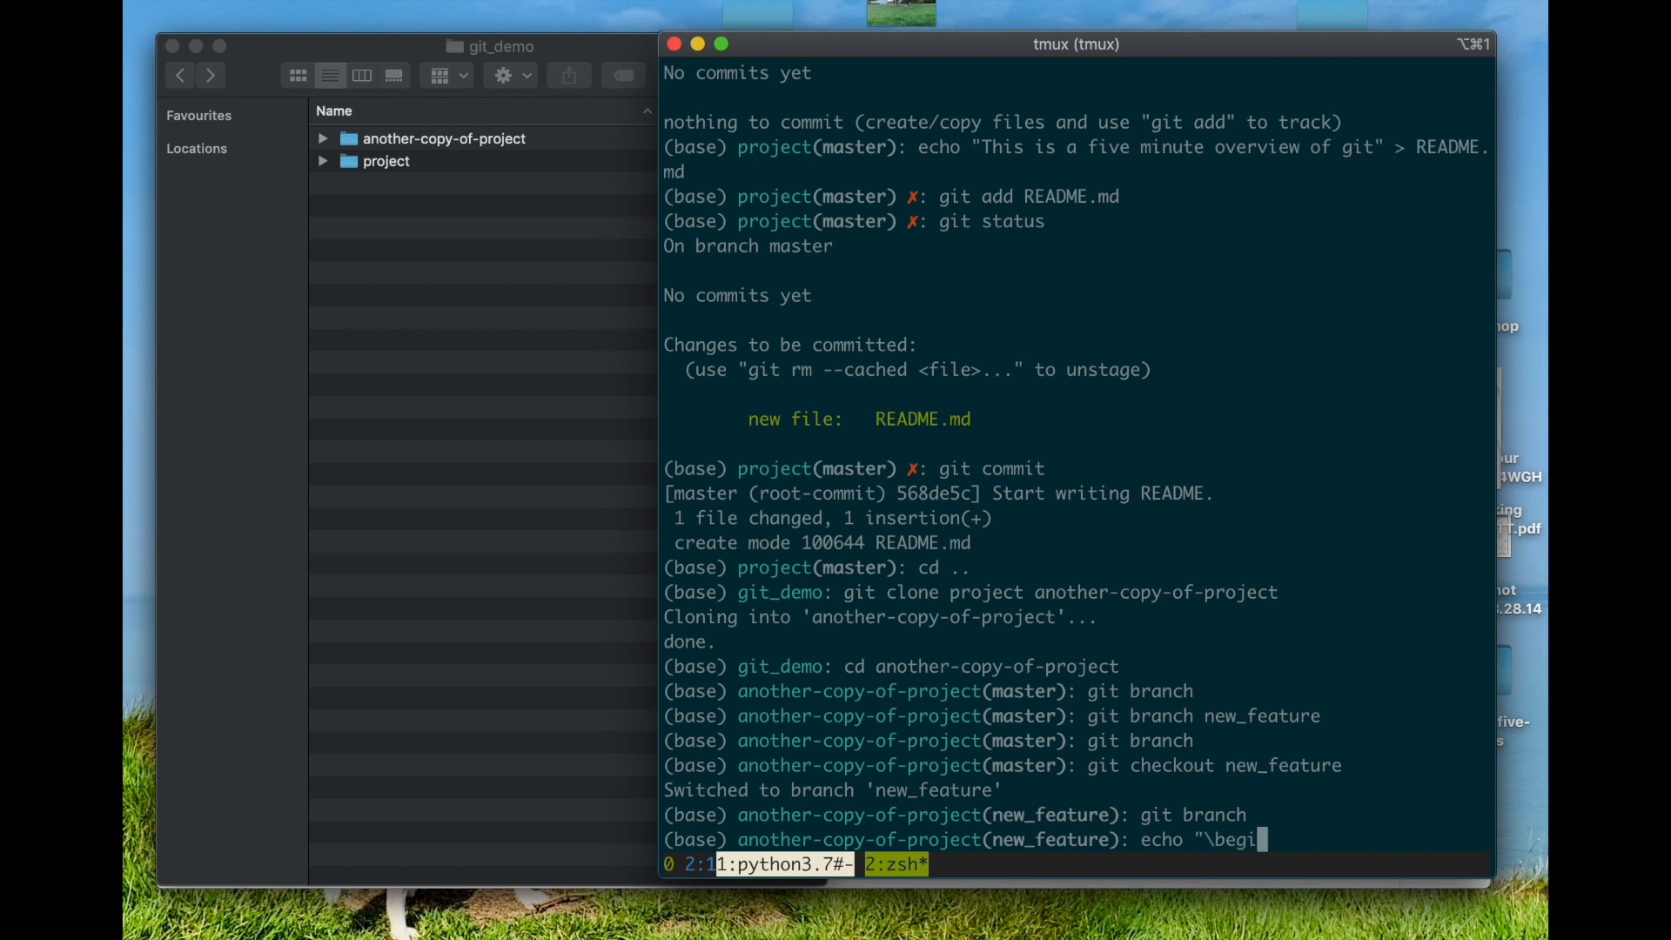
pyautogui.write('n{documen')
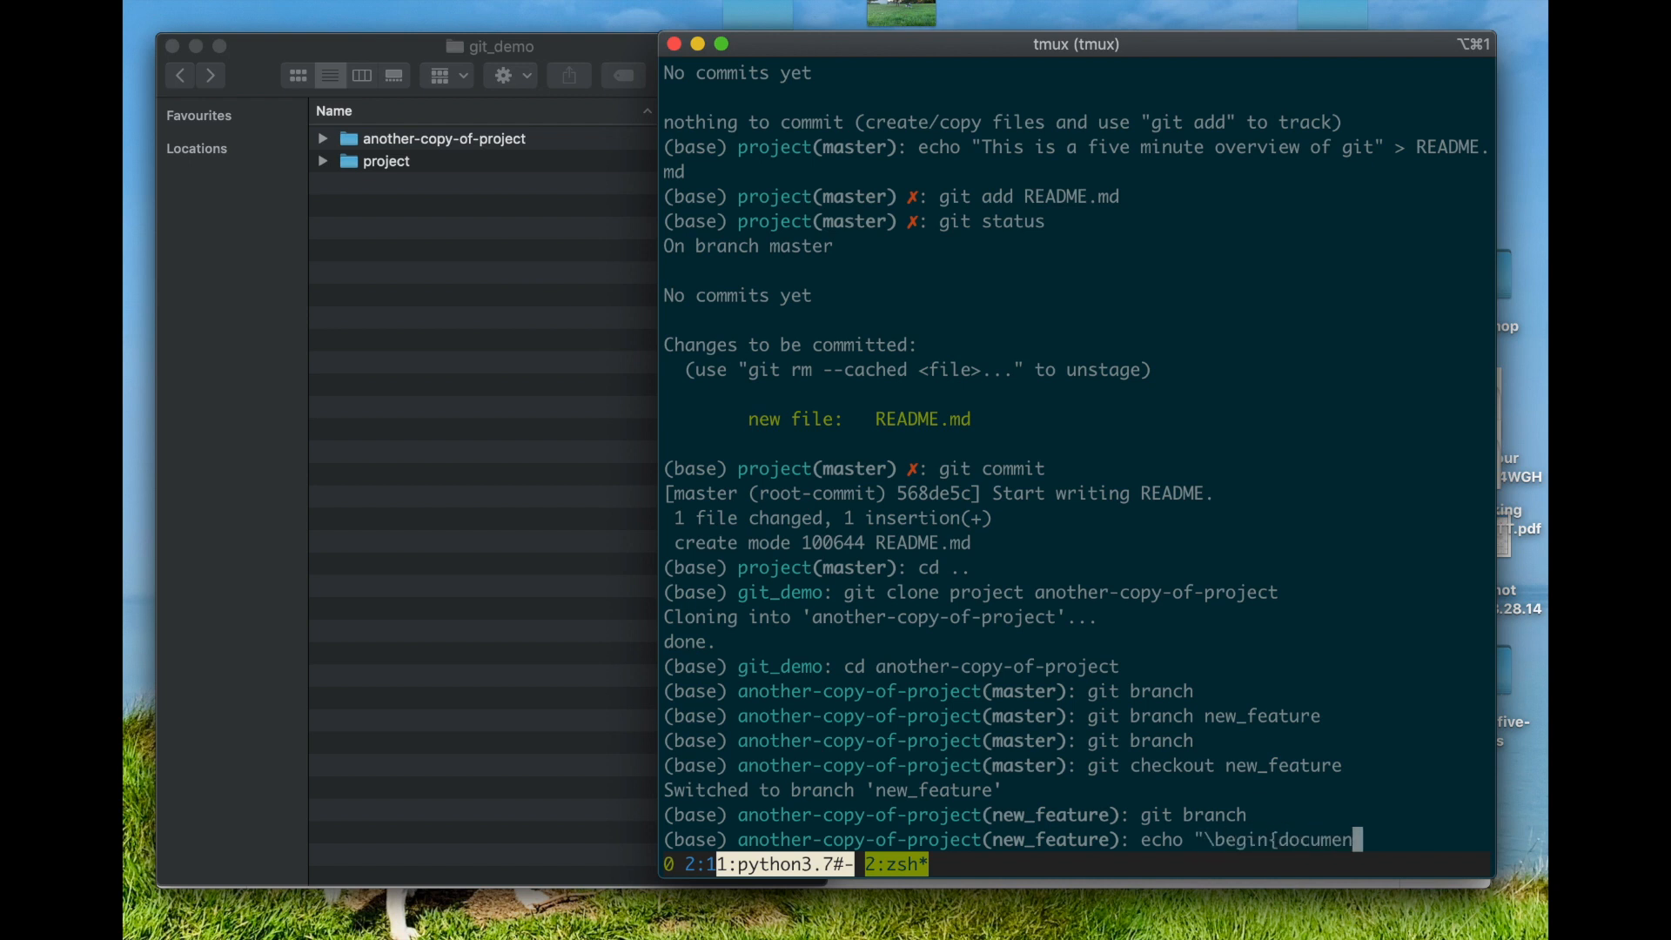
pyautogui.write('t}" > main.tex')
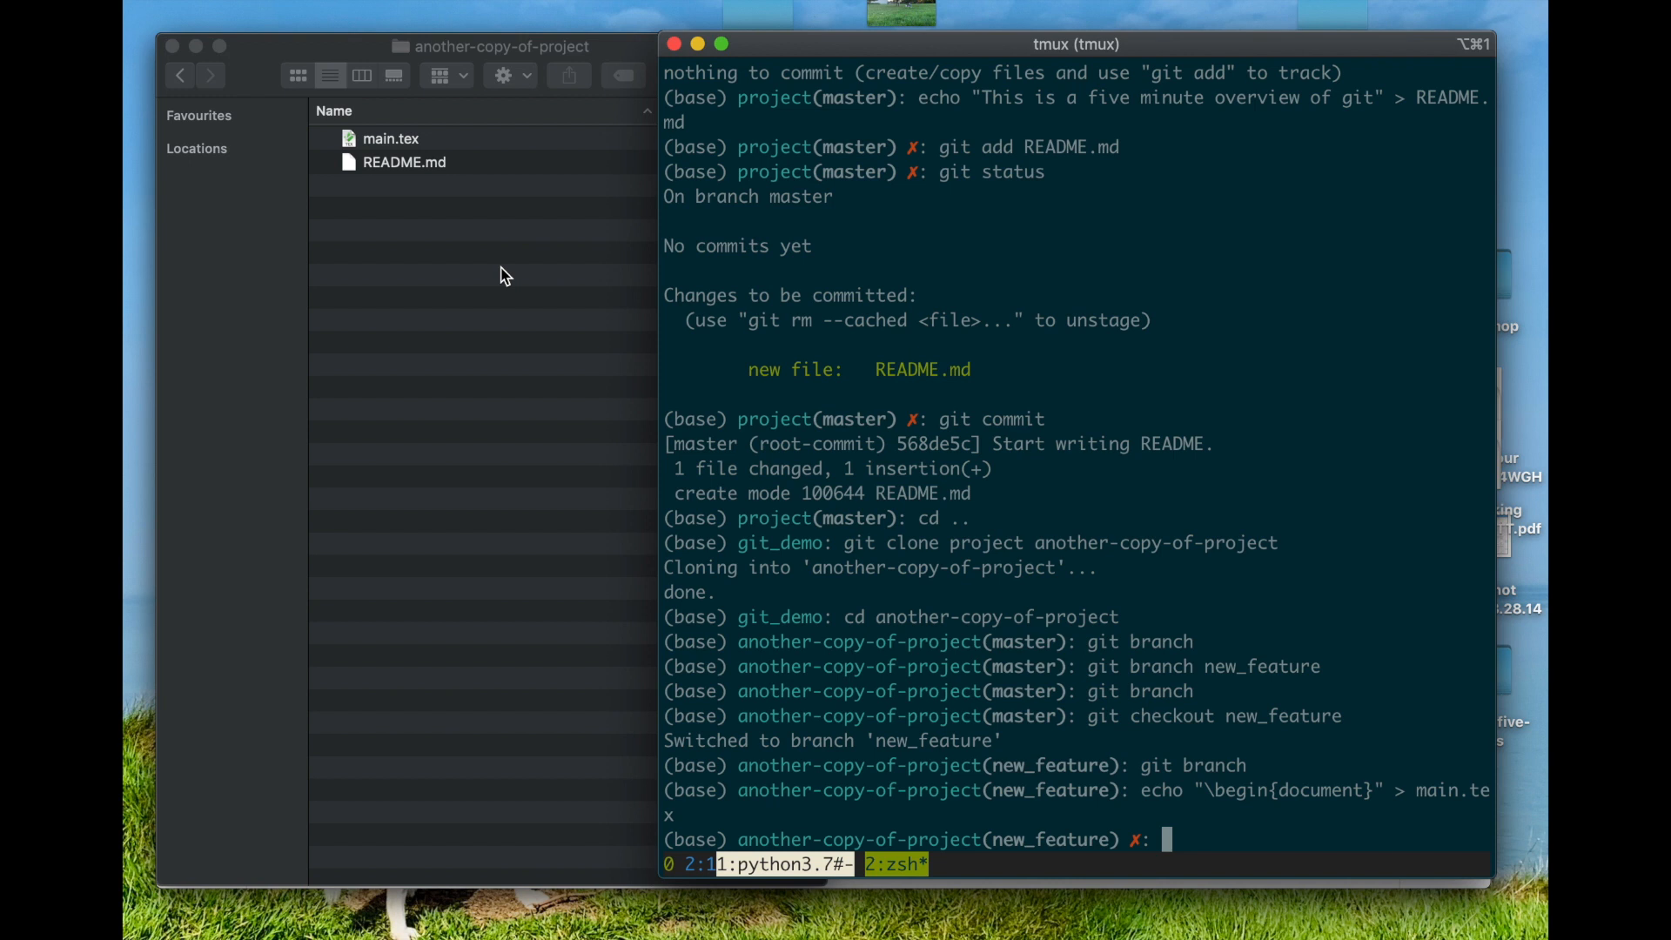
pyautogui.write('git add main')
pyautogui.write('Start writing')
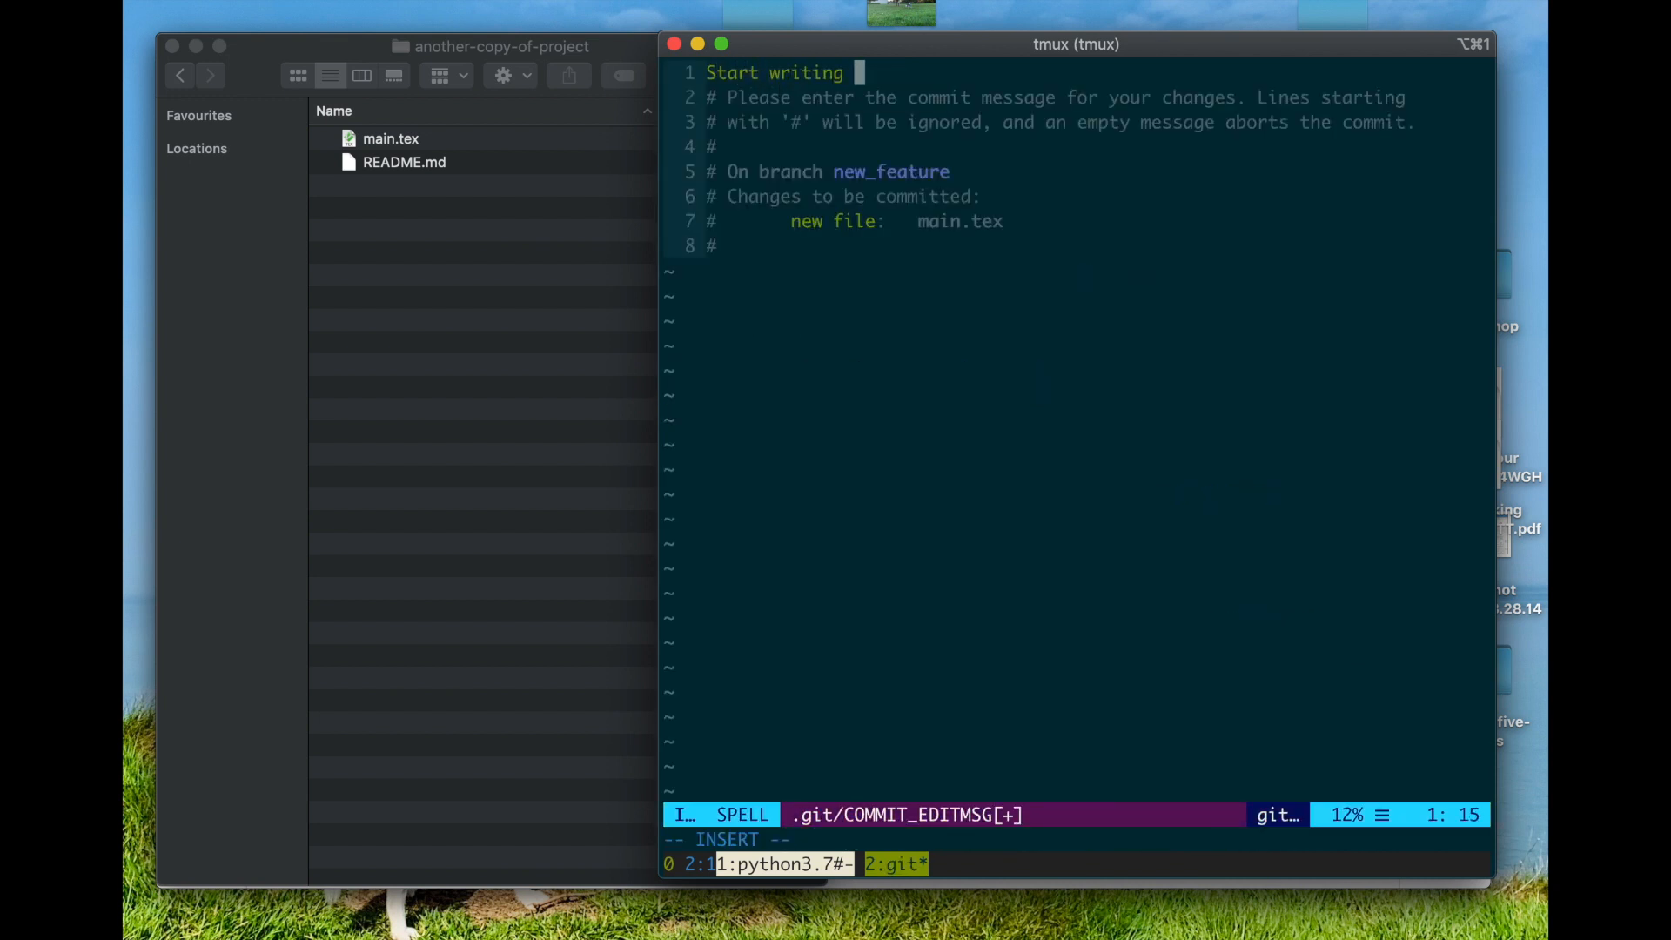
pyautogui.write('the')
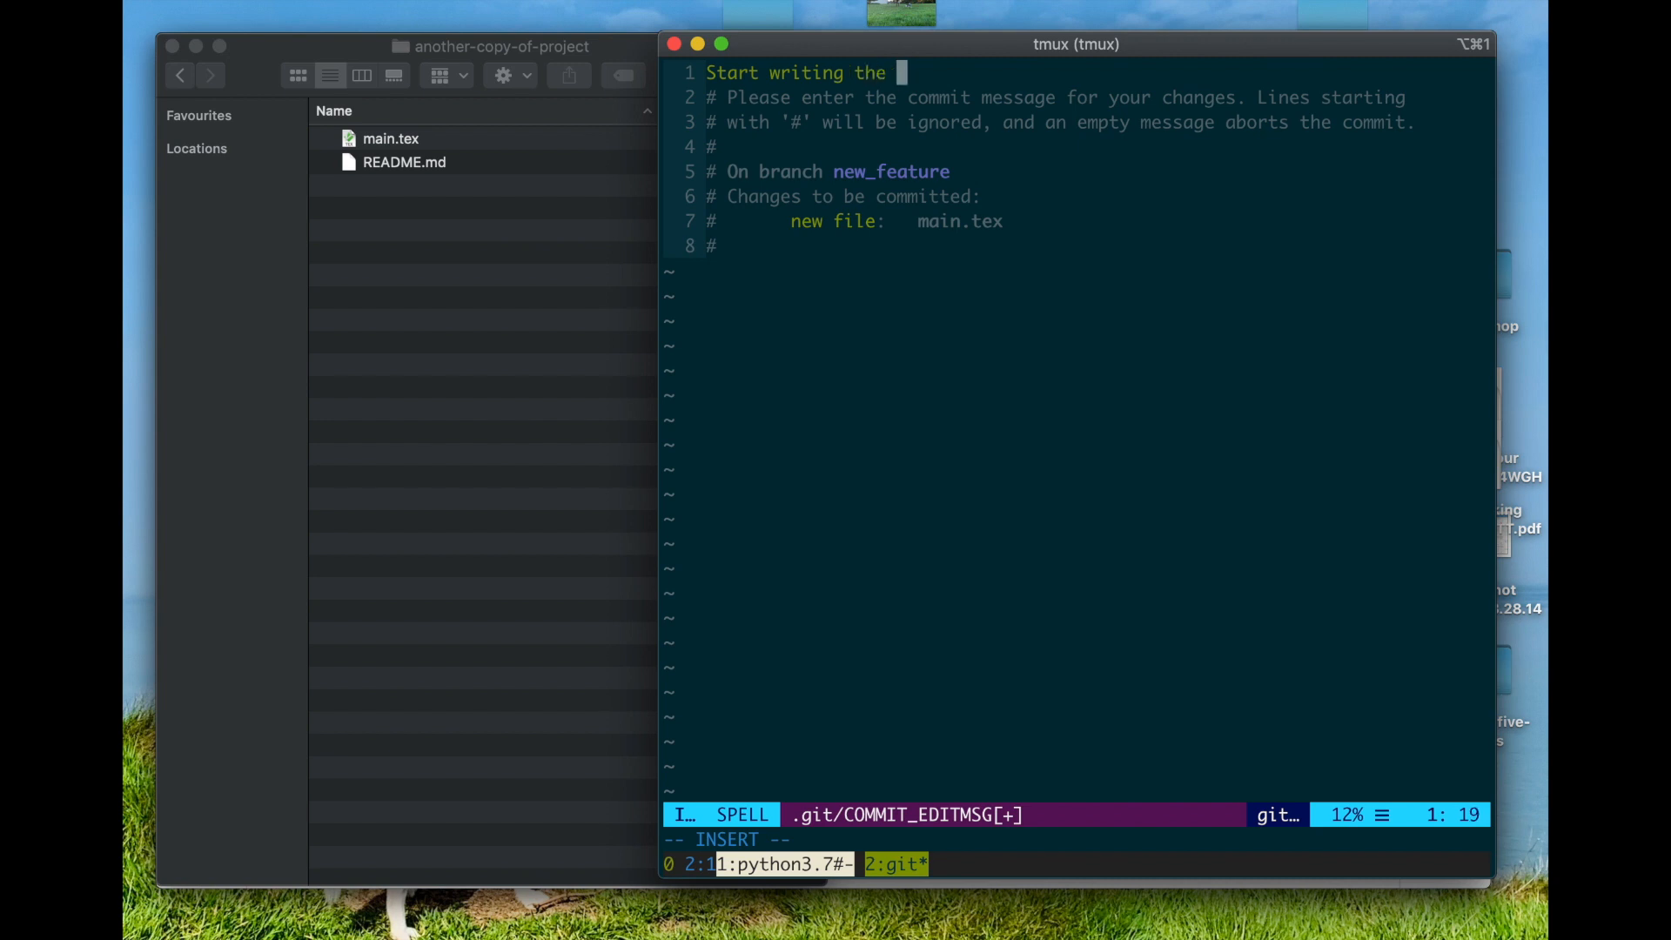
pyautogui.write('latex')
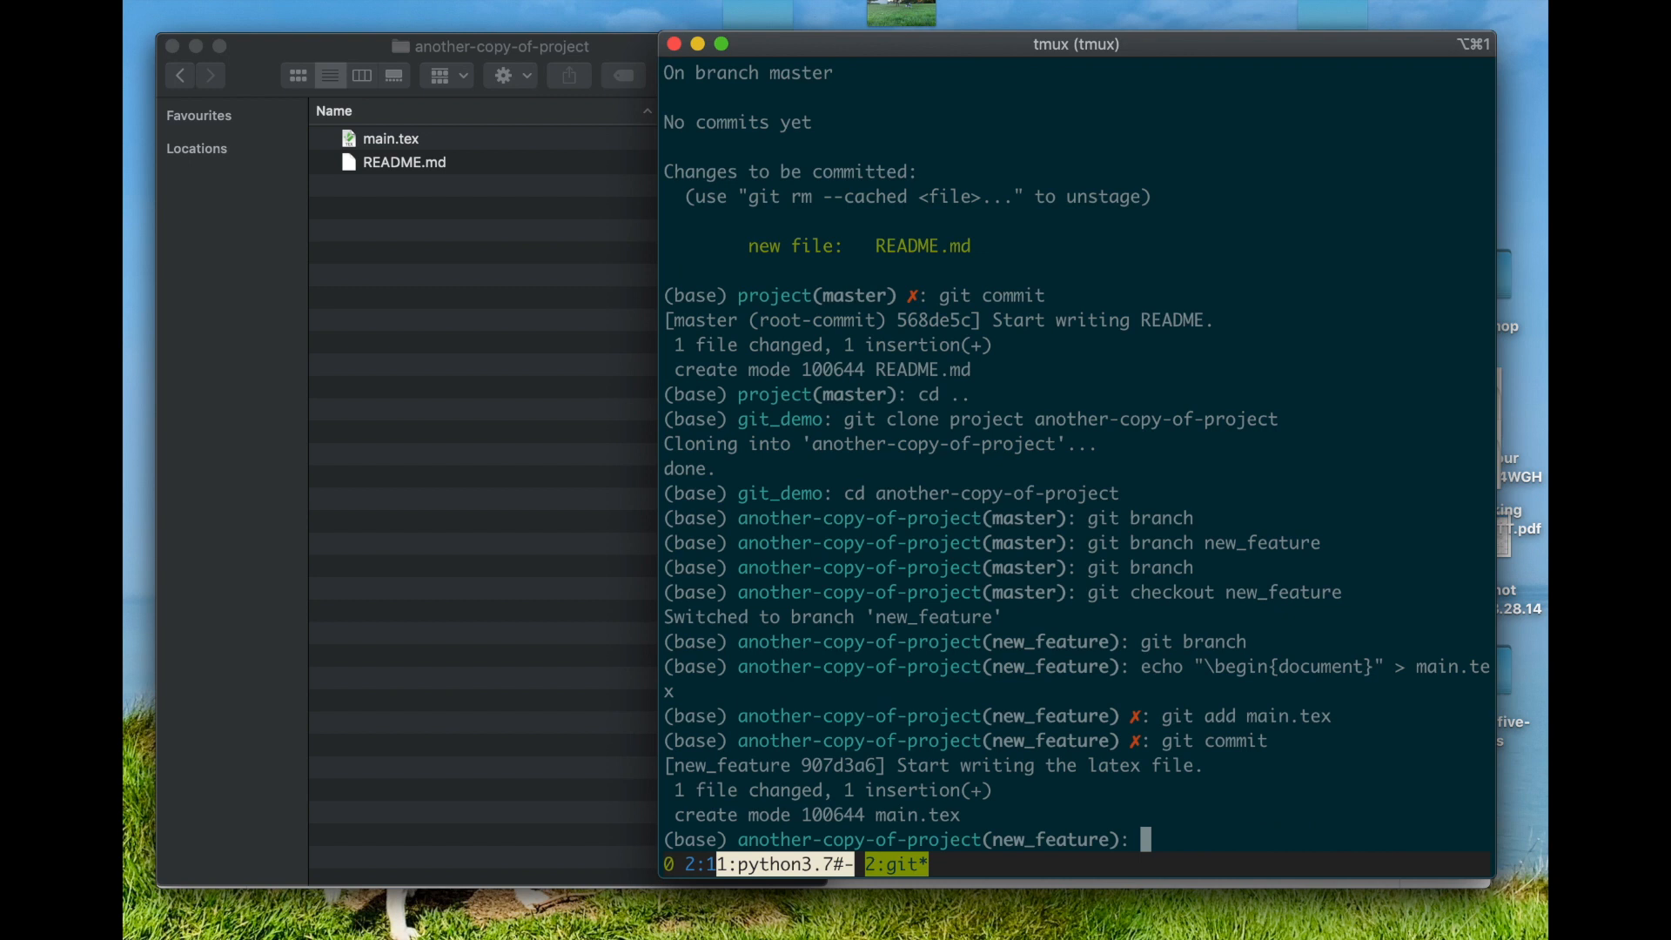
# Check the remote with git remote -v and push new_feature to origin.
pyautogui.write('git remote -v')
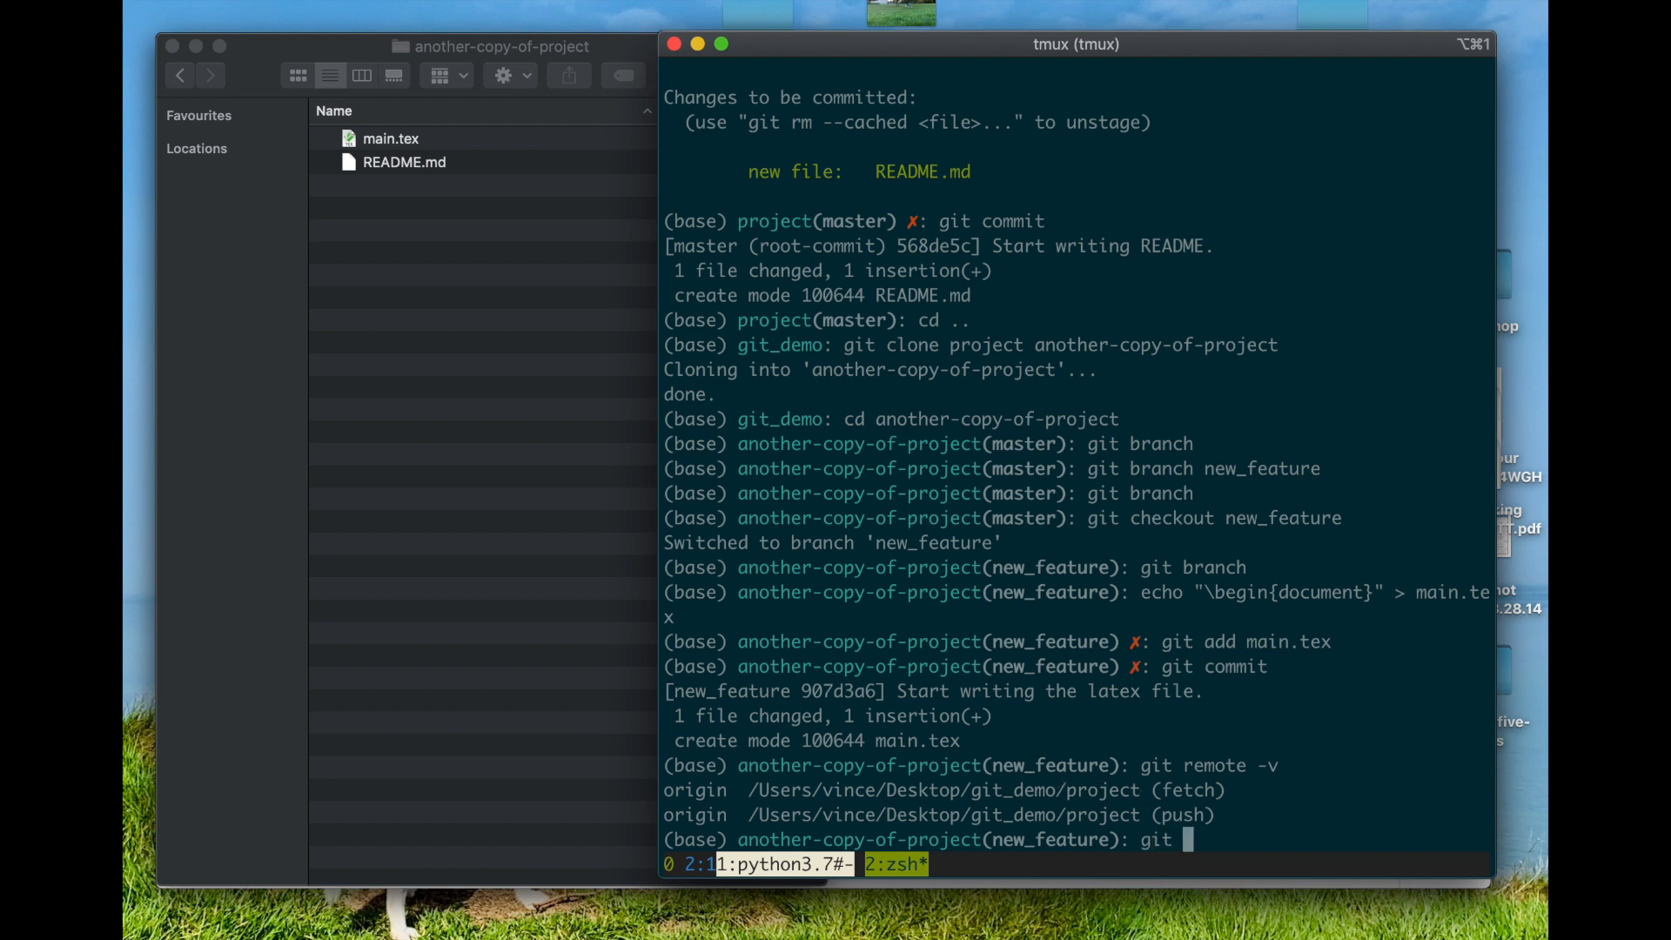
pyautogui.write('push or')
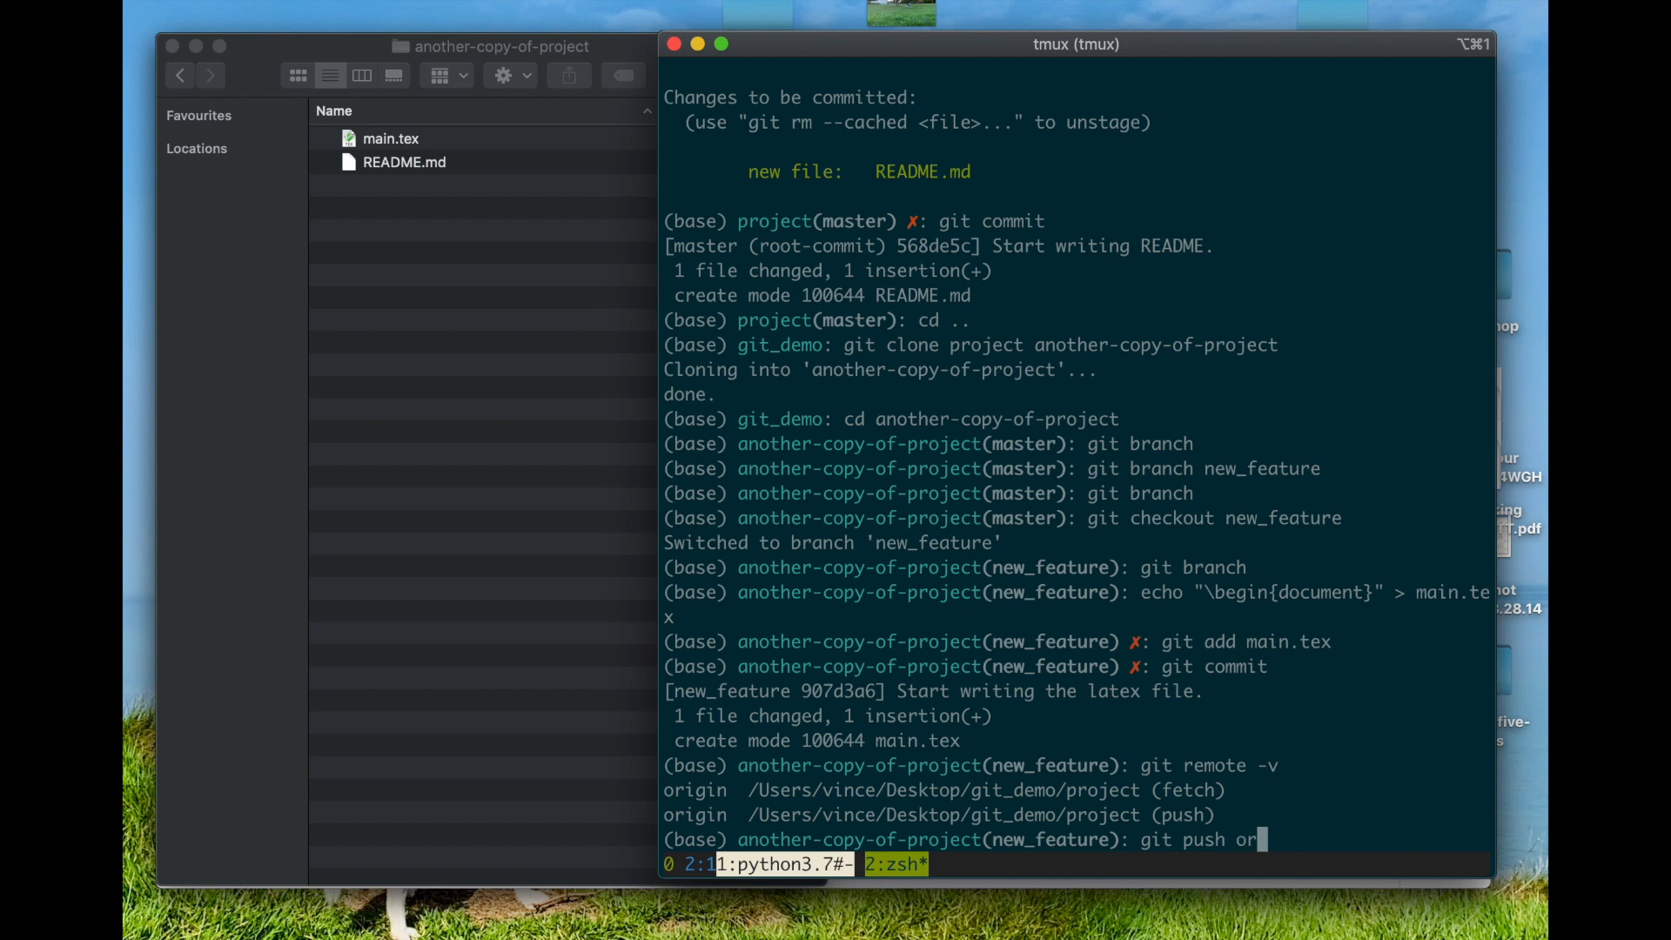
pyautogui.write('igin')
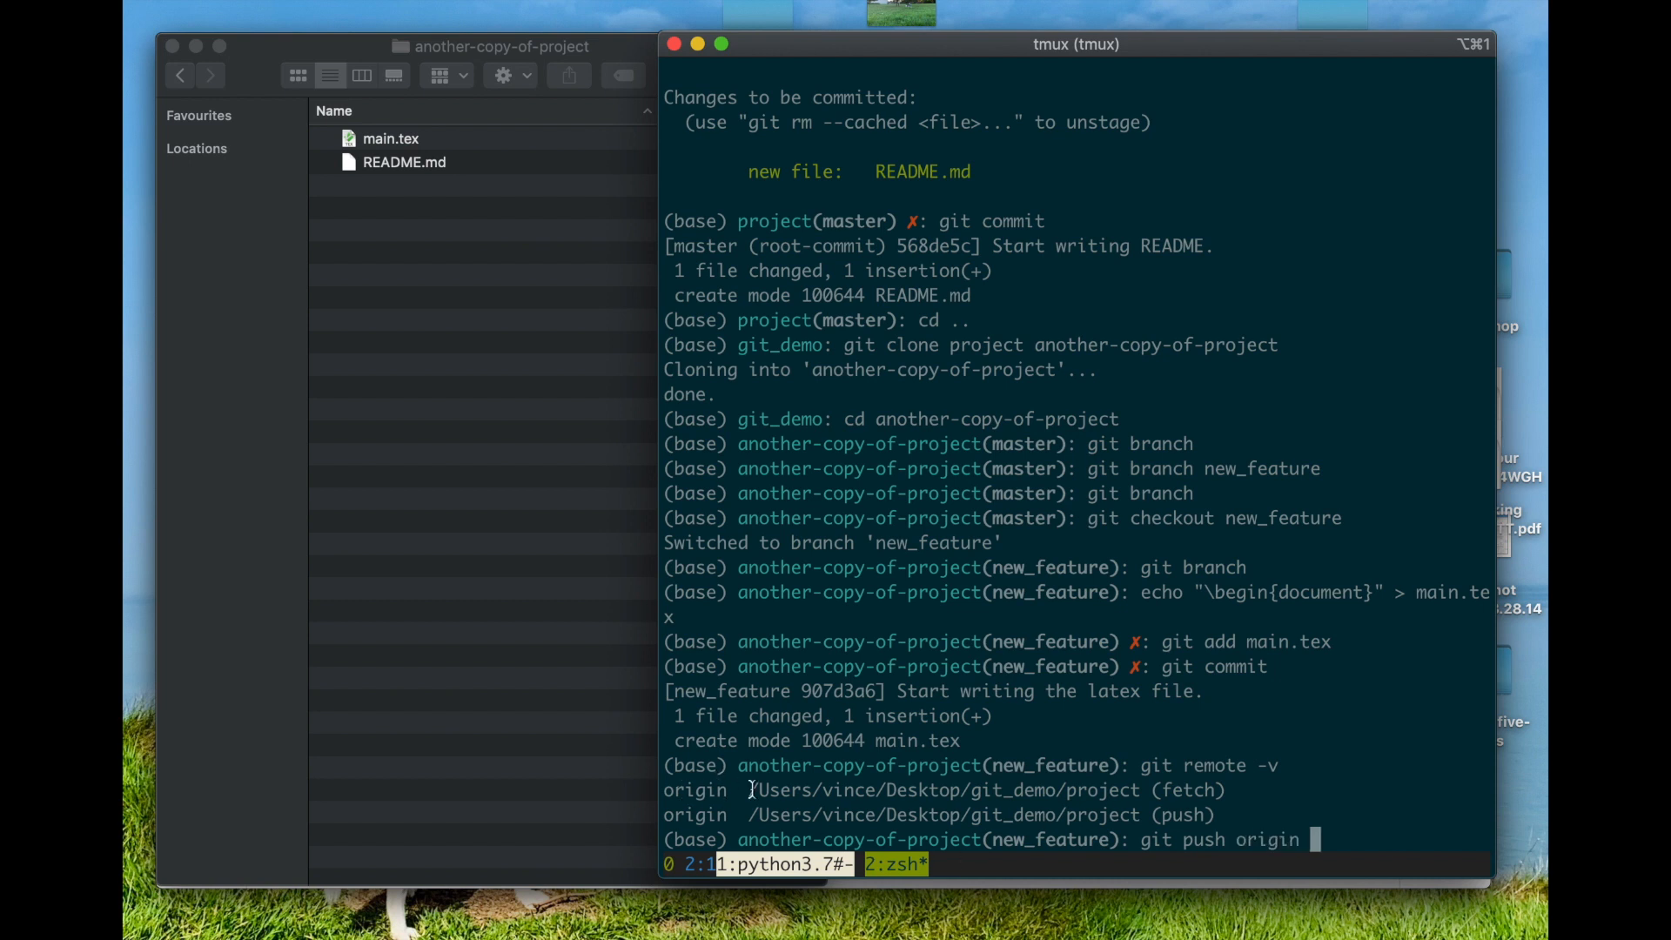
pyautogui.moveTo(716, 790)
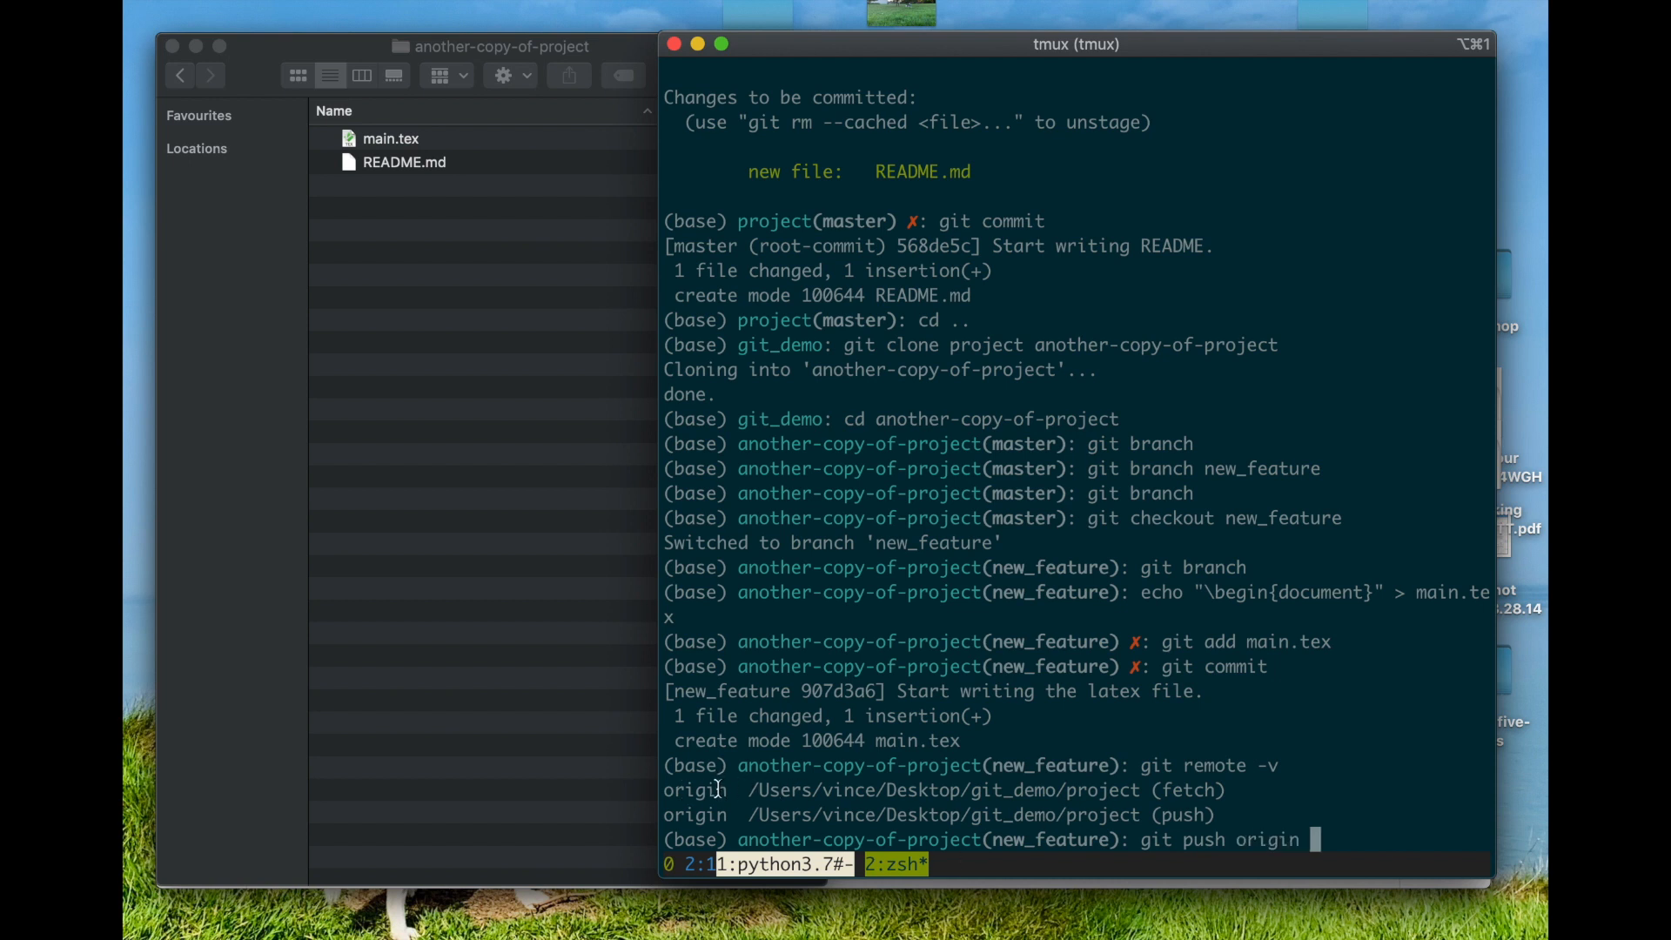
pyautogui.moveTo(1362, 847)
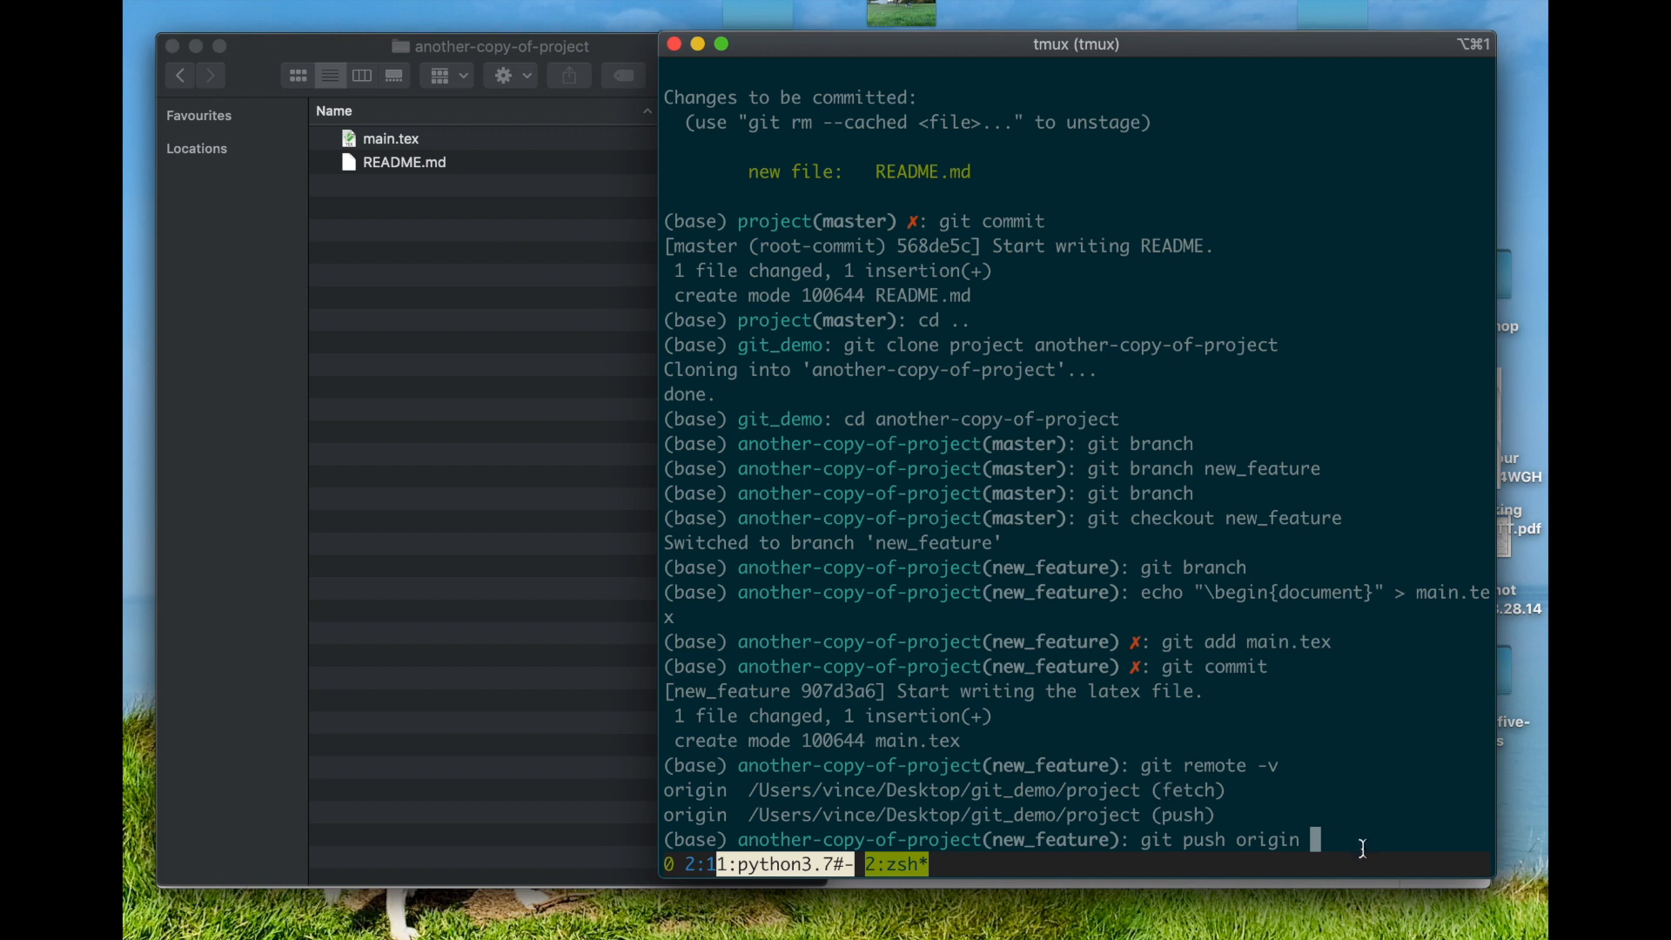
pyautogui.write('add_nmew')
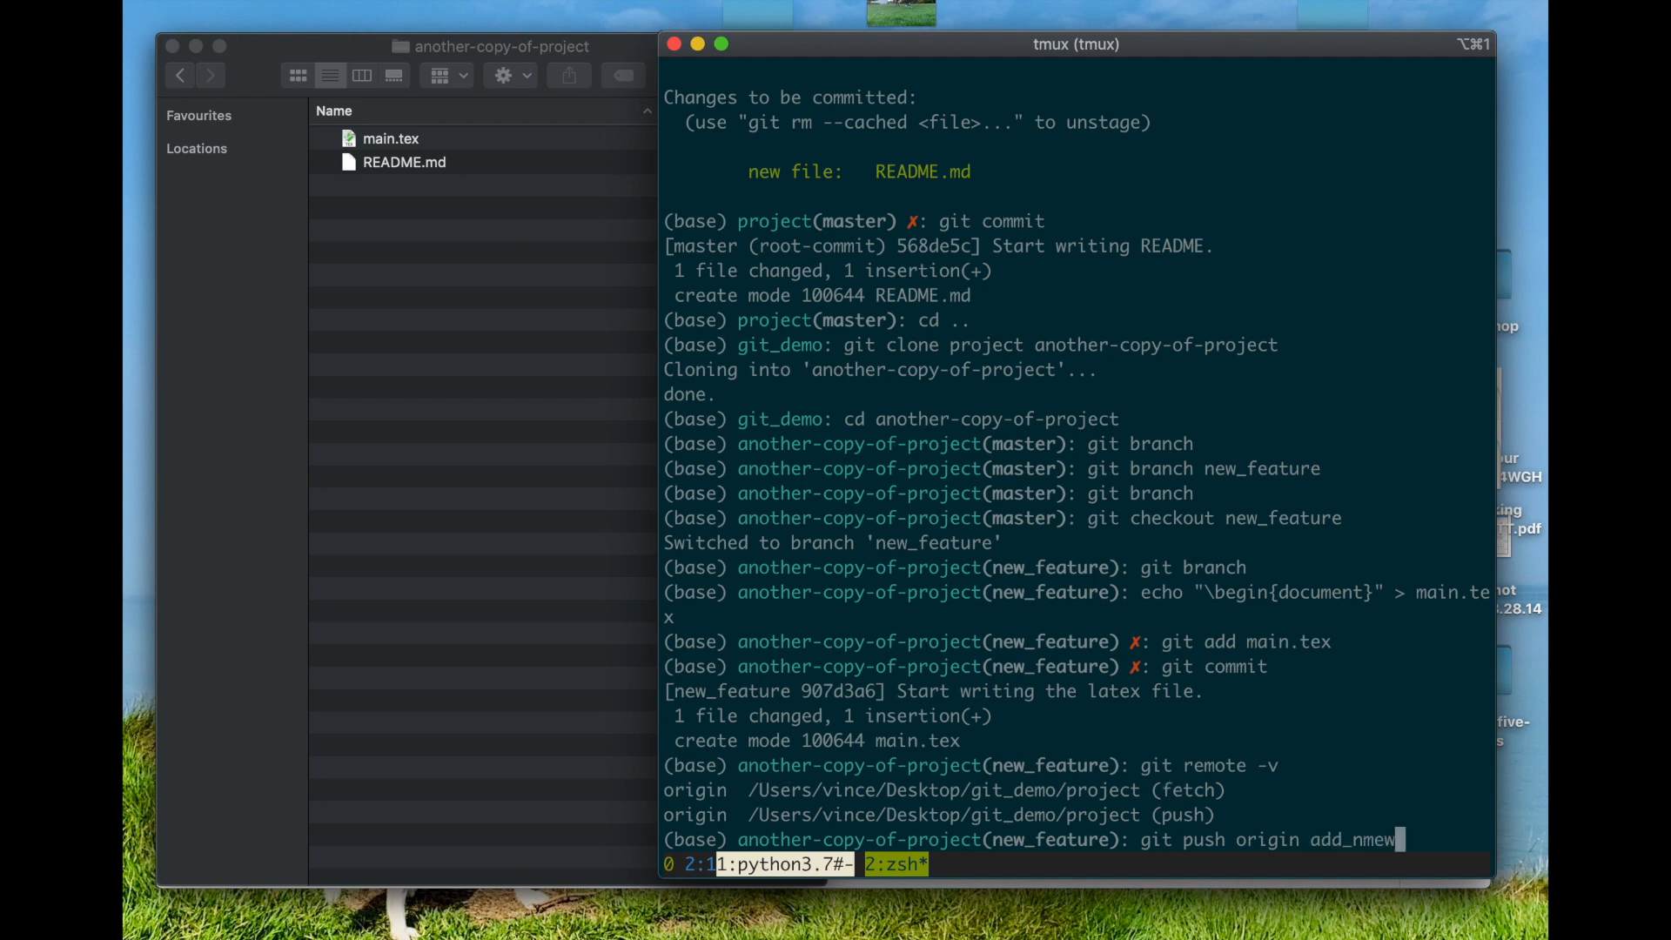
pyautogui.press('Backspace')
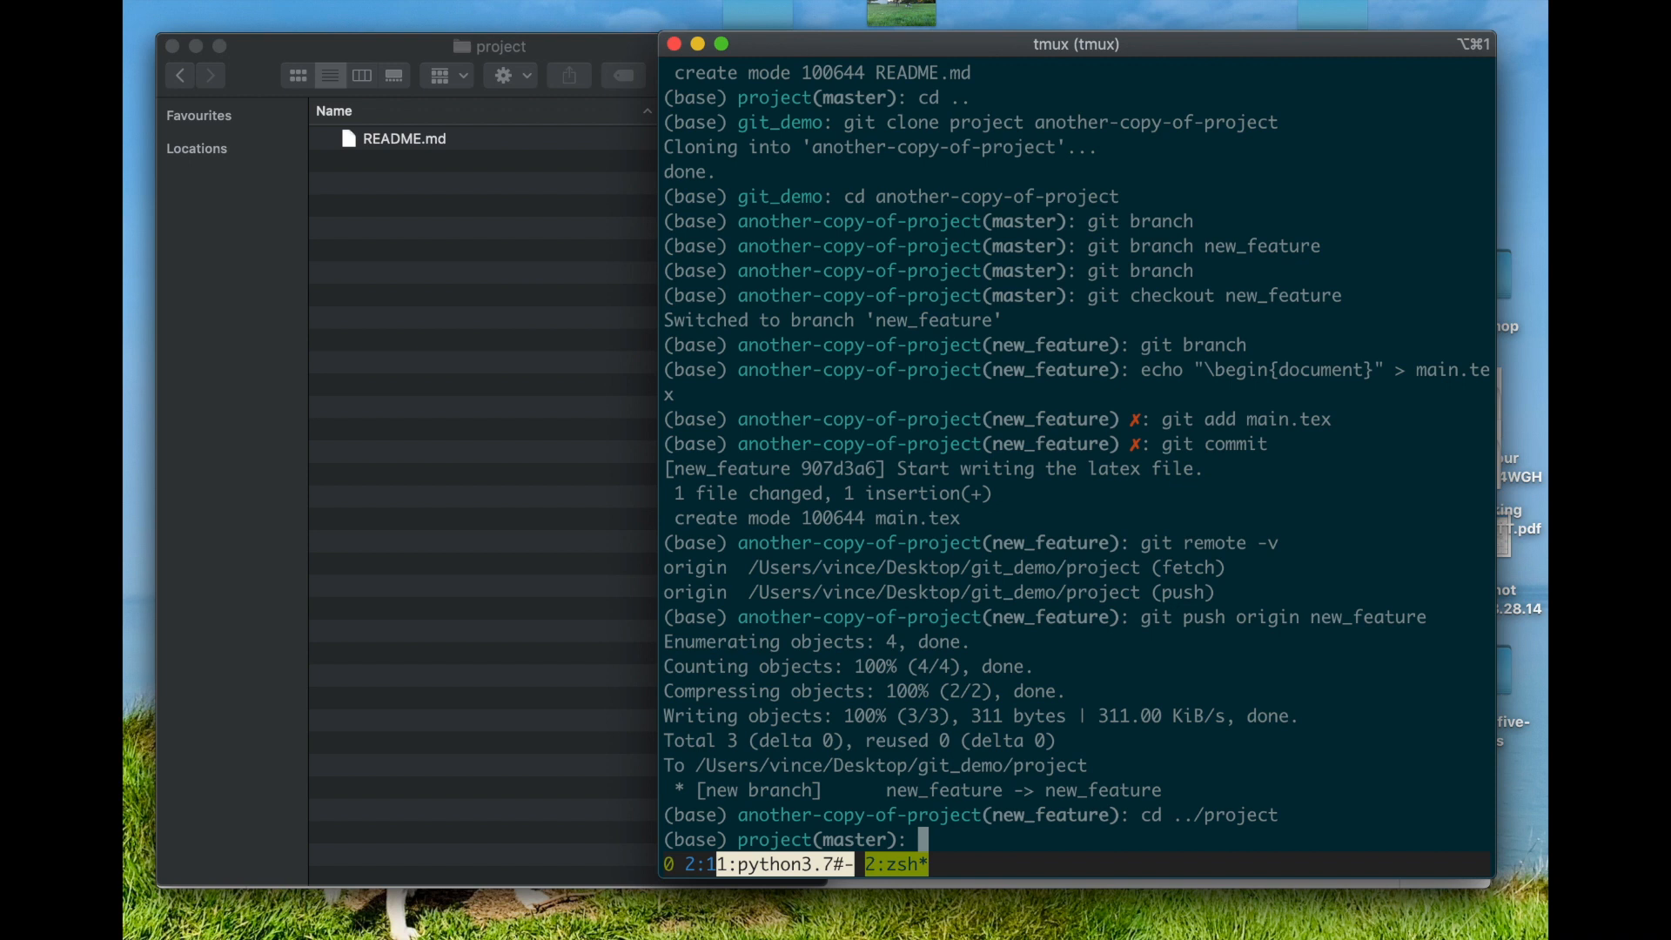
# Append the line 'This is a collection of file for a paper...' to README.md.
pyautogui.write('git c')
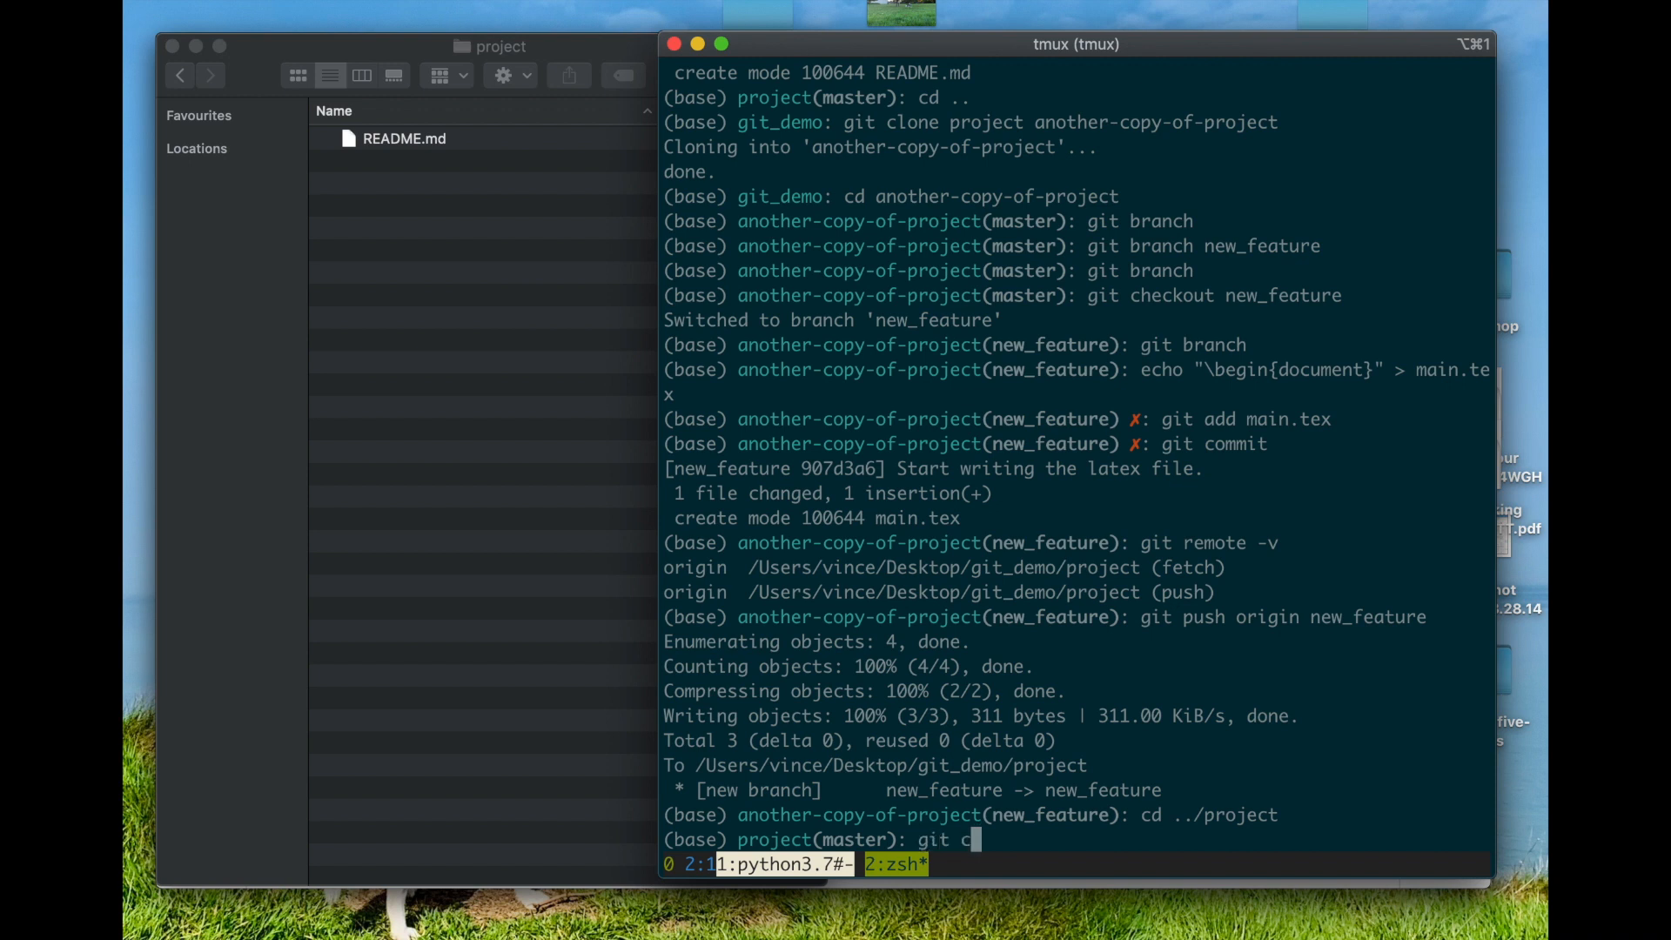
pyautogui.write('heckout new_feature')
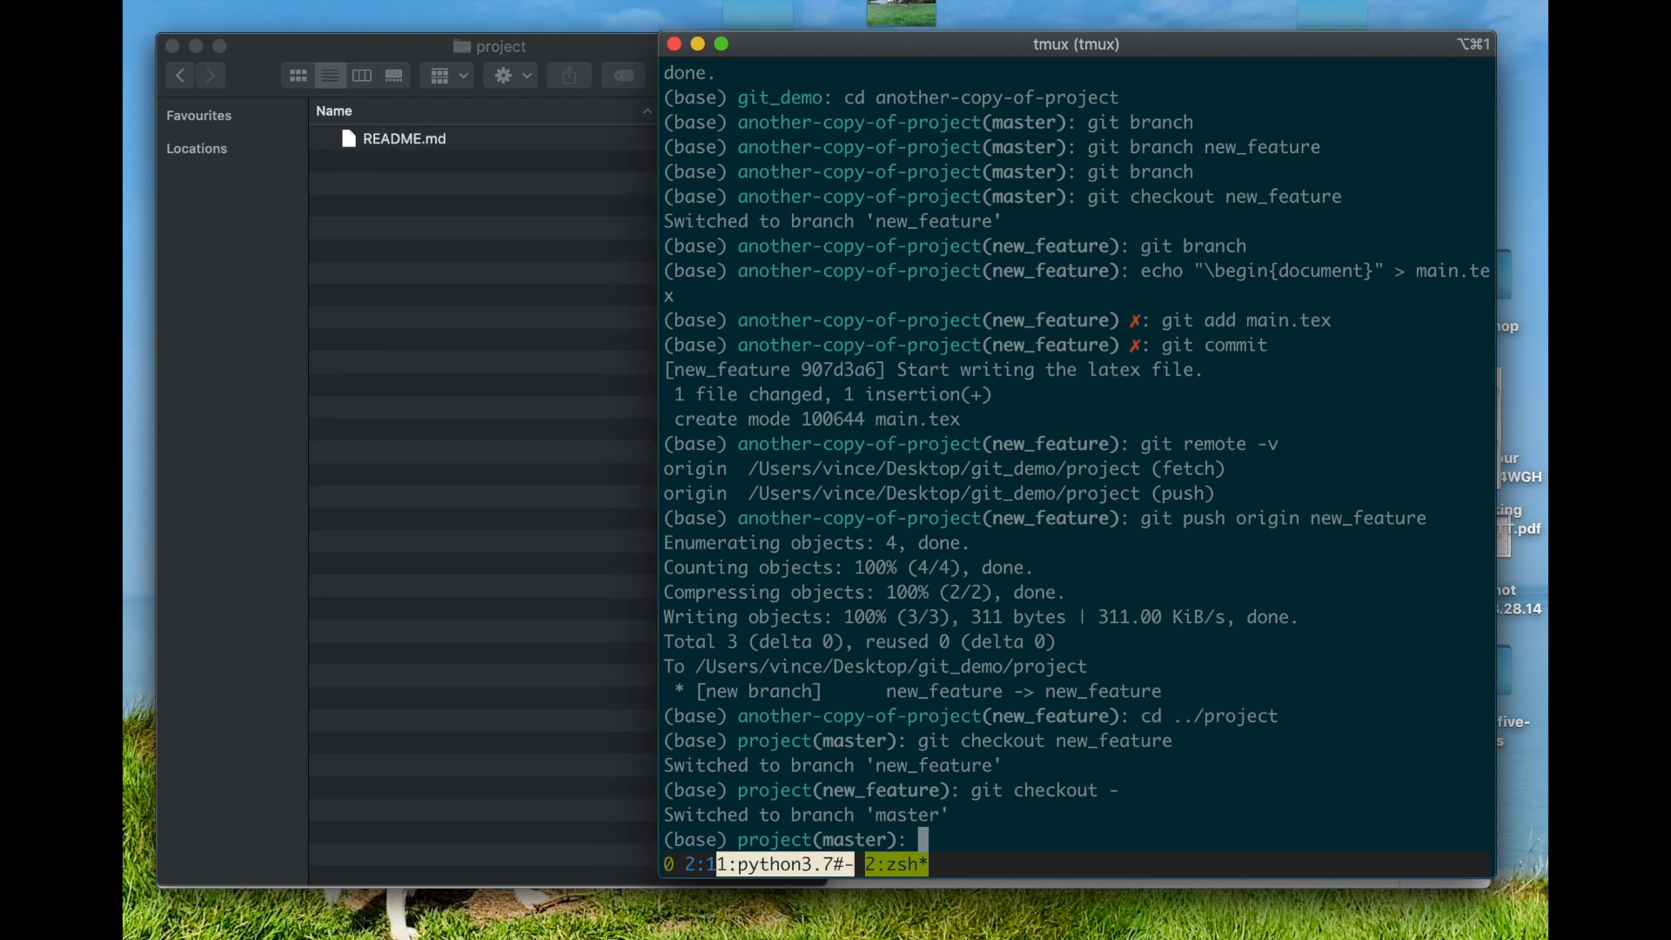
pyautogui.write('echo "')
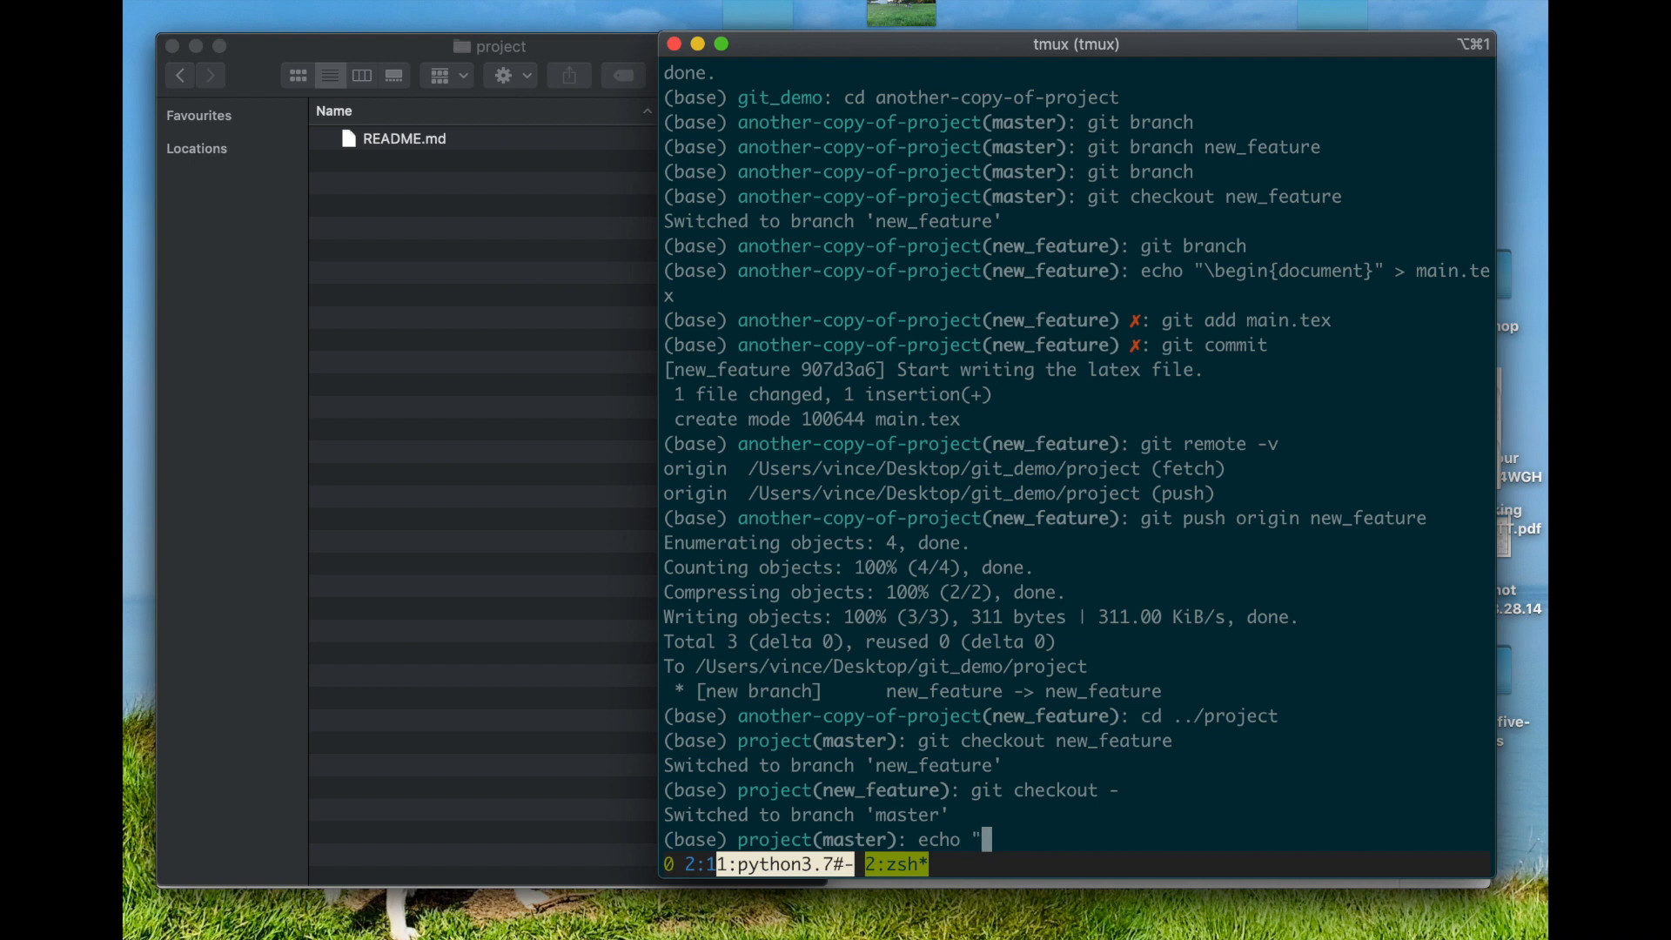
pyautogui.write('This is a')
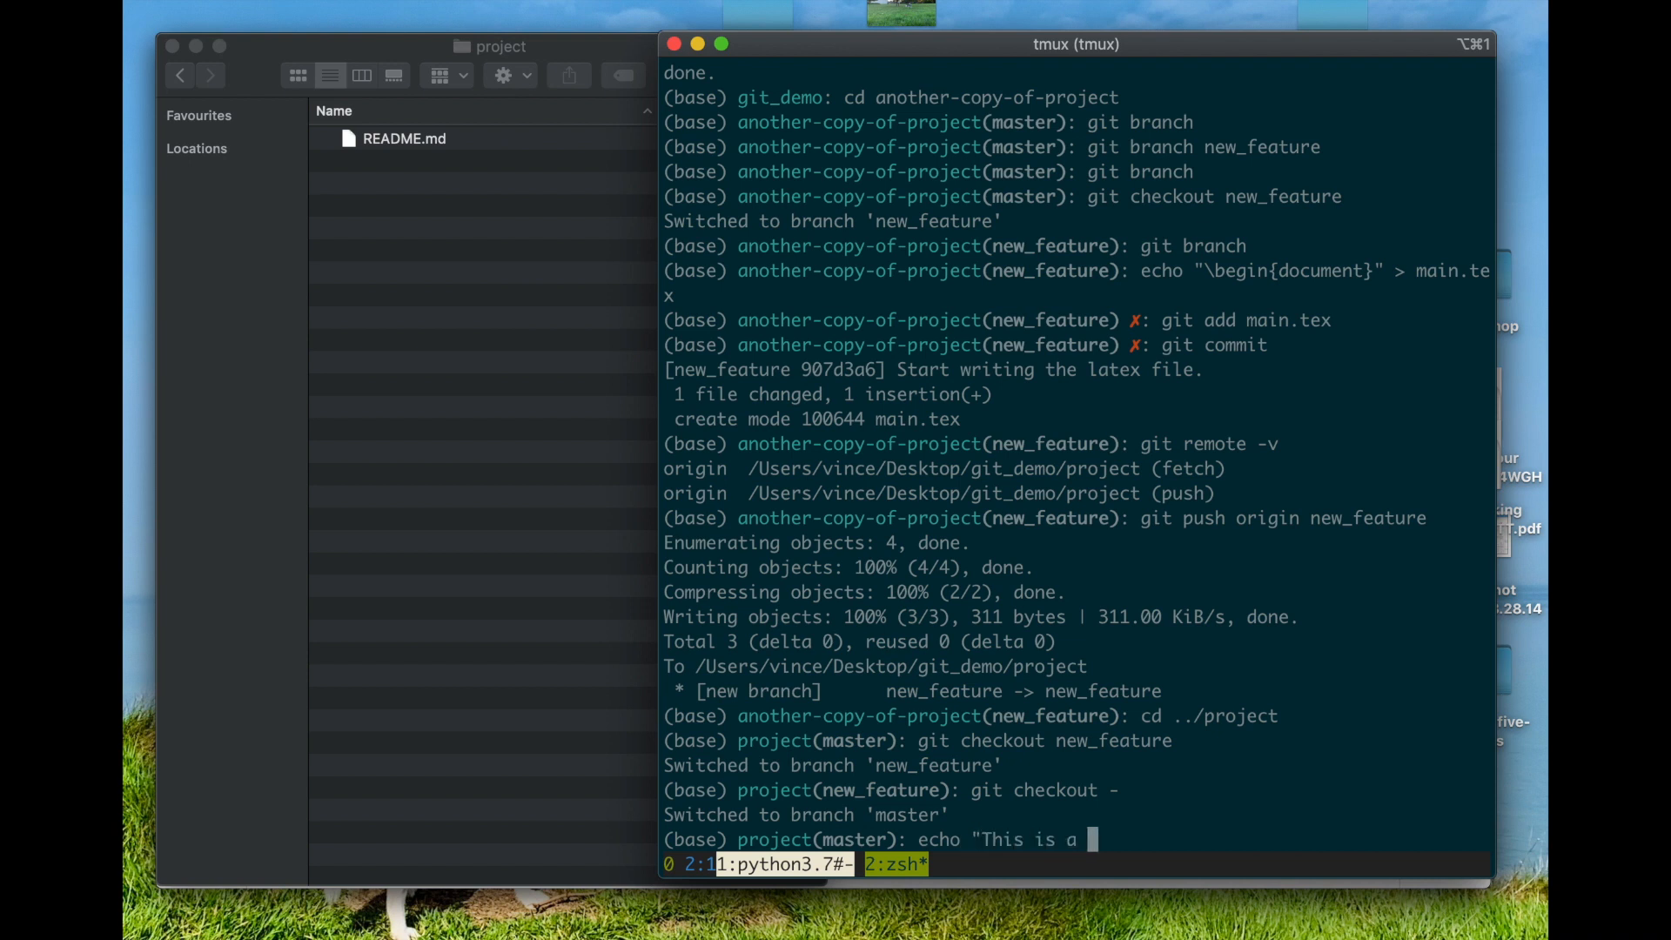
pyautogui.write('collection of file for a paper that ..." >> READ')
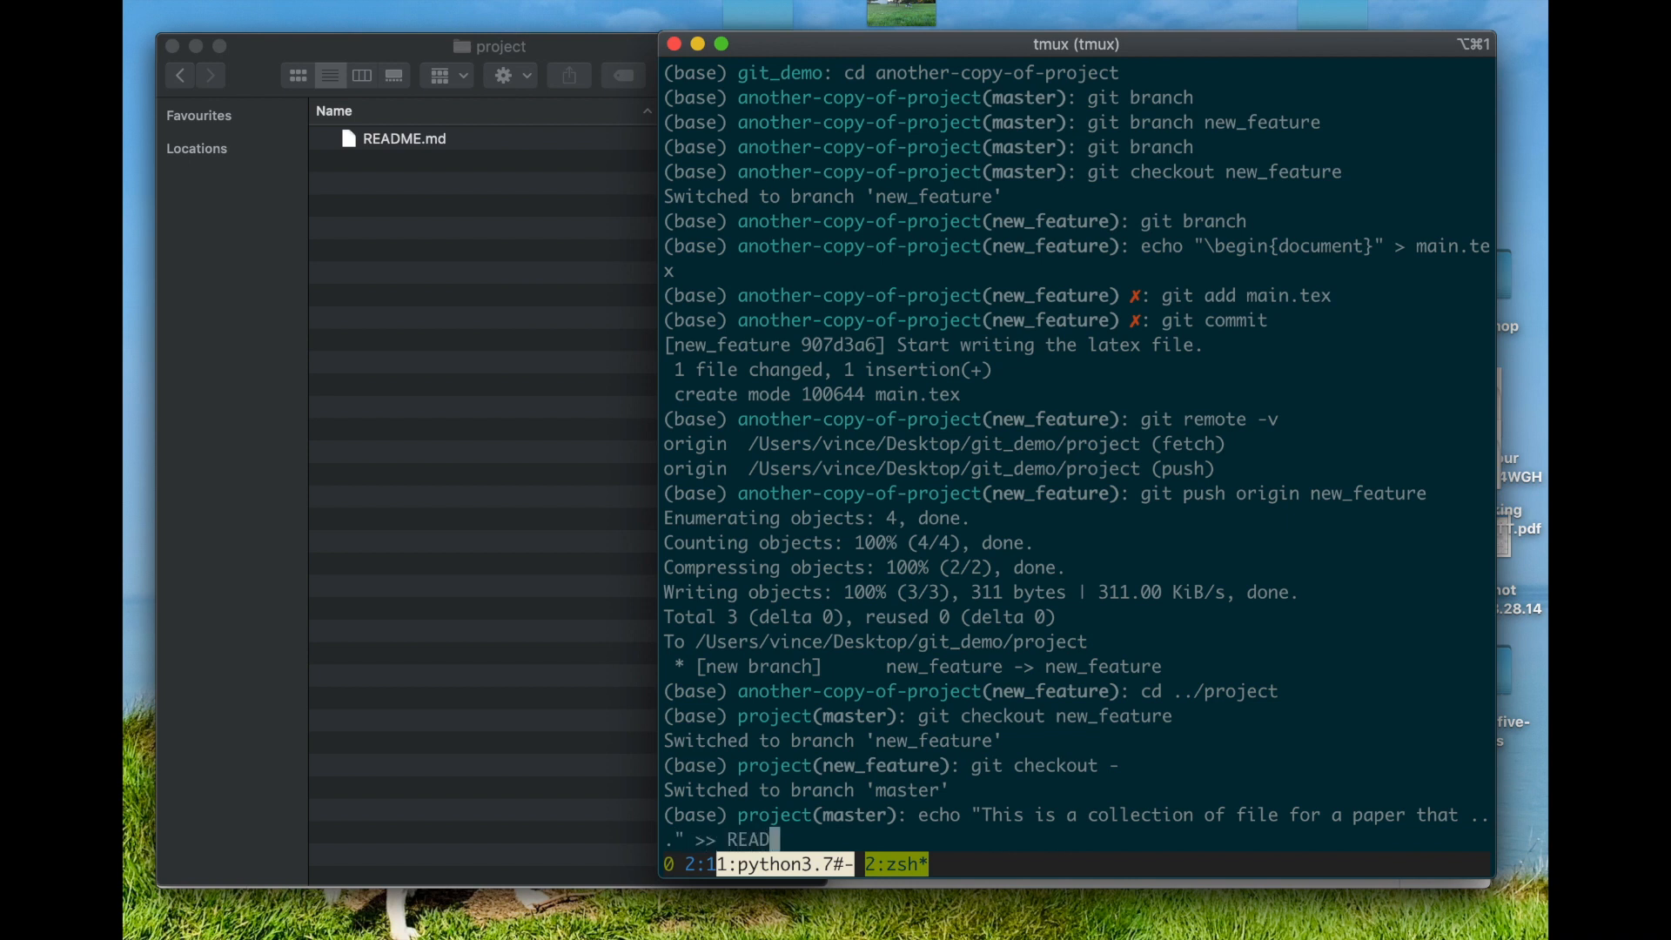
pyautogui.press('enter')
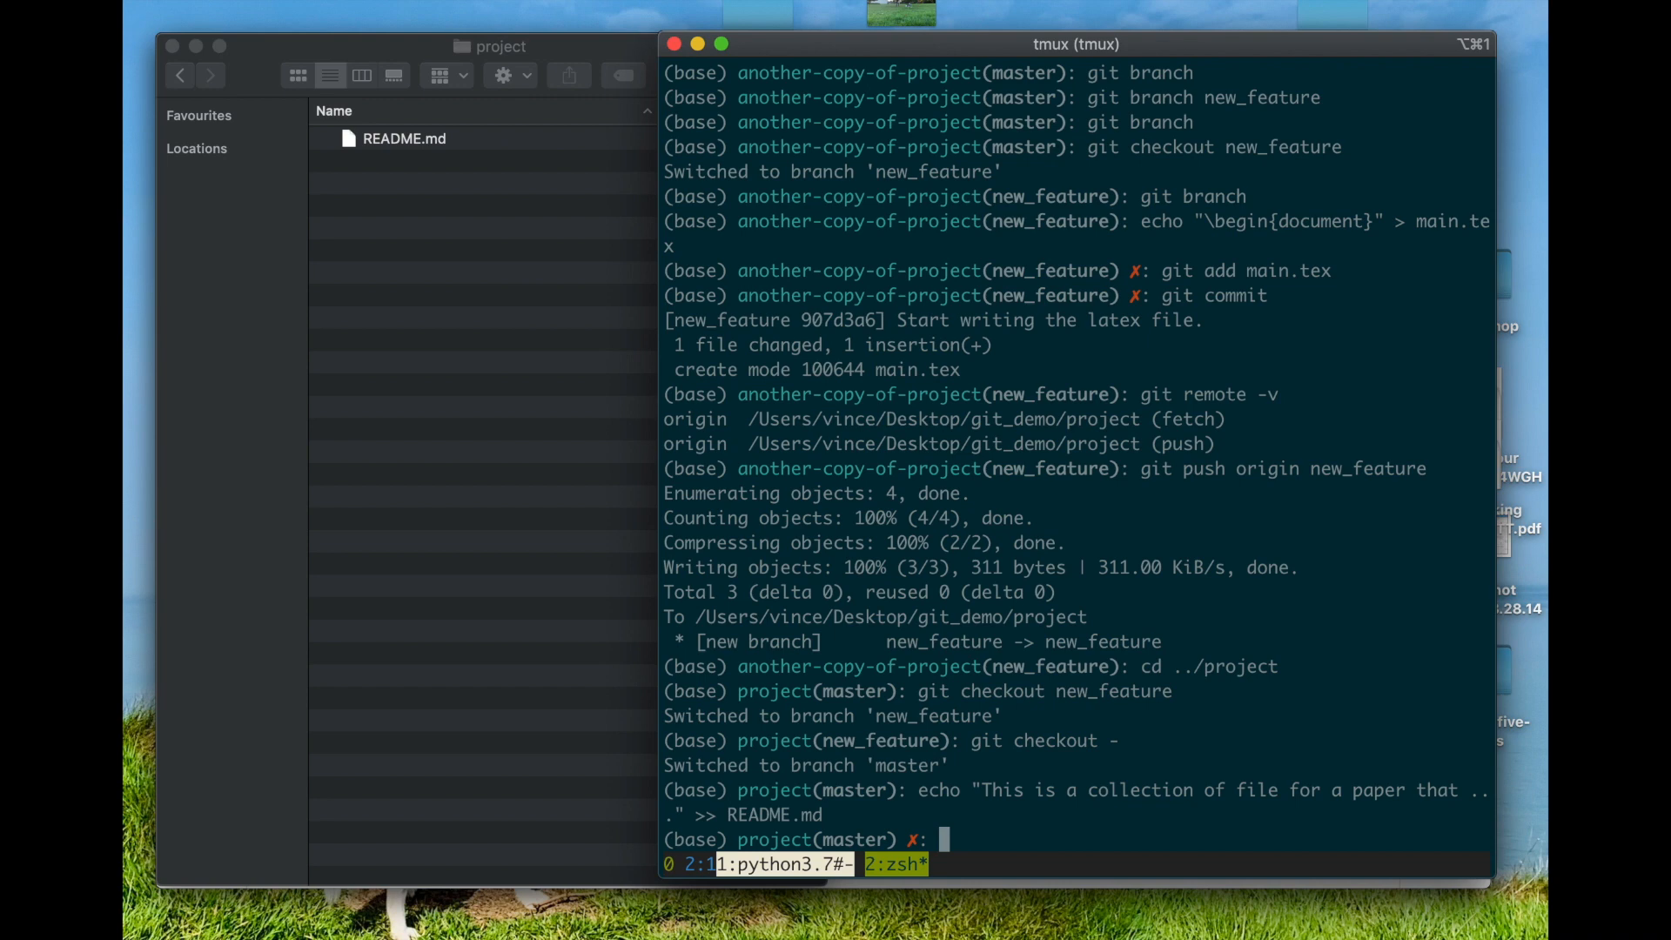
# Stage README.md and commit it as 'Add a brief description of what is in the repo.'.
pyautogui.write('git status')
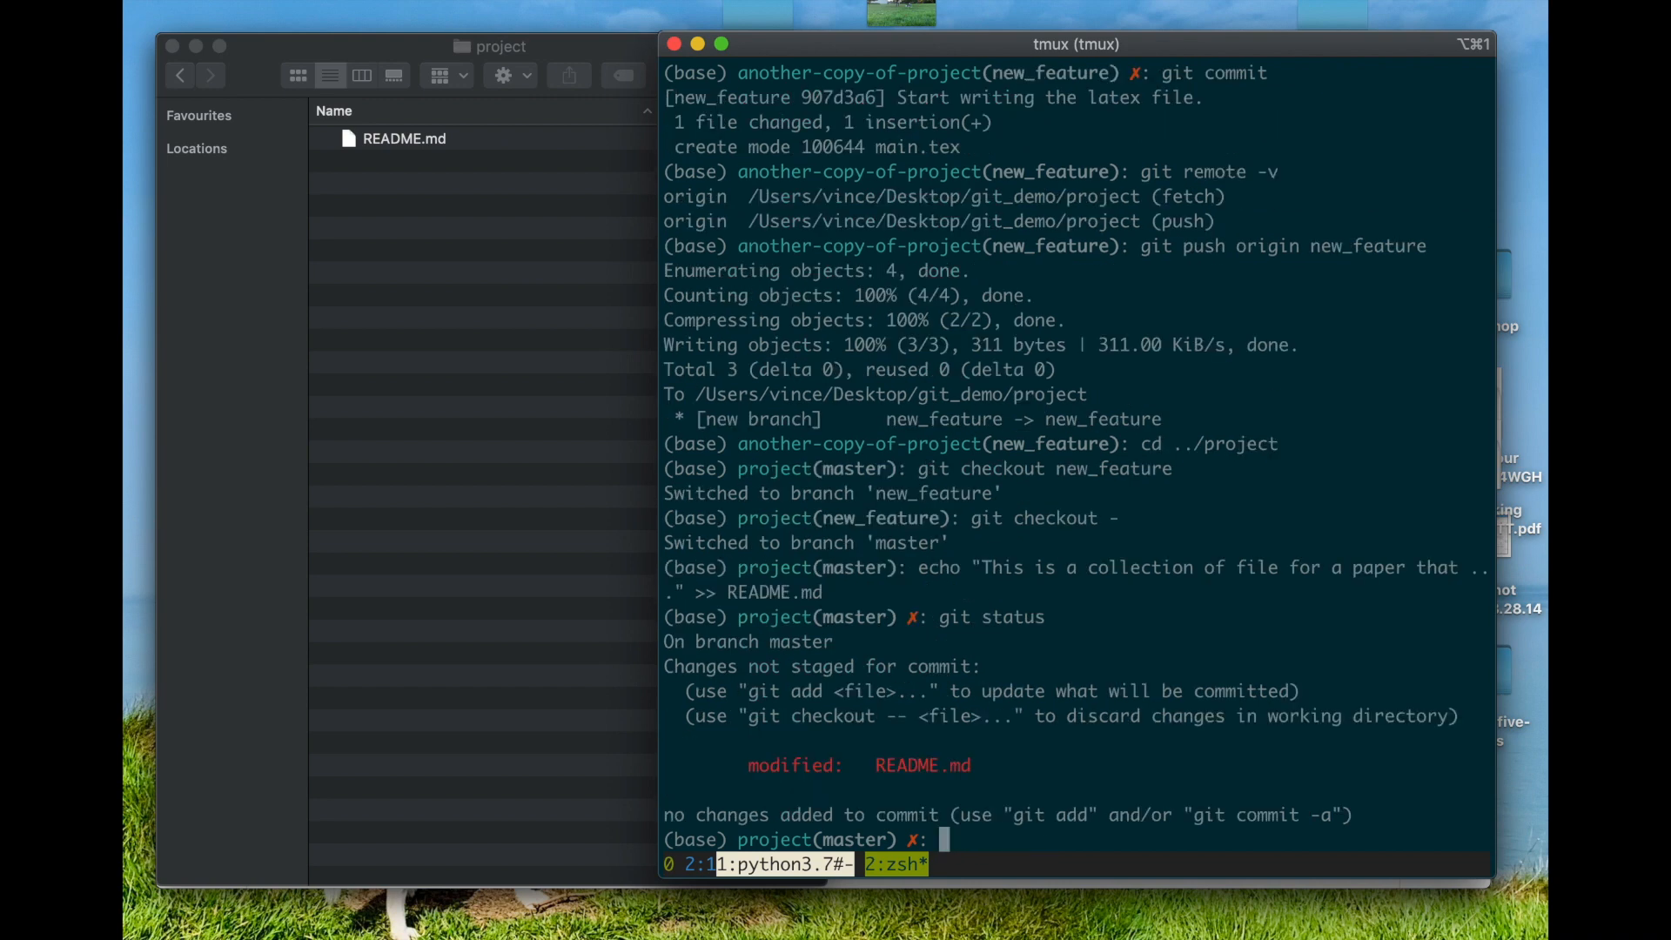
pyautogui.write('git co')
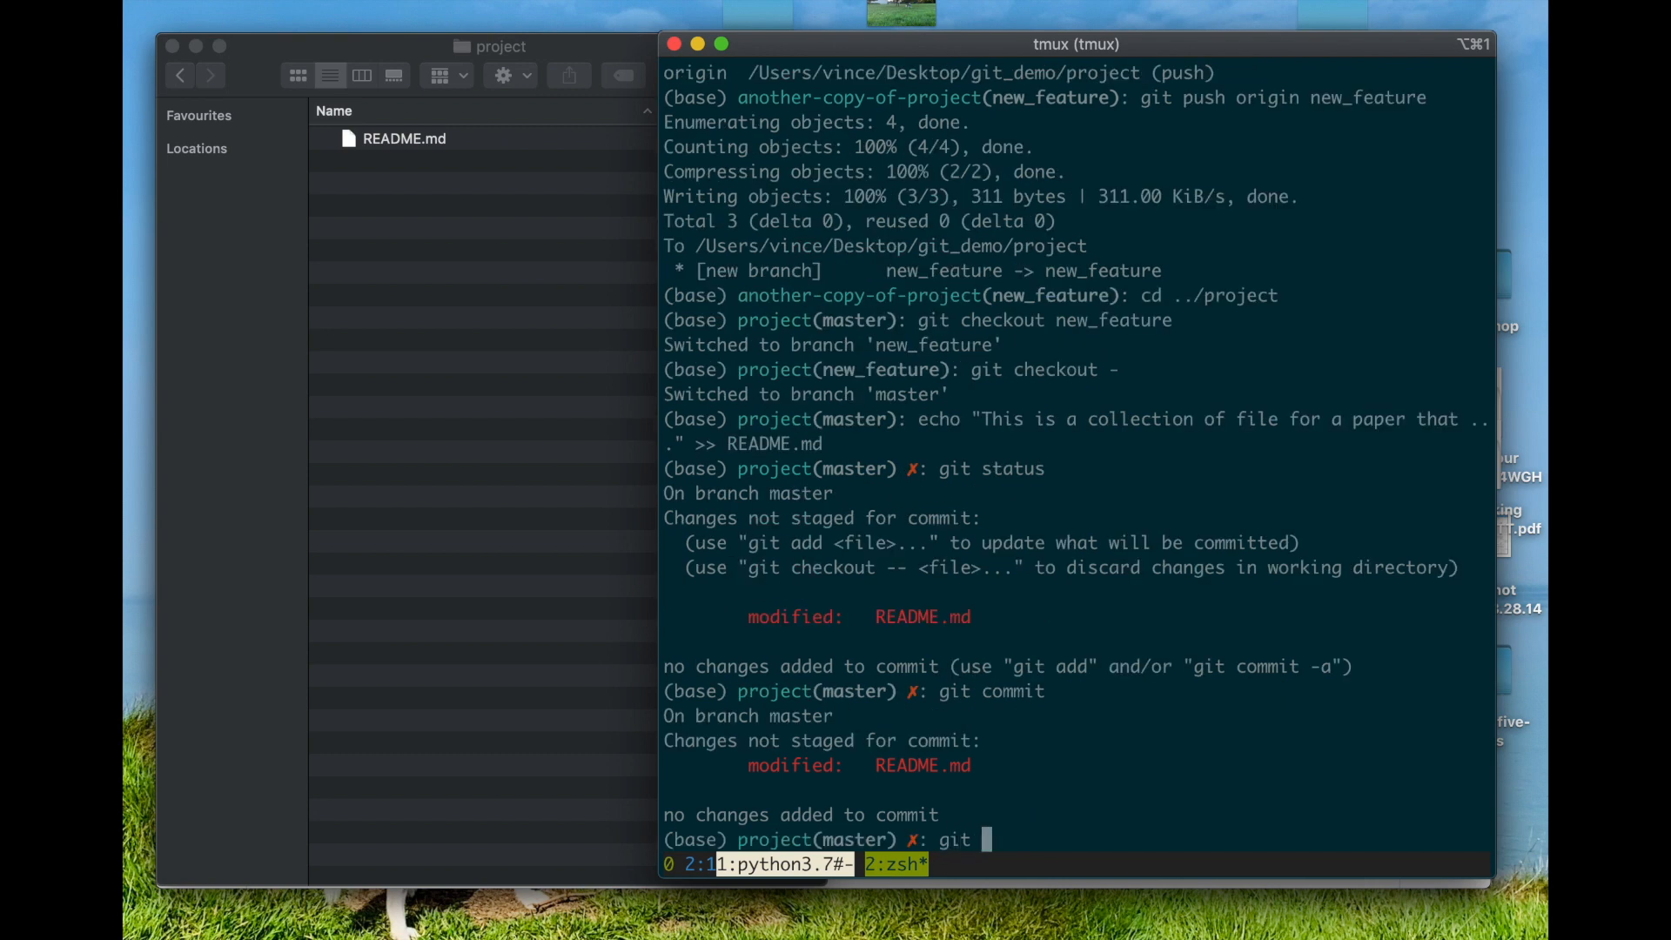
pyautogui.write('add')
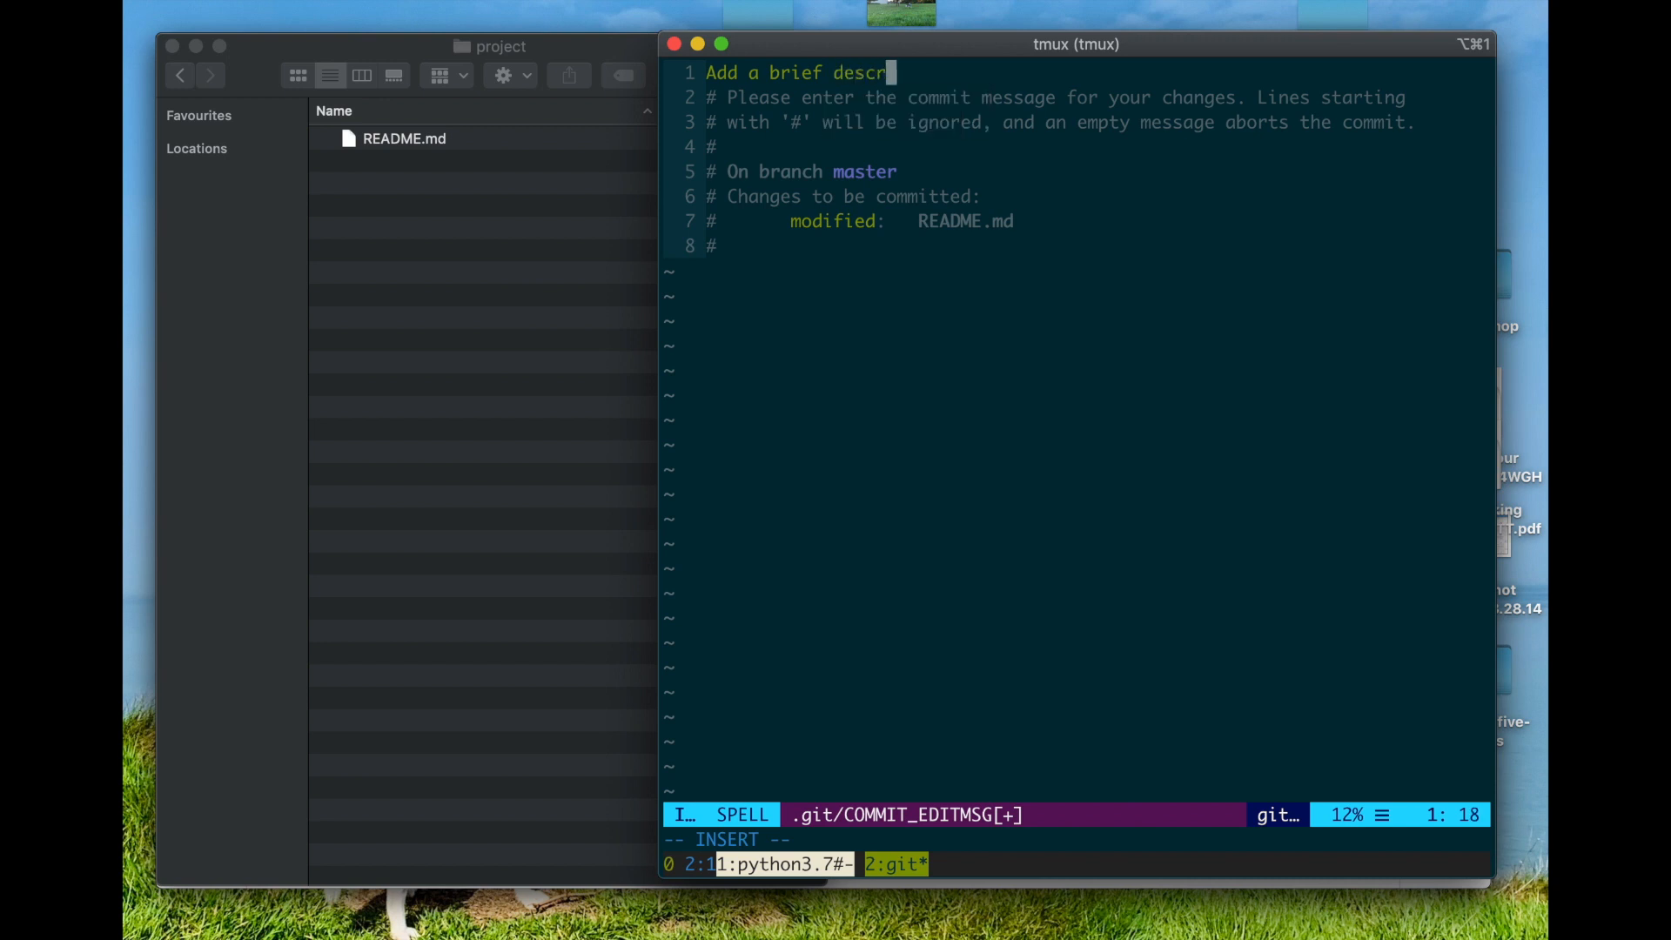
pyautogui.write('iption of what is in')
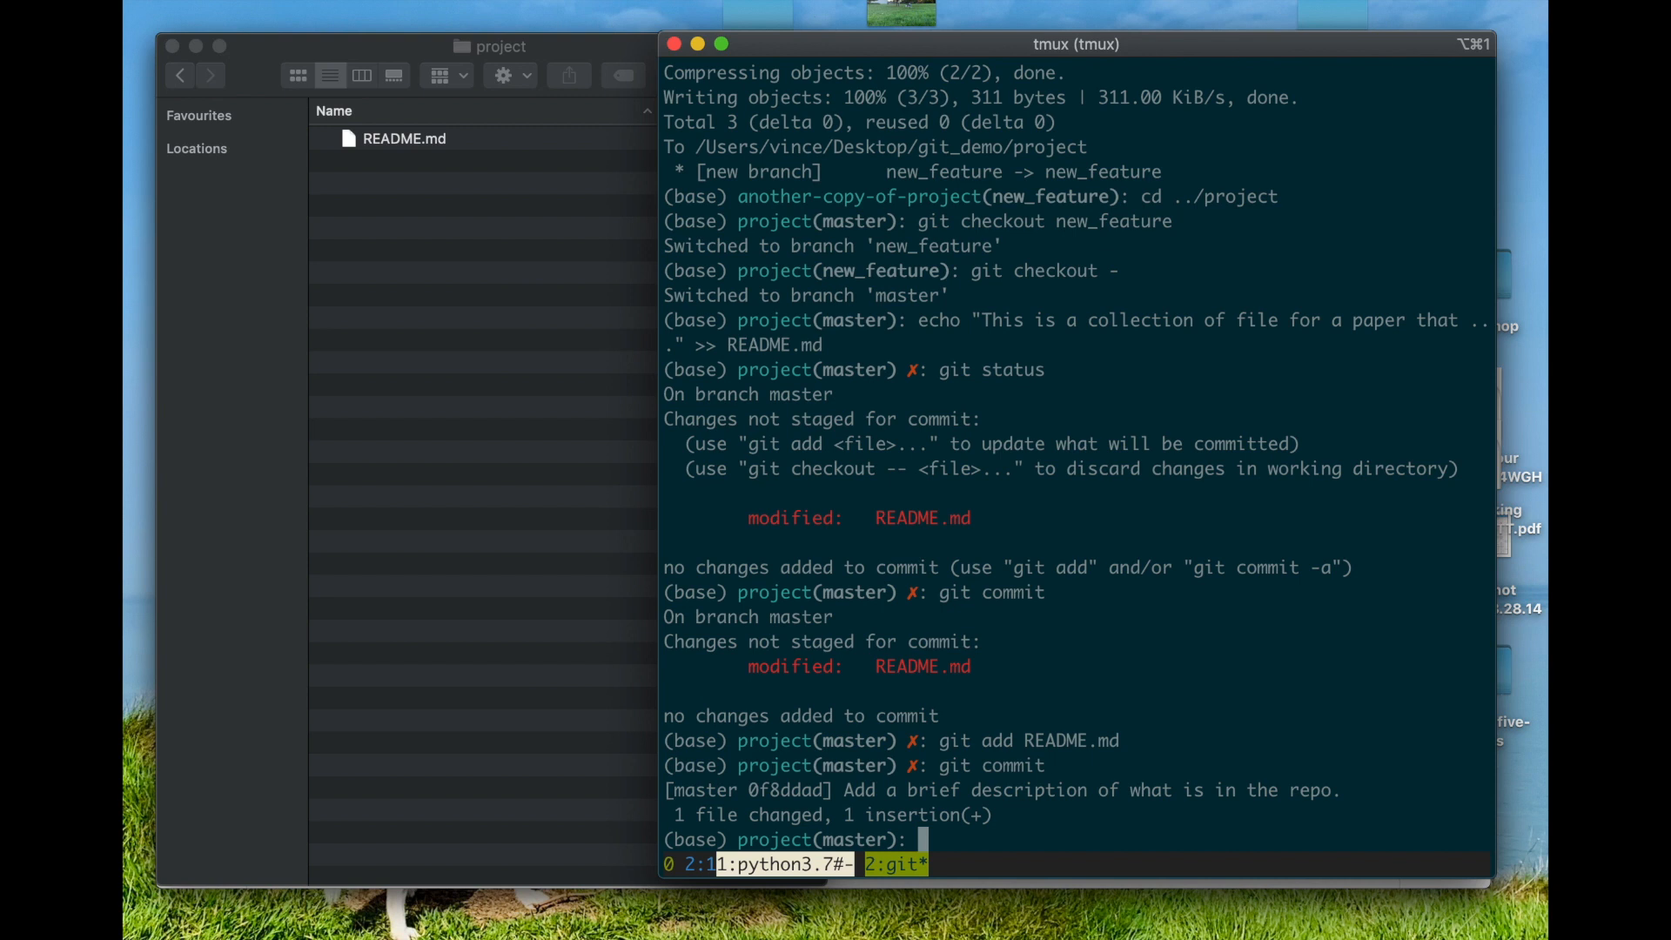
pyautogui.moveTo(404, 160)
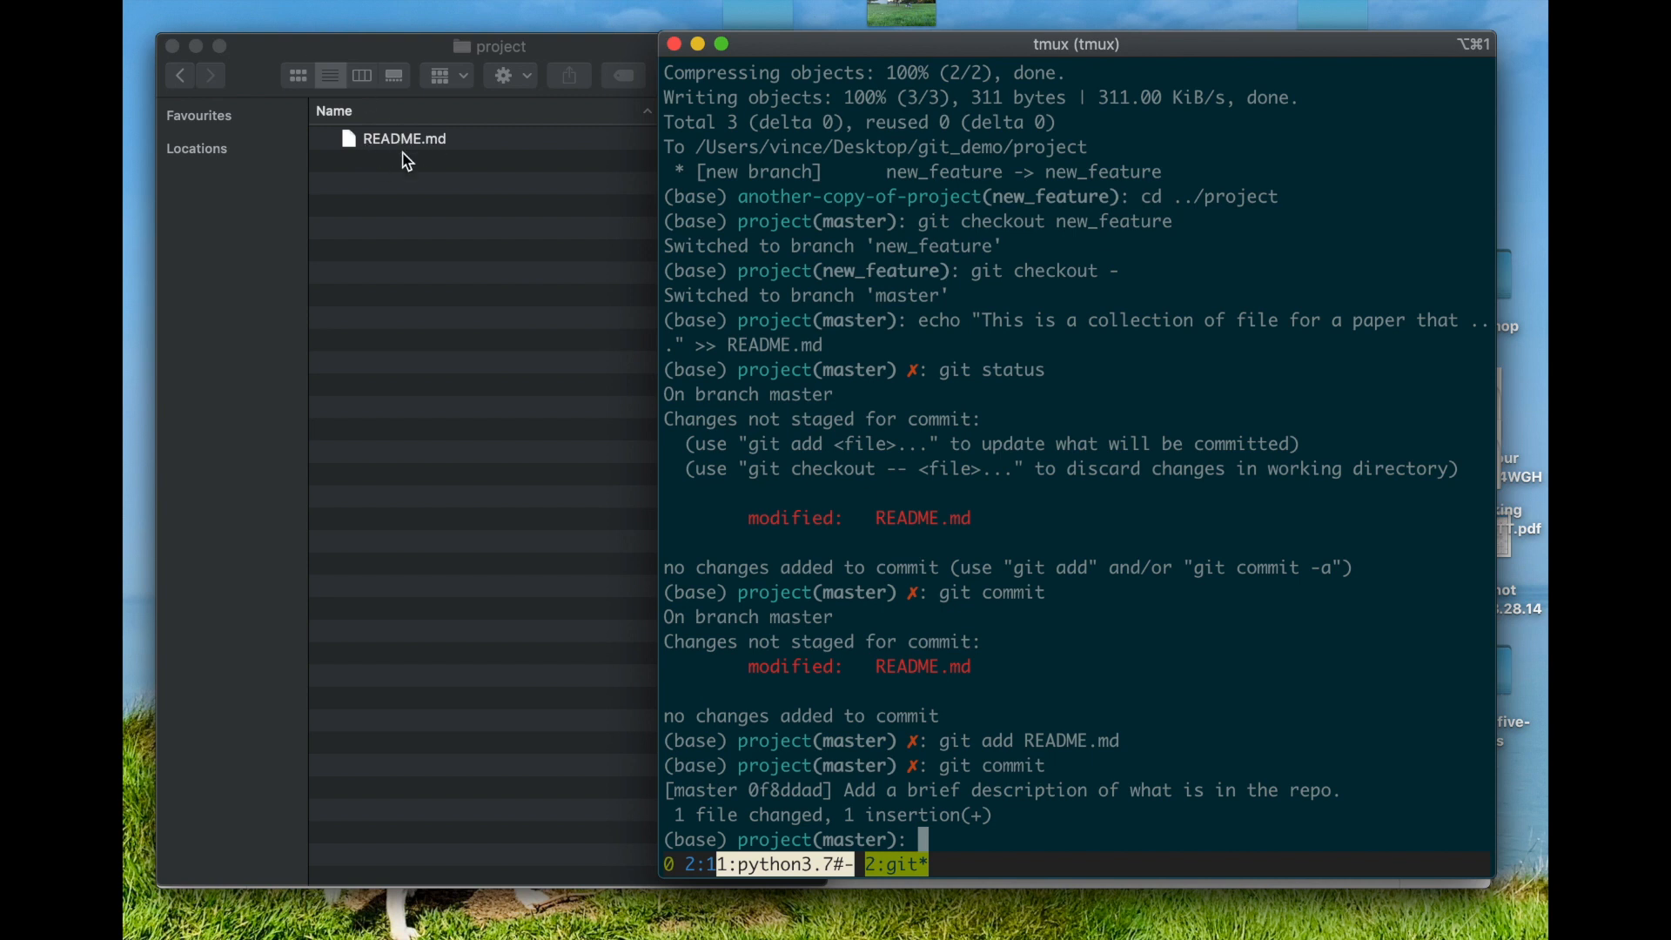
pyautogui.moveTo(1060, 879)
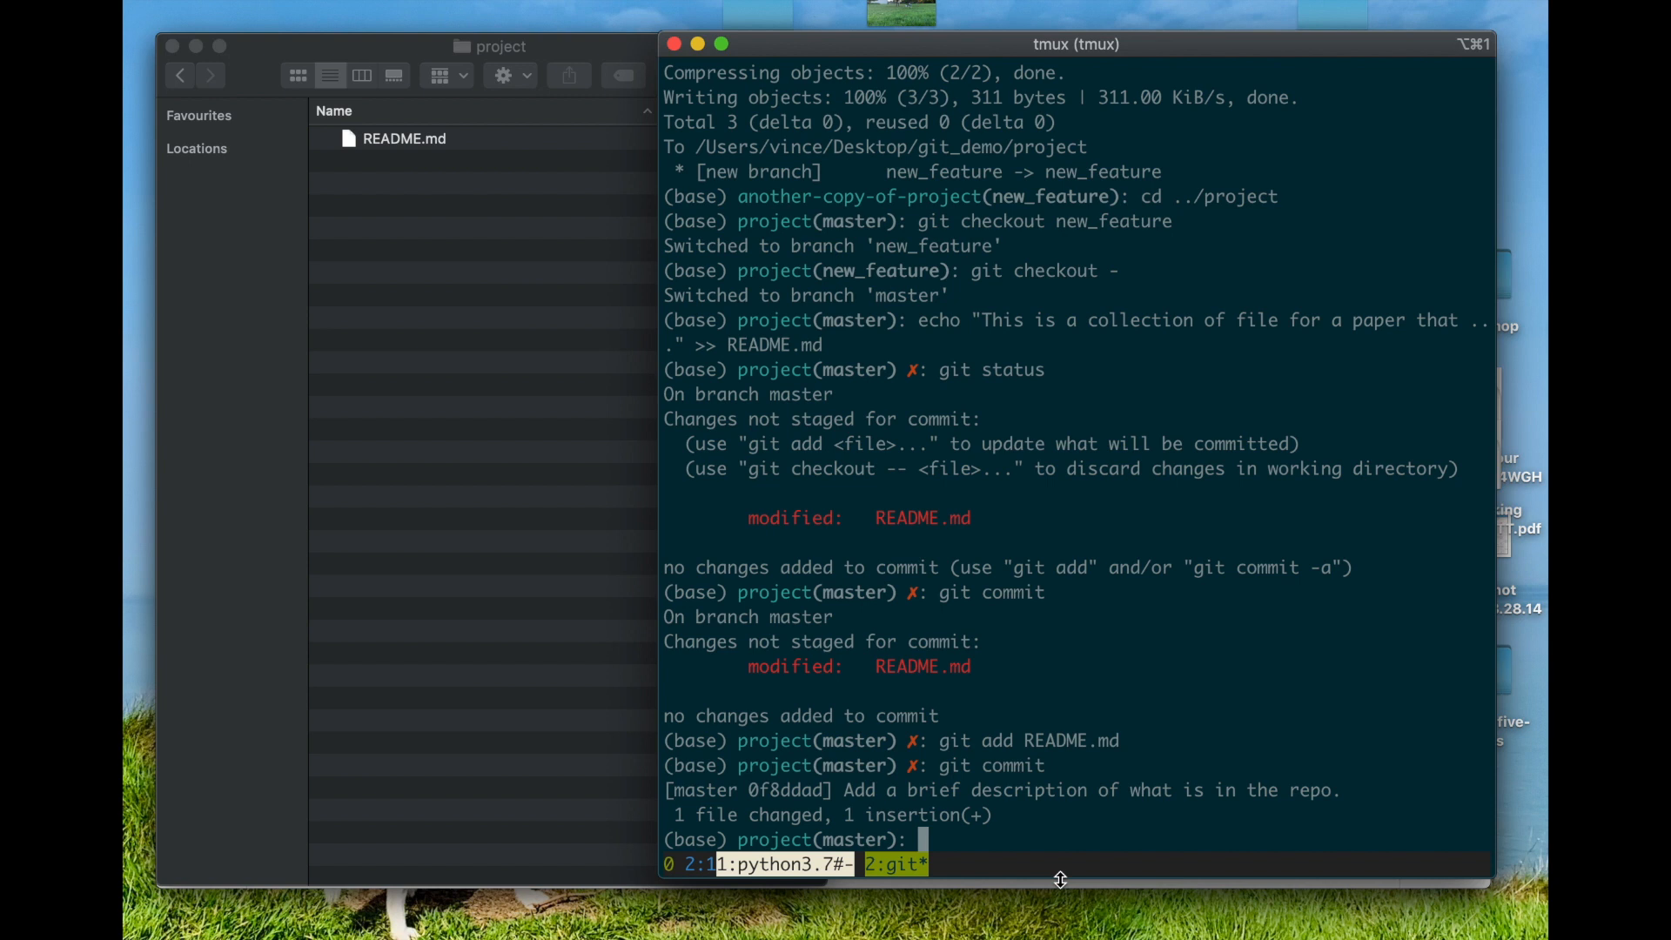
# Merge new_feature into master with the default message, then delete main.tex.
pyautogui.write('git merge')
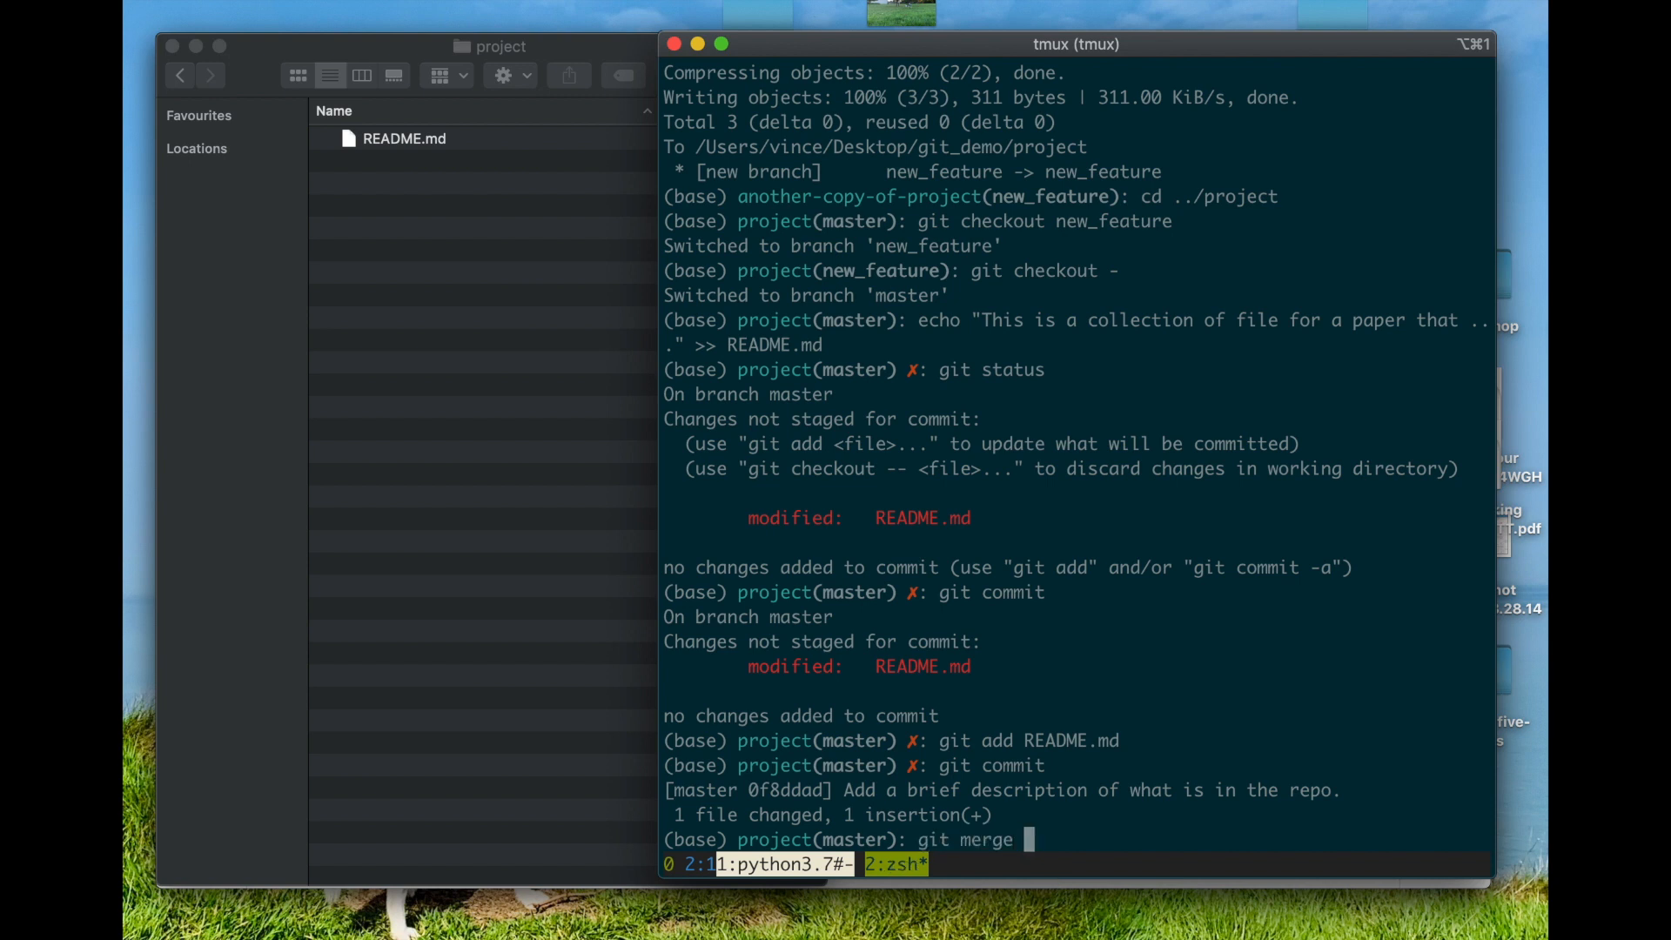
pyautogui.write('new_f')
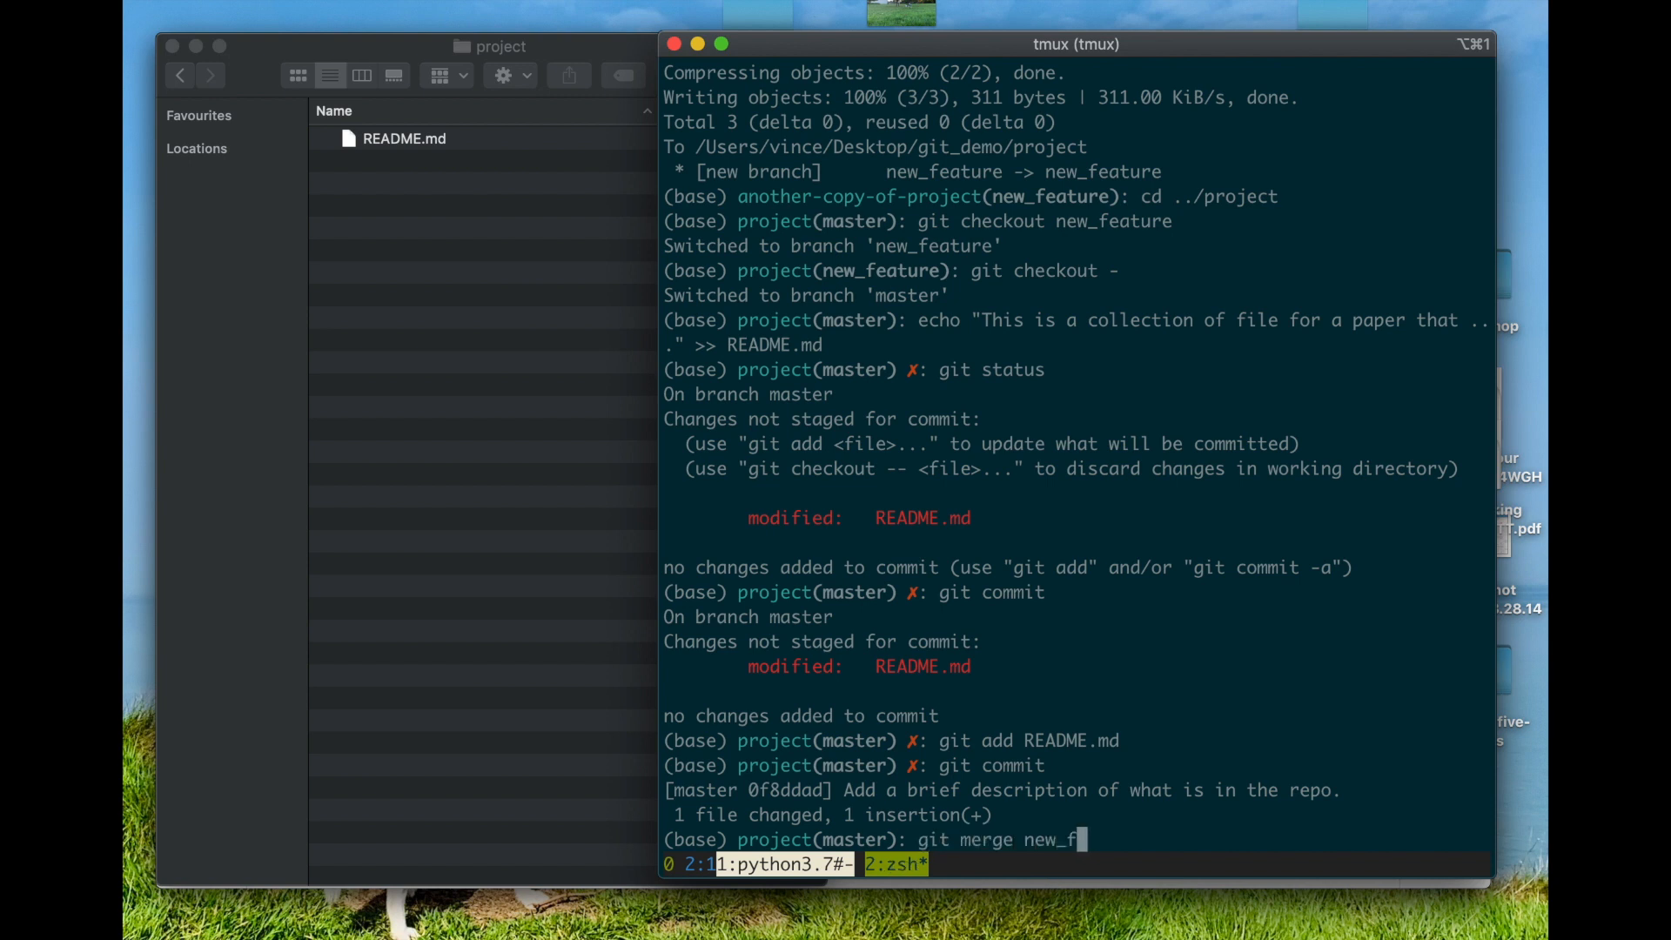
pyautogui.write('eature')
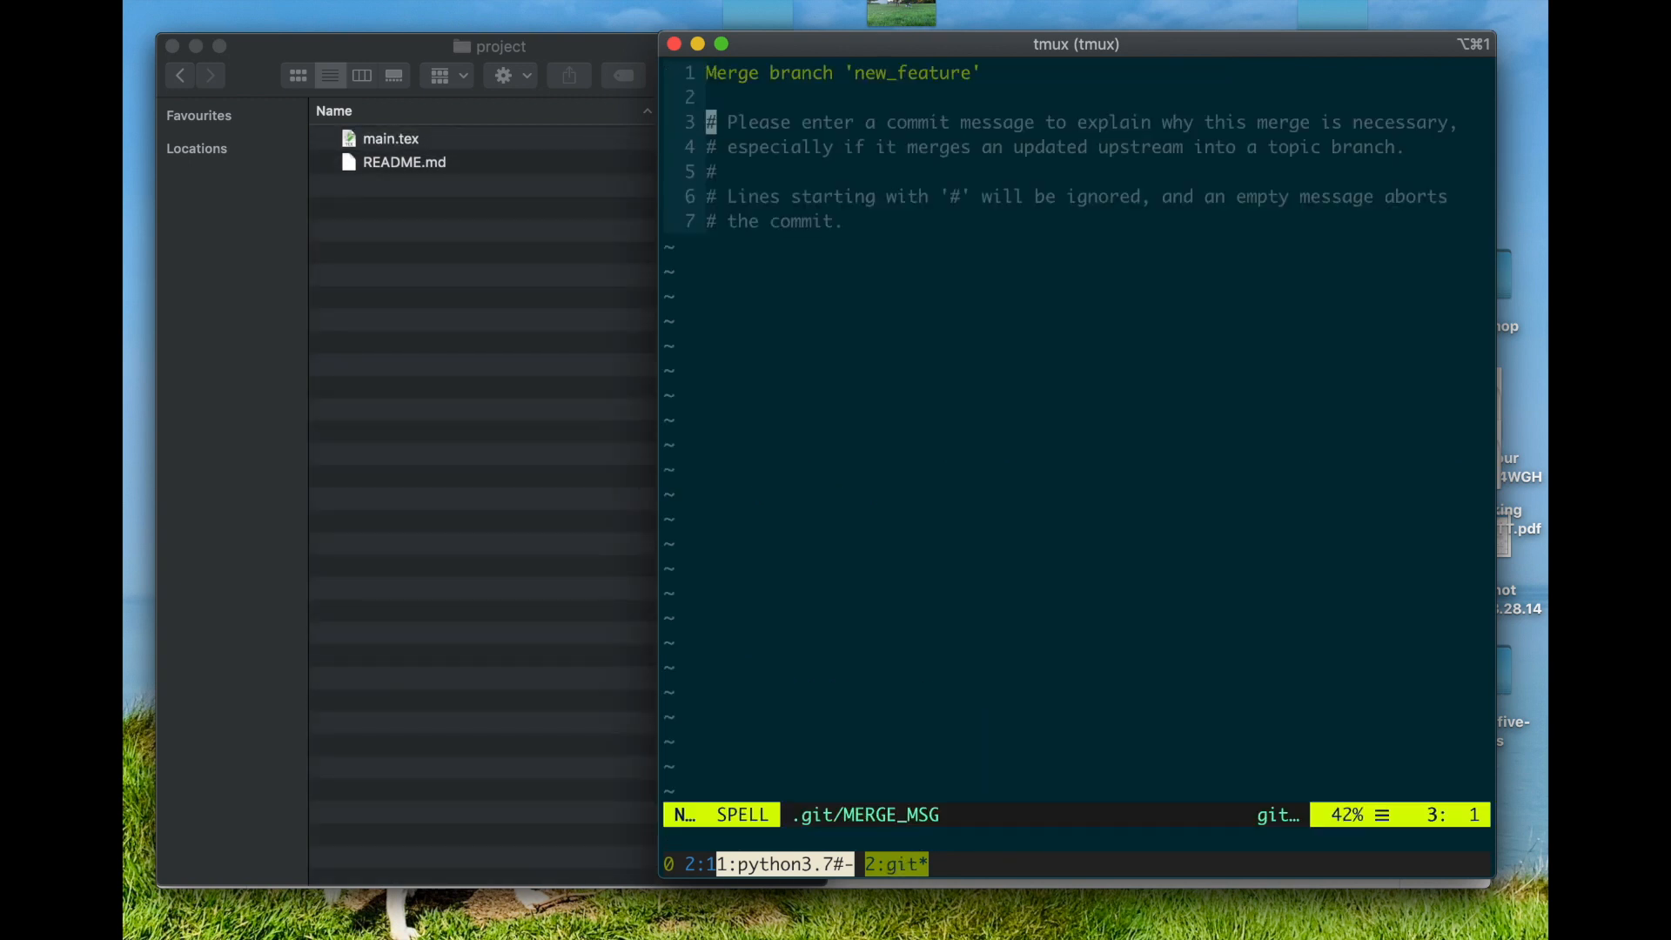
pyautogui.press('gg')
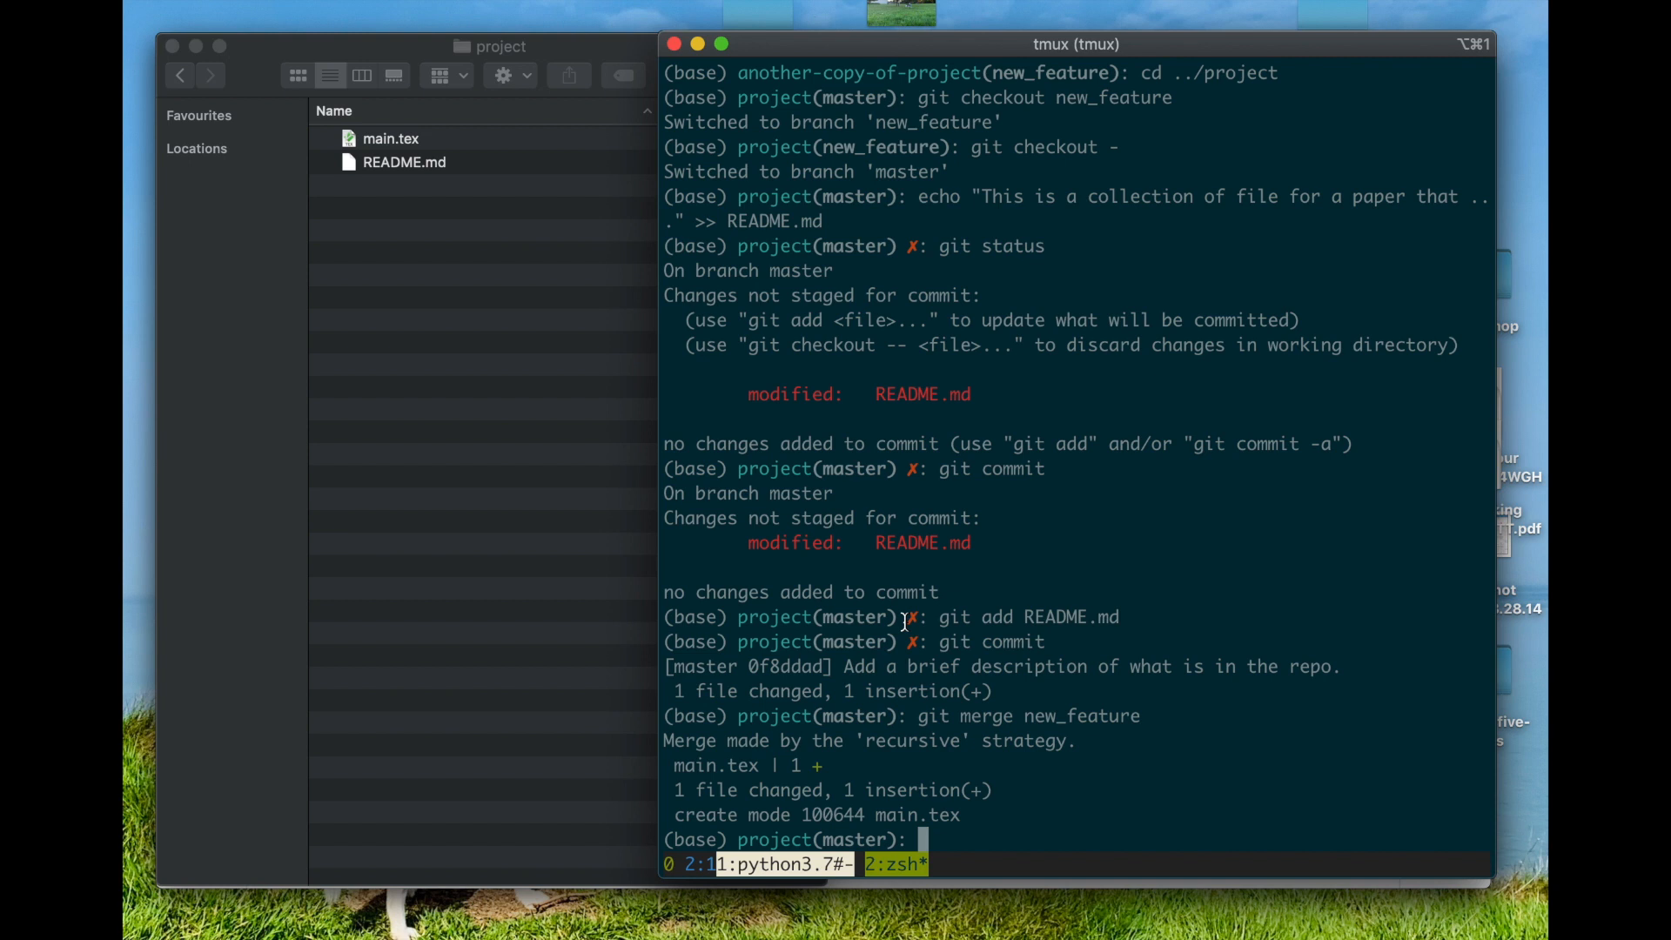
pyautogui.write('rm main.tex')
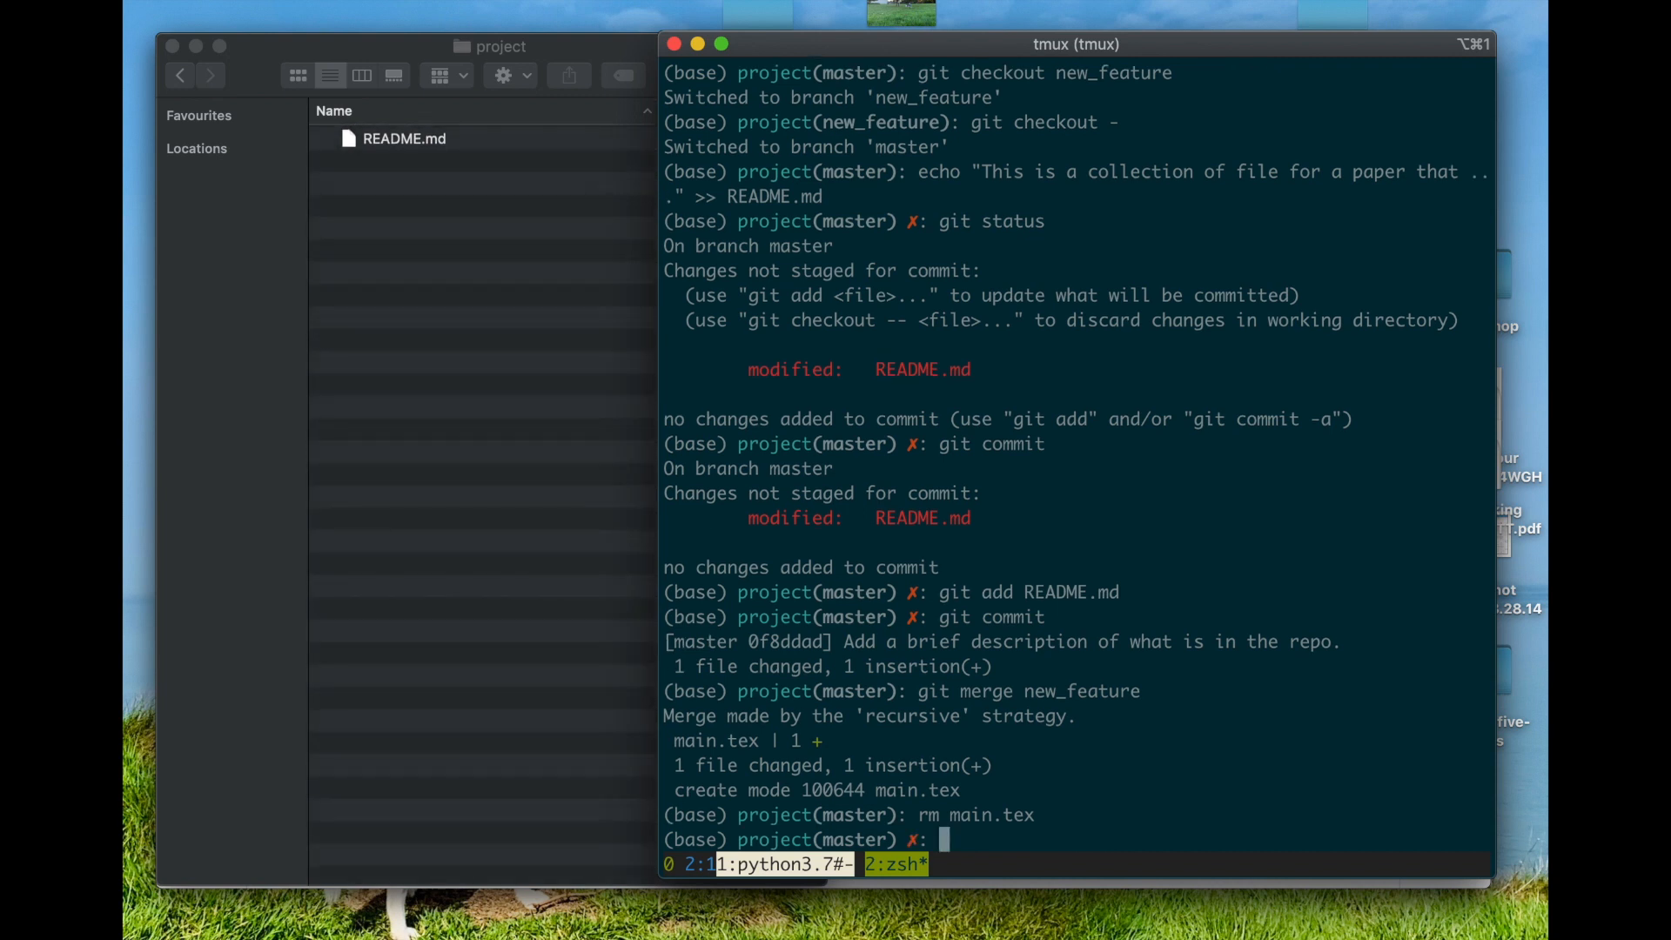
# Review the merge and description commits in git log and start typing git reset --hard.
pyautogui.write('git log')
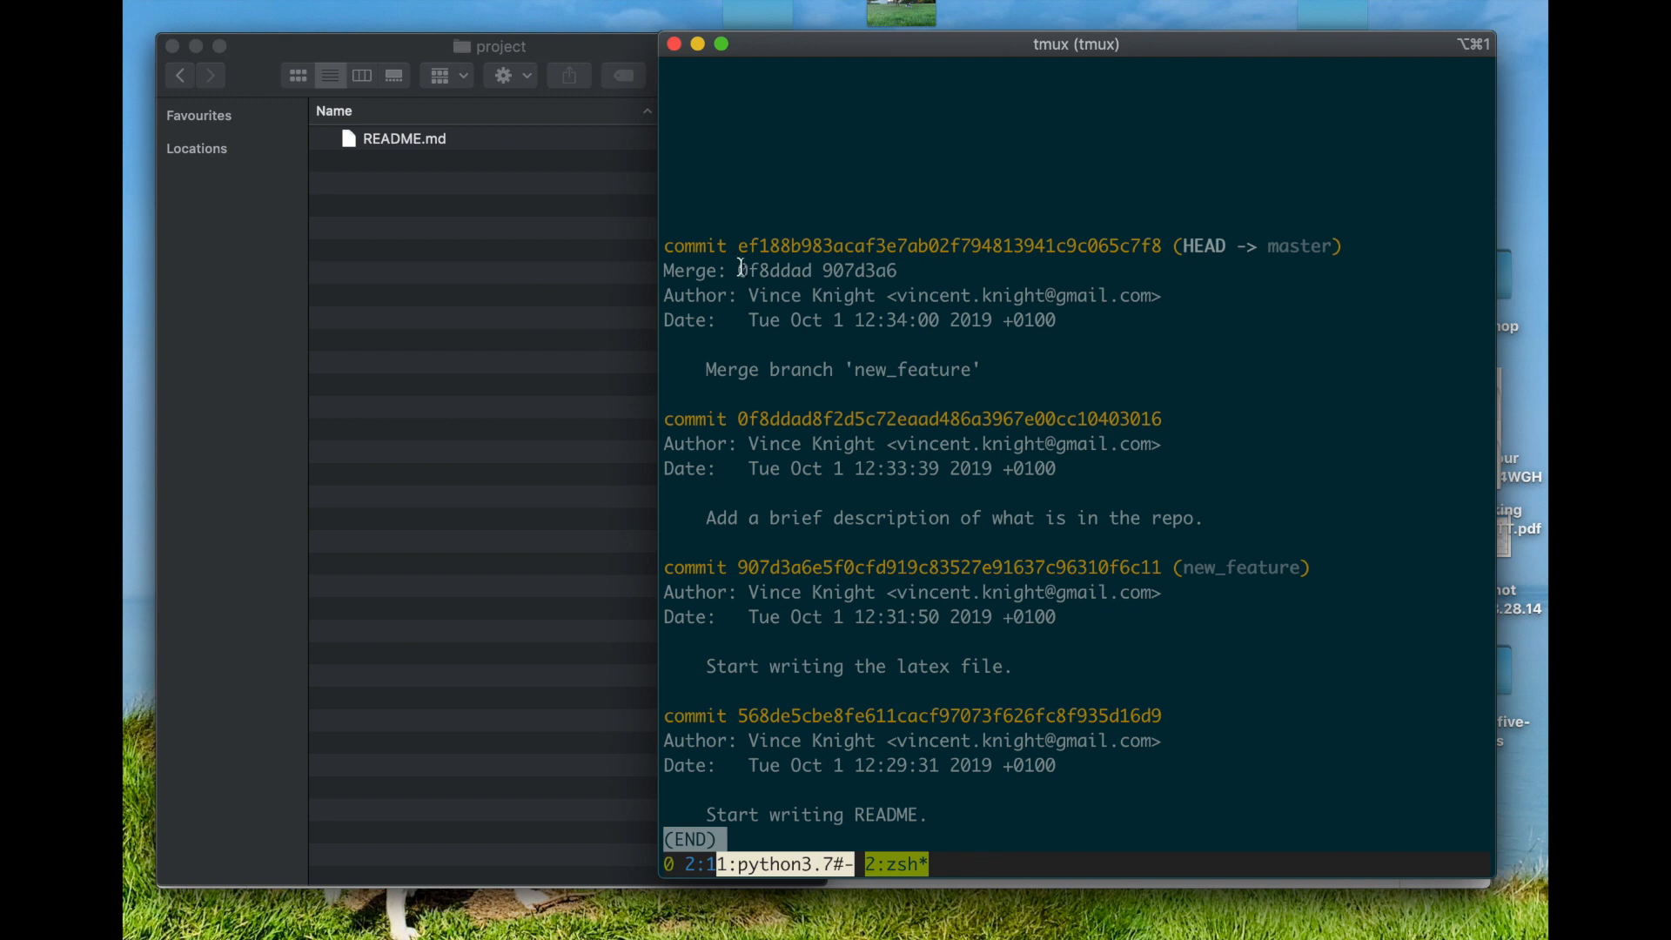
pyautogui.moveTo(741, 522)
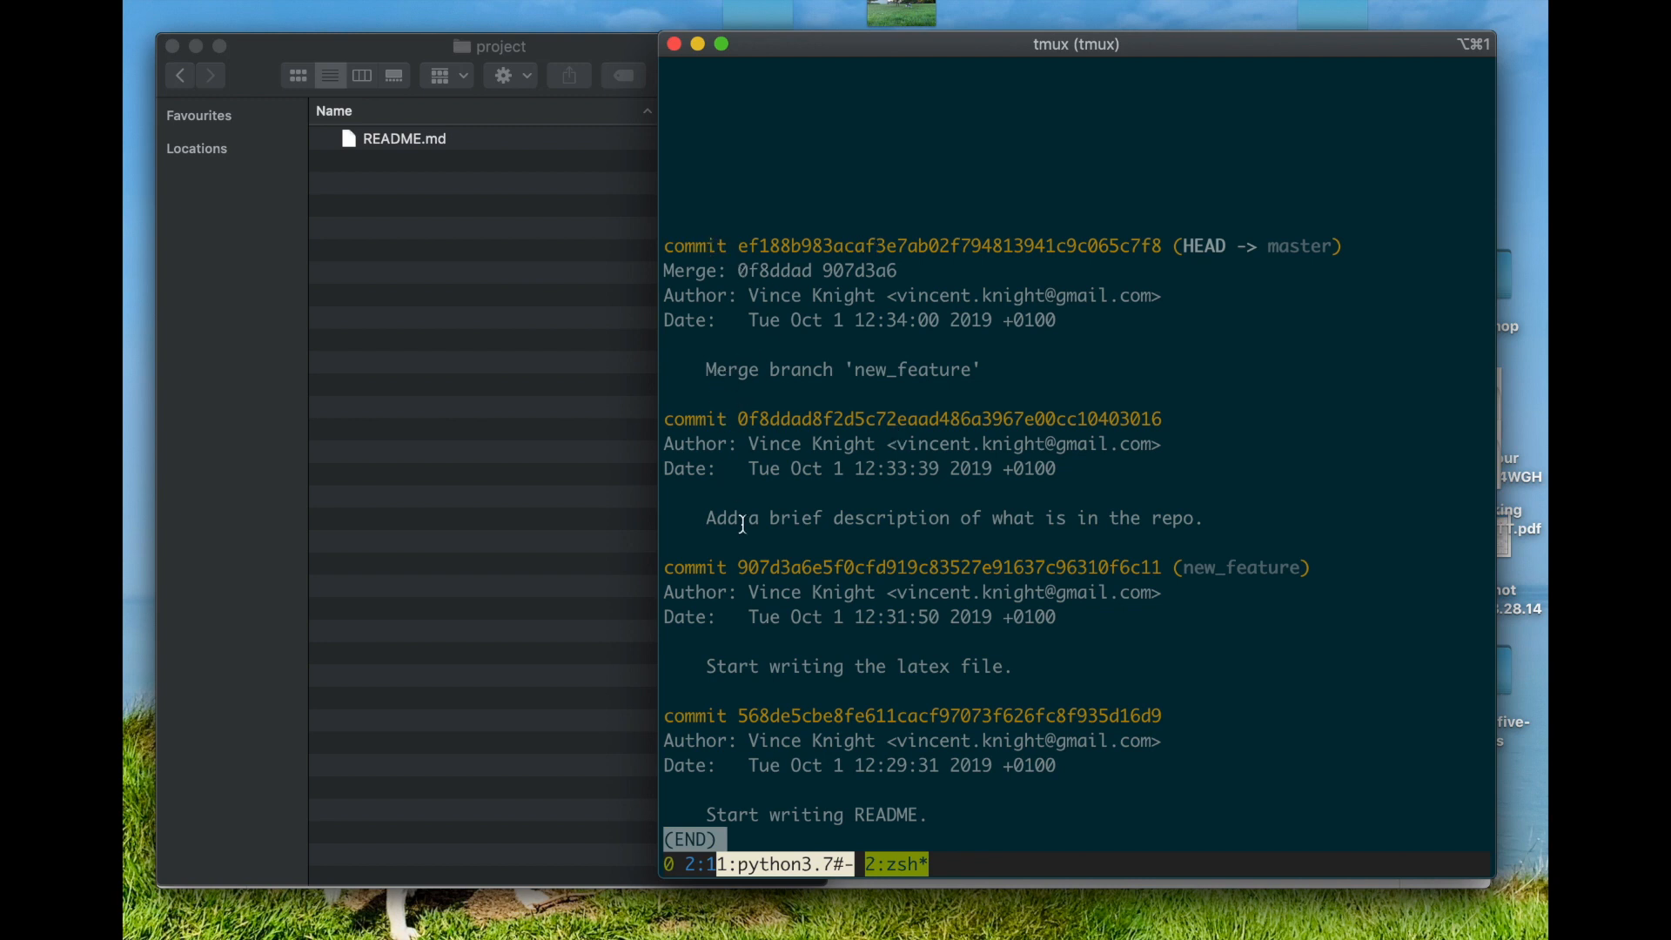
pyautogui.moveTo(946, 284)
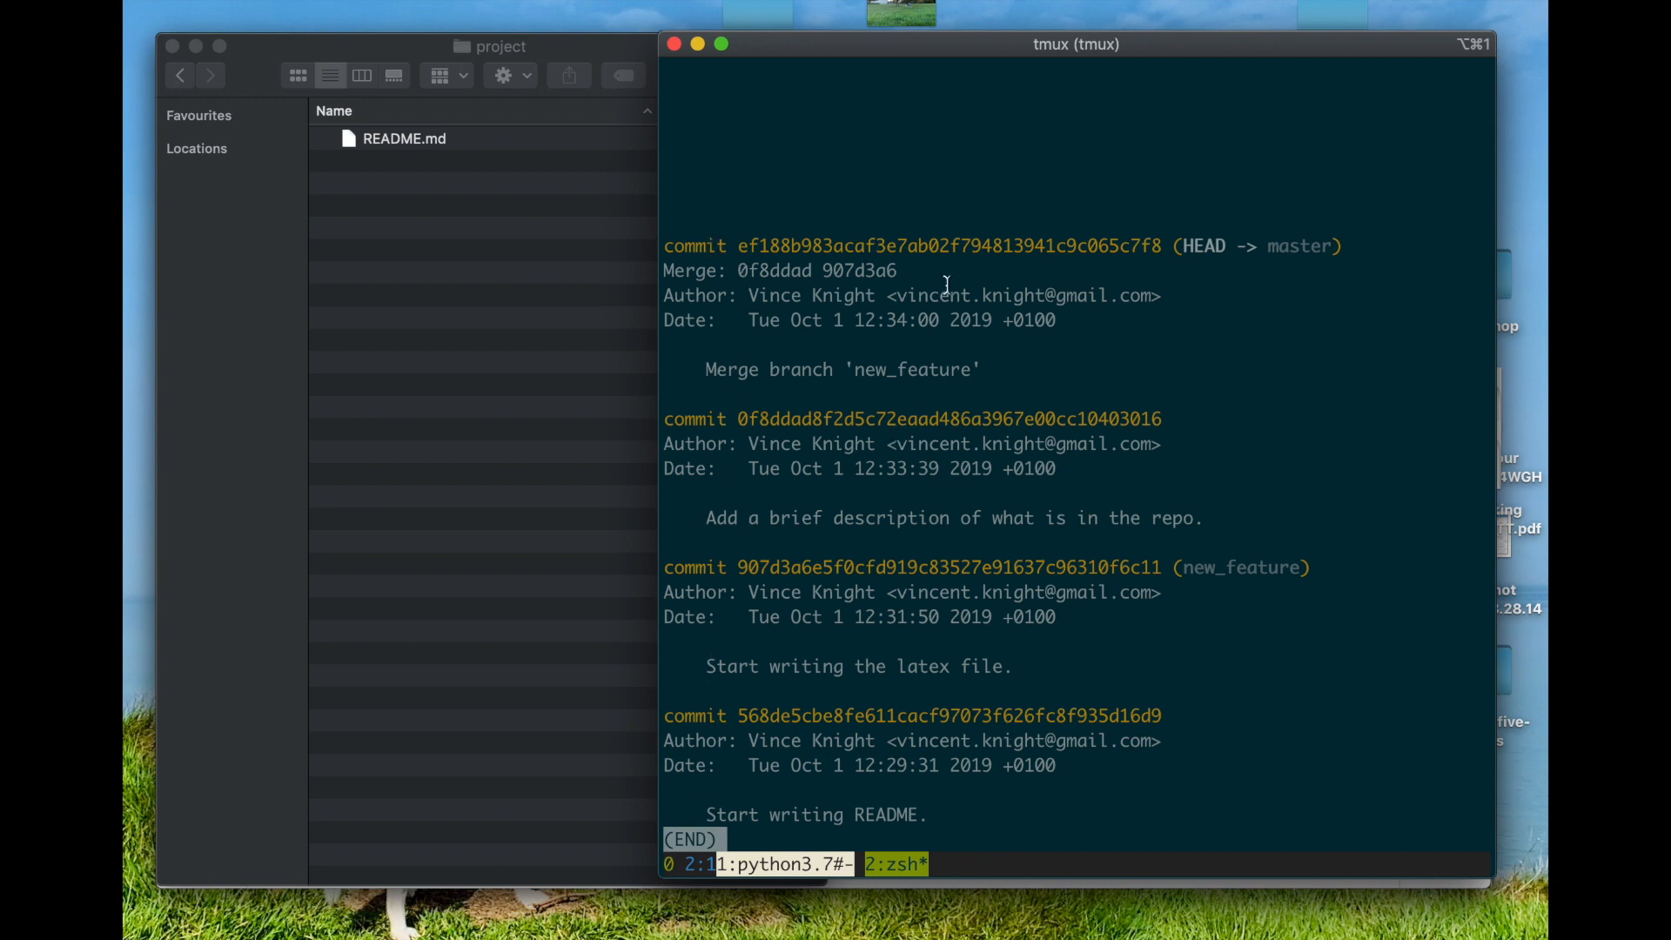
pyautogui.moveTo(864, 492)
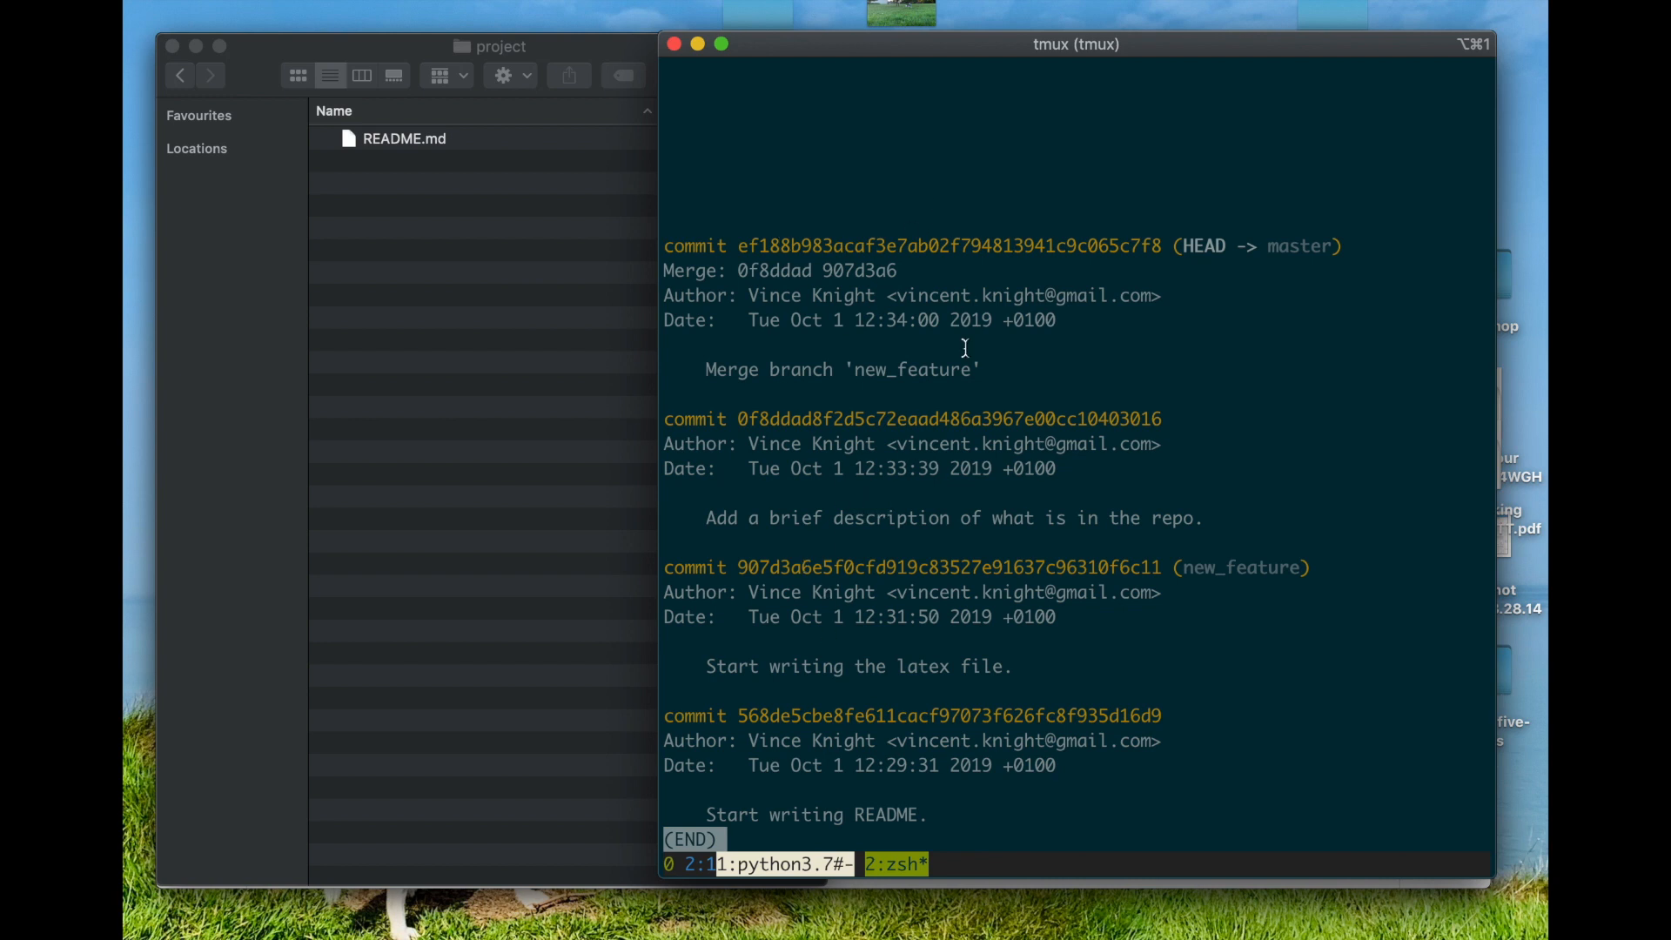
pyautogui.moveTo(996, 302)
pyautogui.write('git reset')
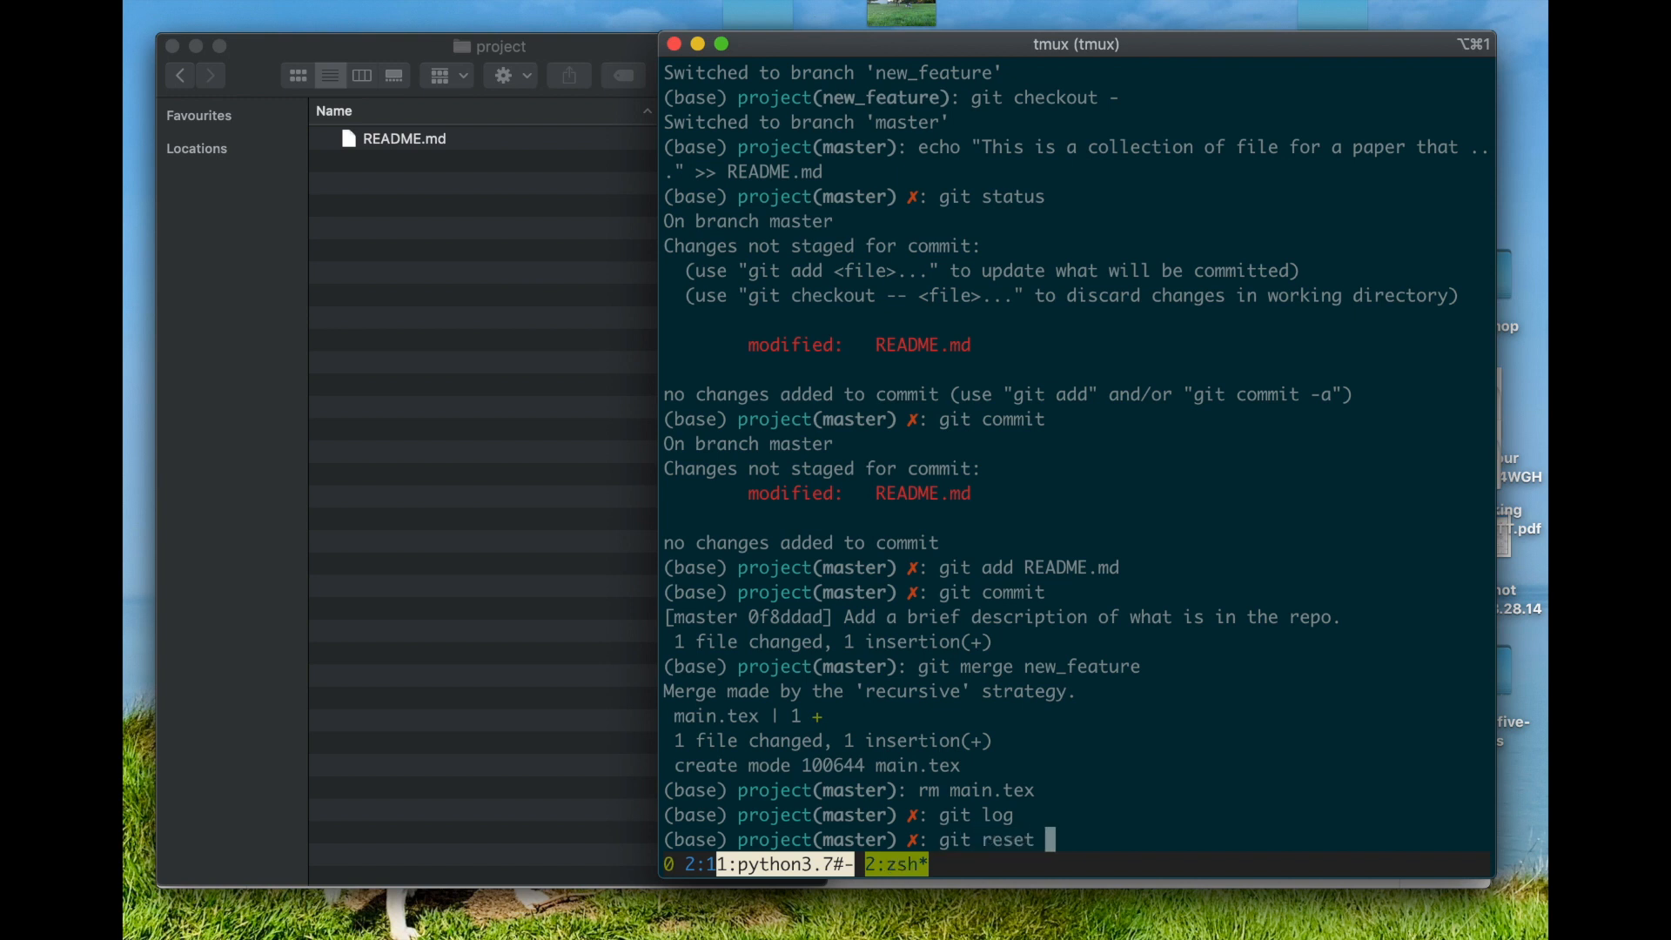
pyautogui.write('--')
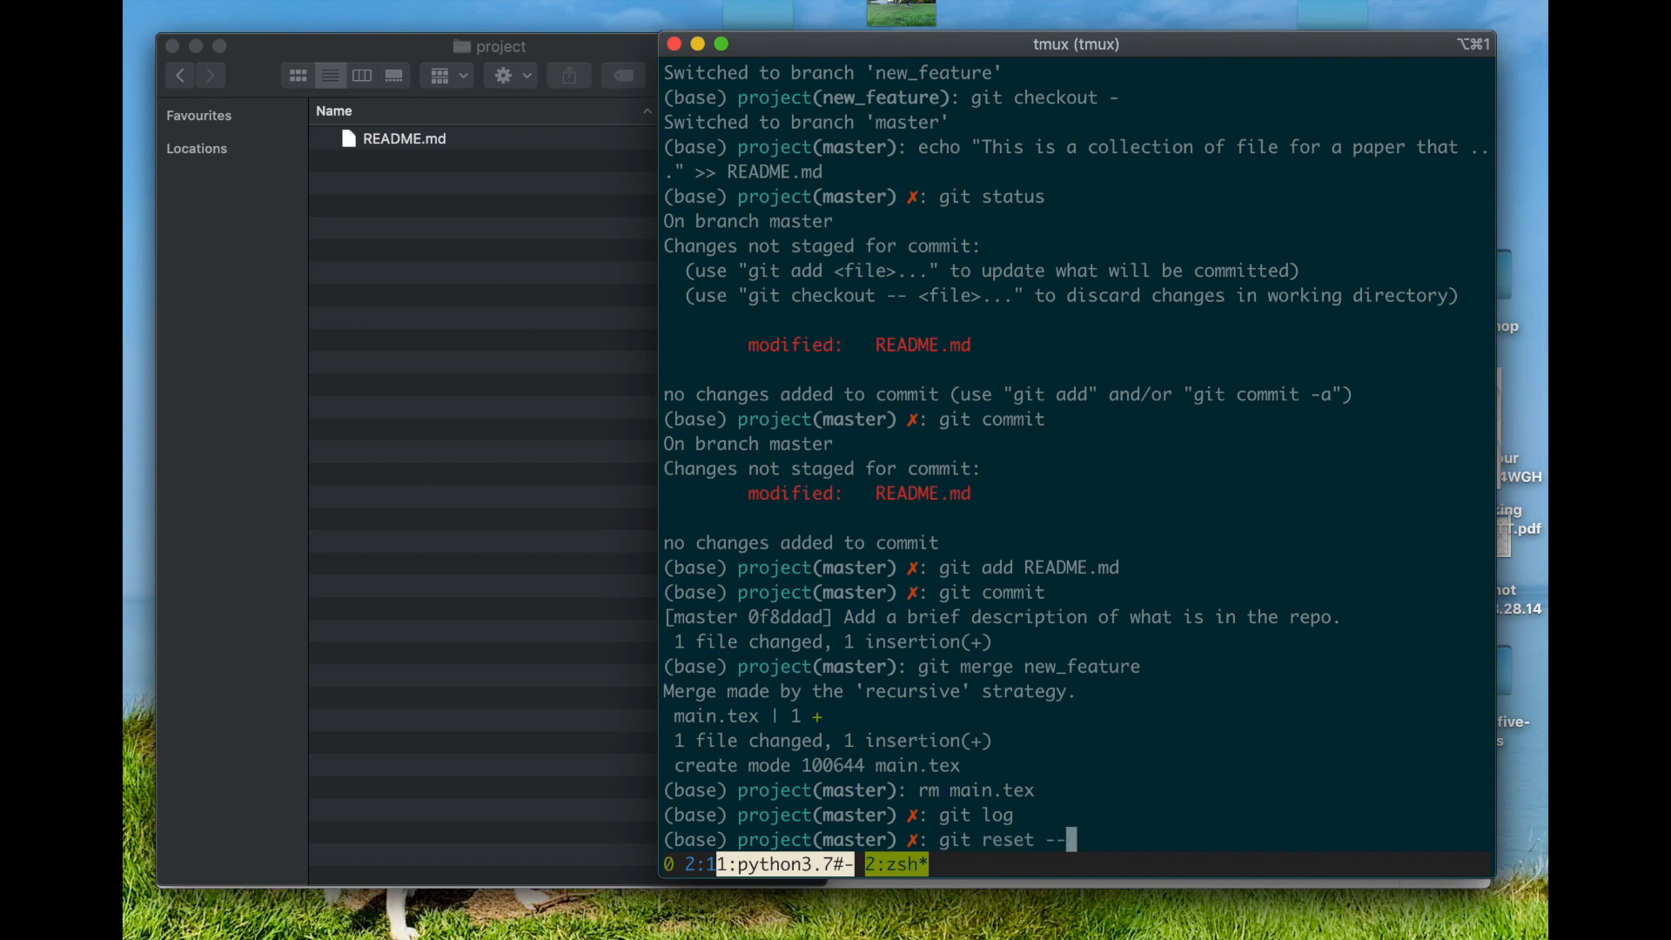
pyautogui.write('hard')
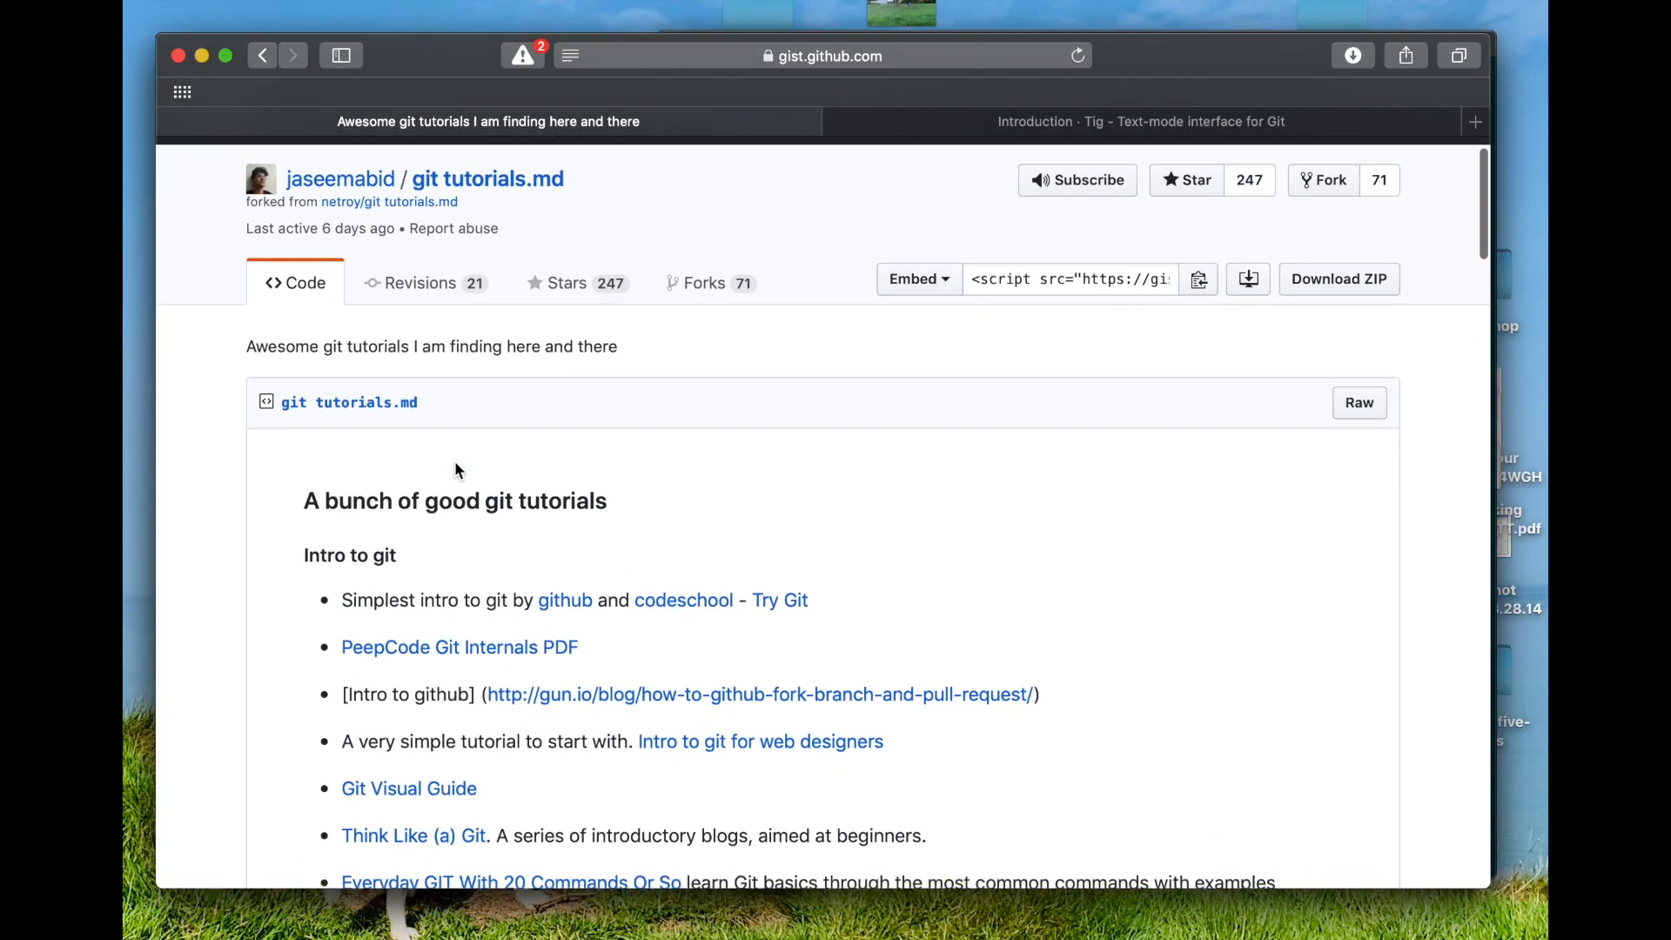
pyautogui.scroll(-3)
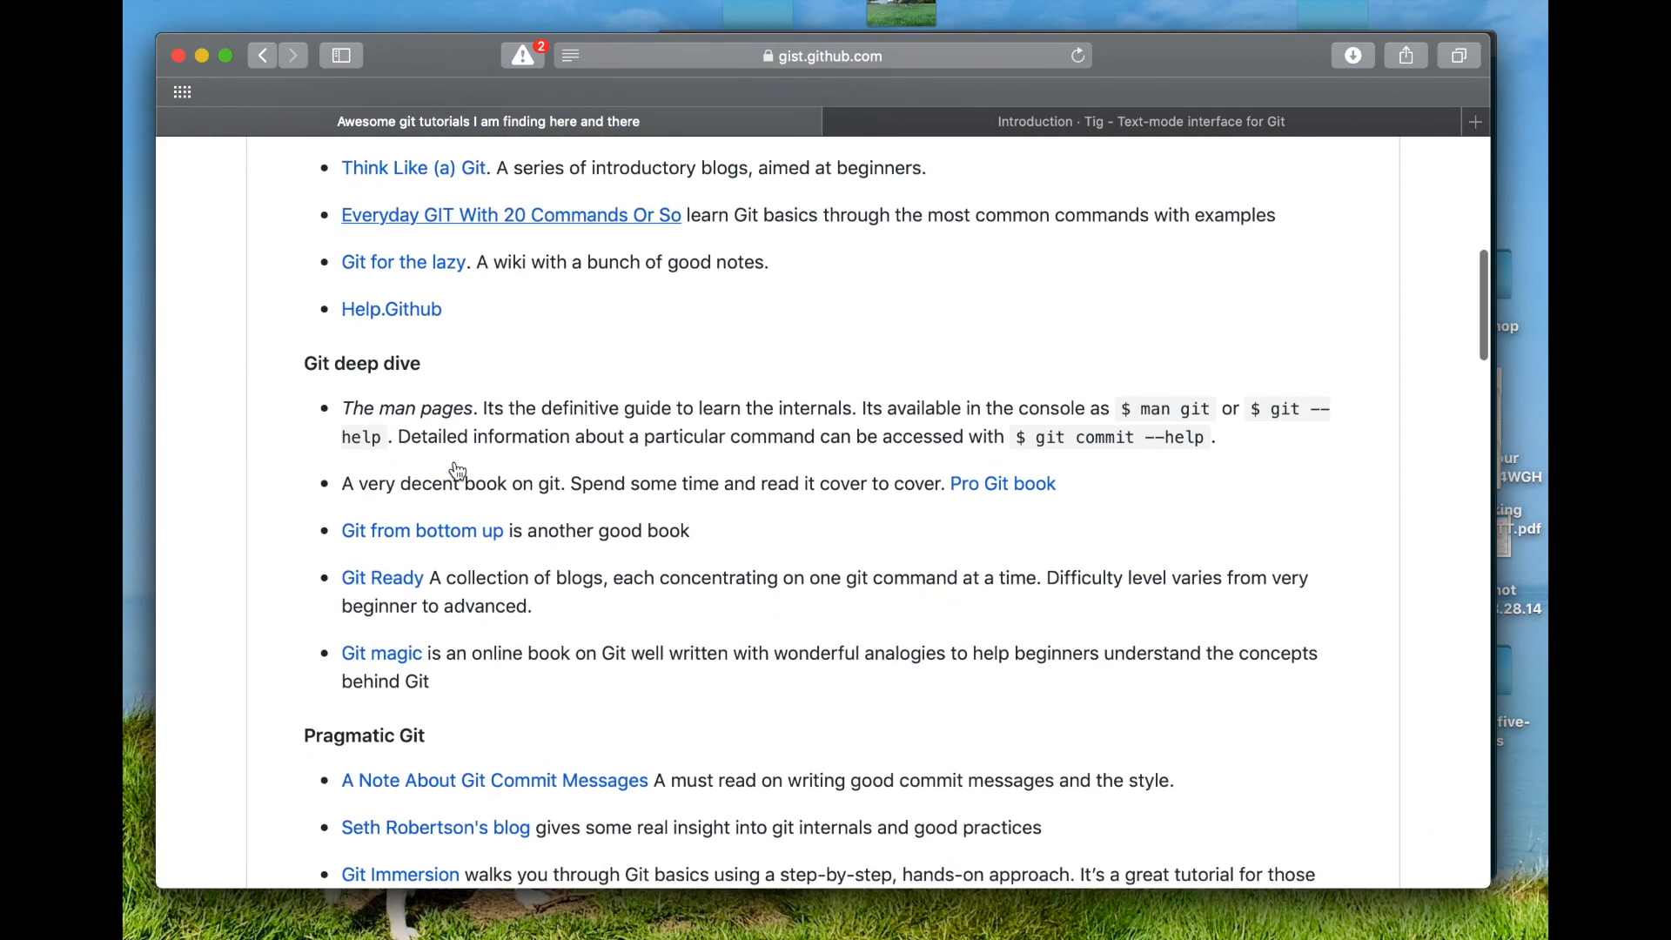
pyautogui.scroll(-3)
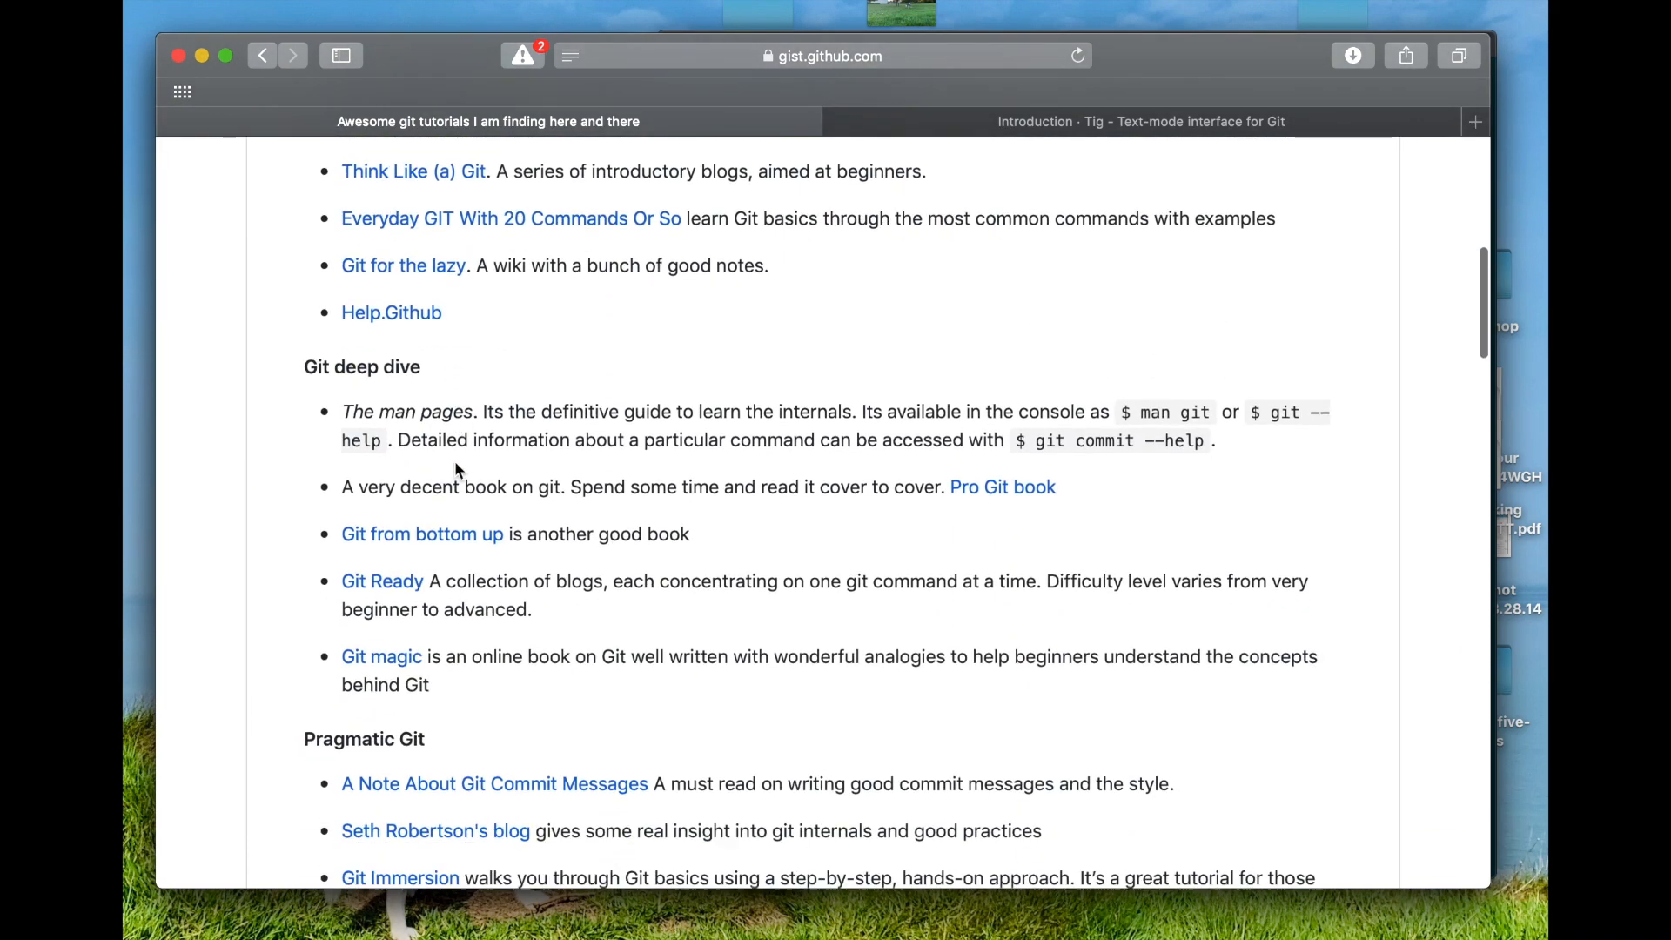
pyautogui.scroll(-3)
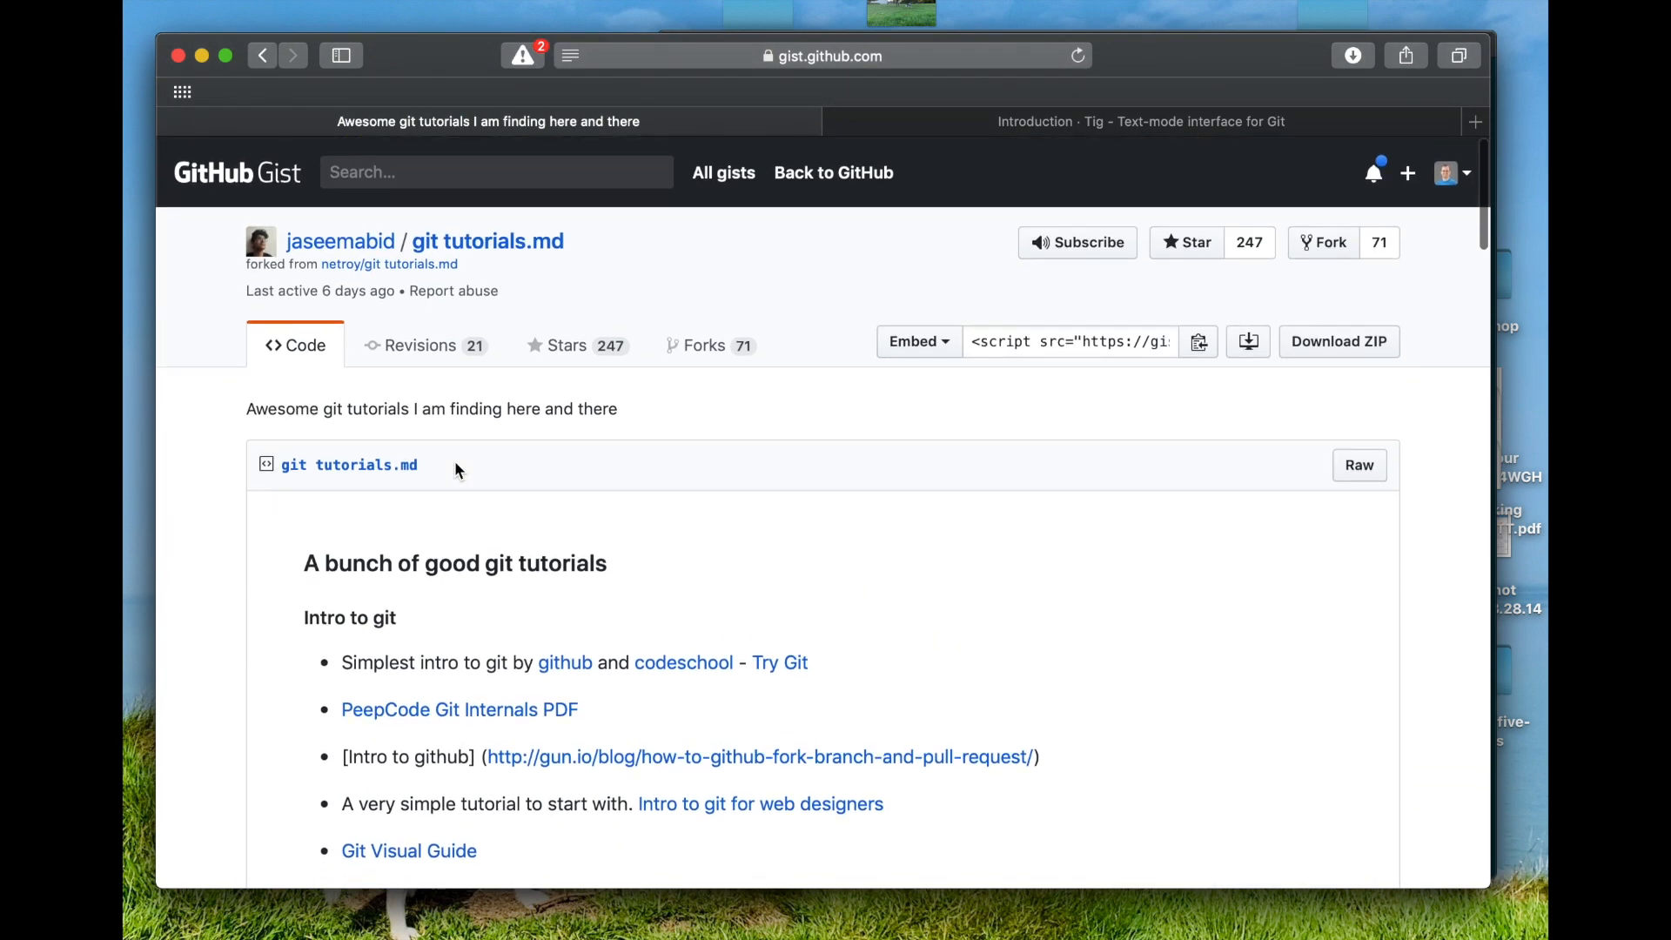
pyautogui.click(1139, 120)
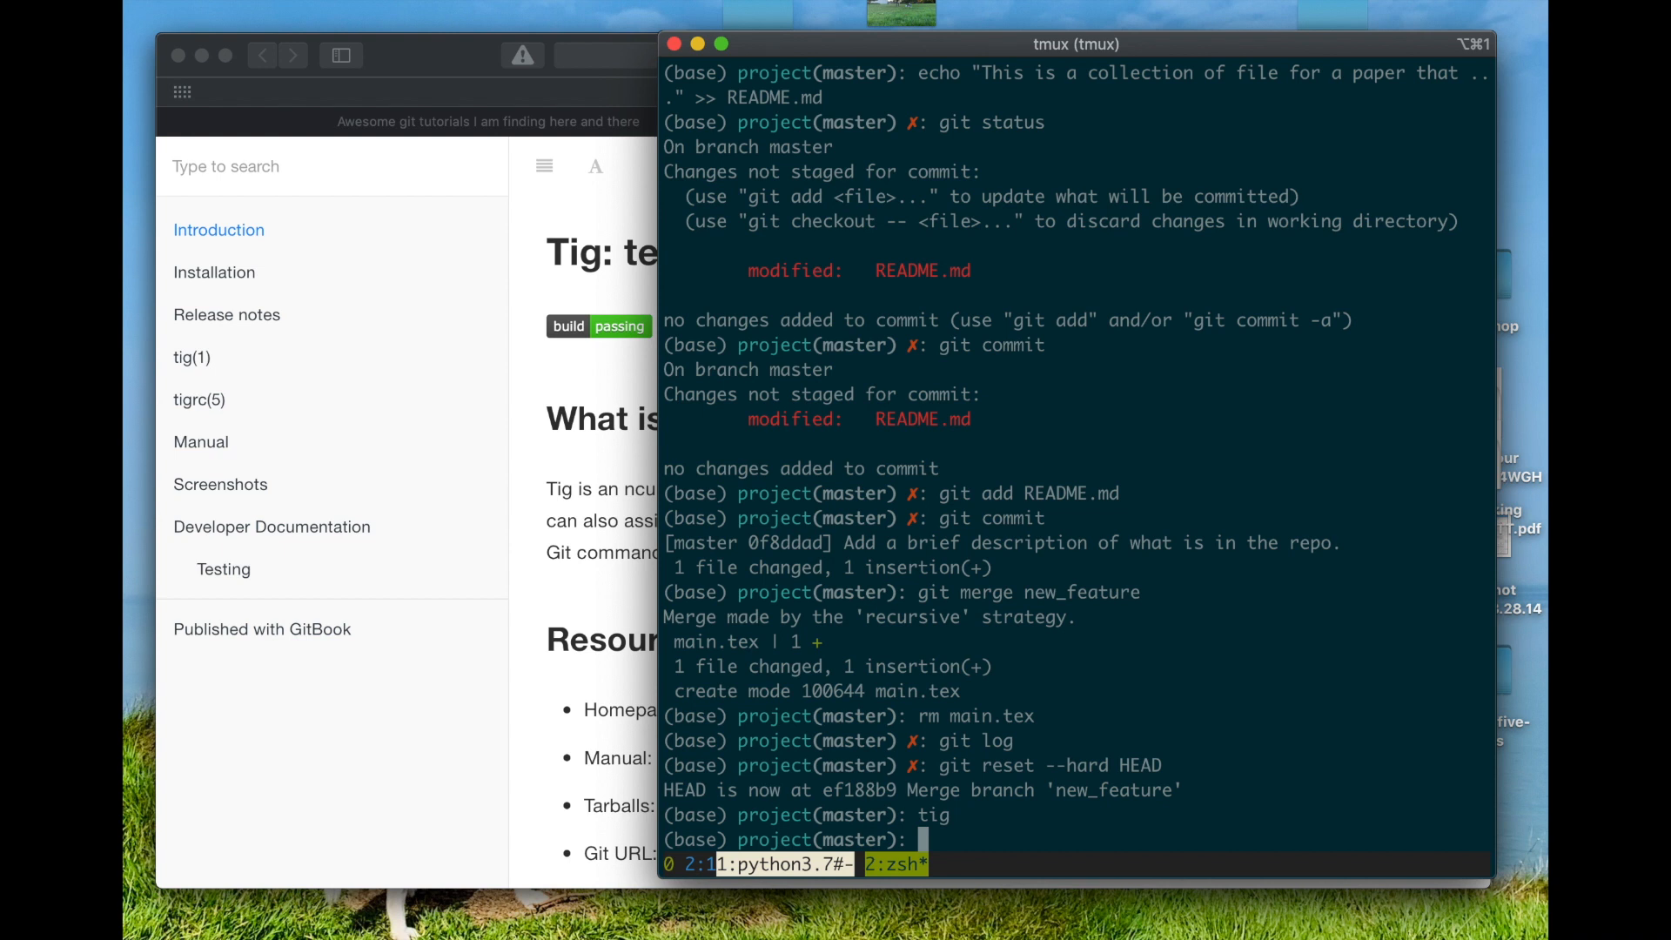
# Launch tig and move up to the 'Start writing the latex' commit.
pyautogui.write('tig')
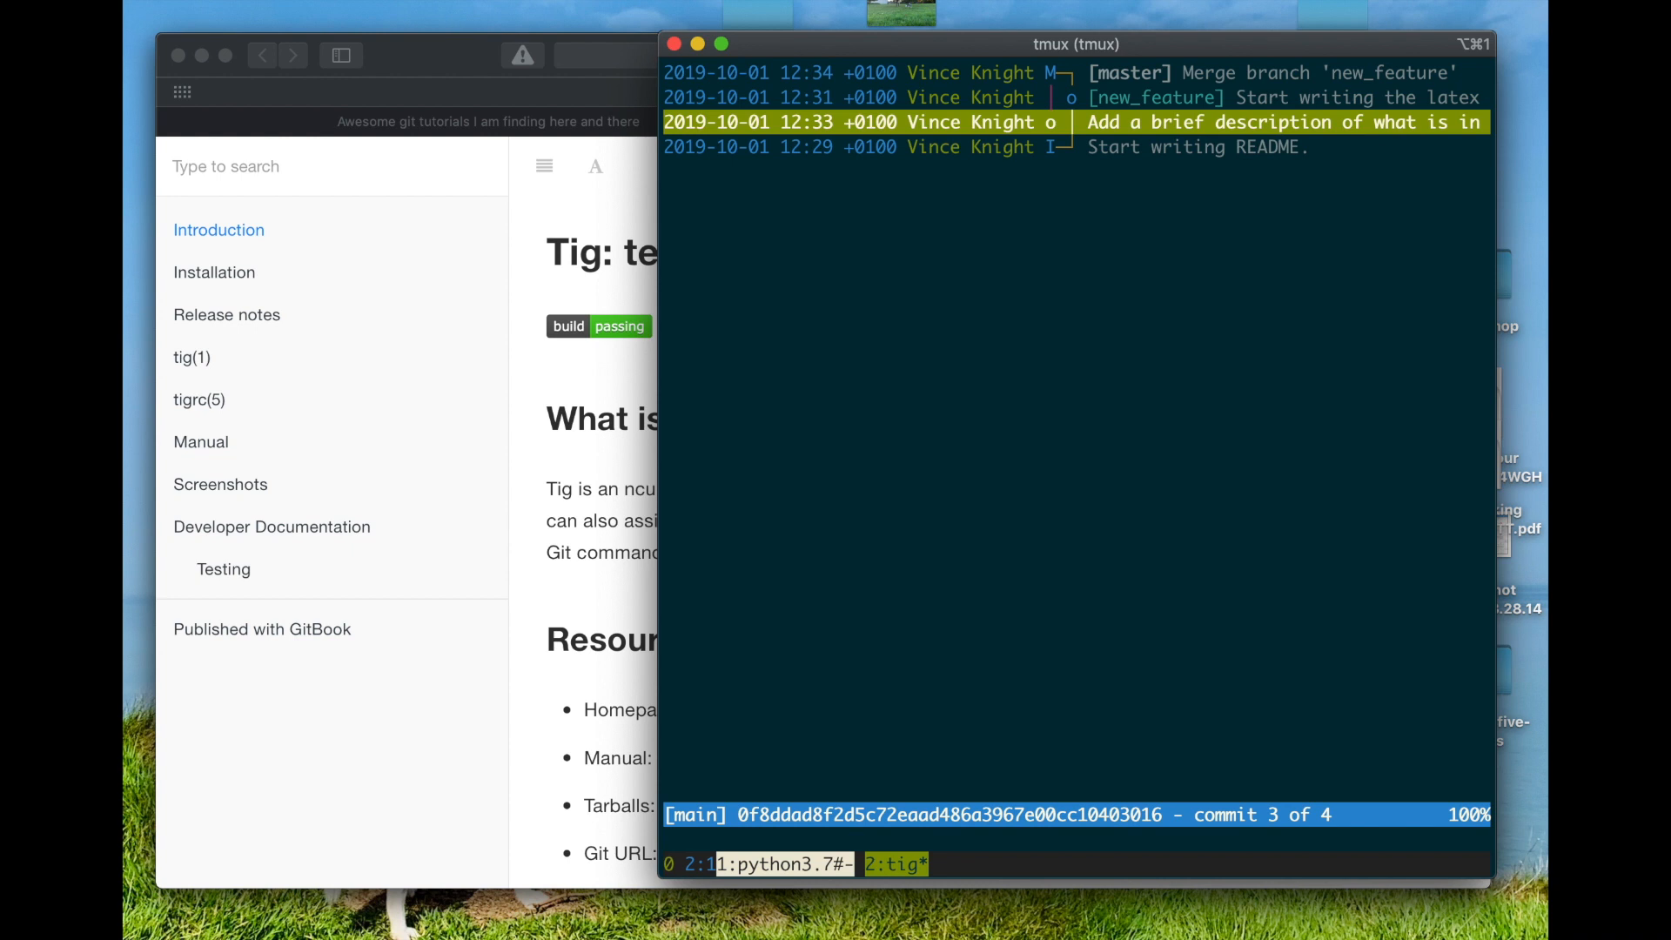
pyautogui.press('Up')
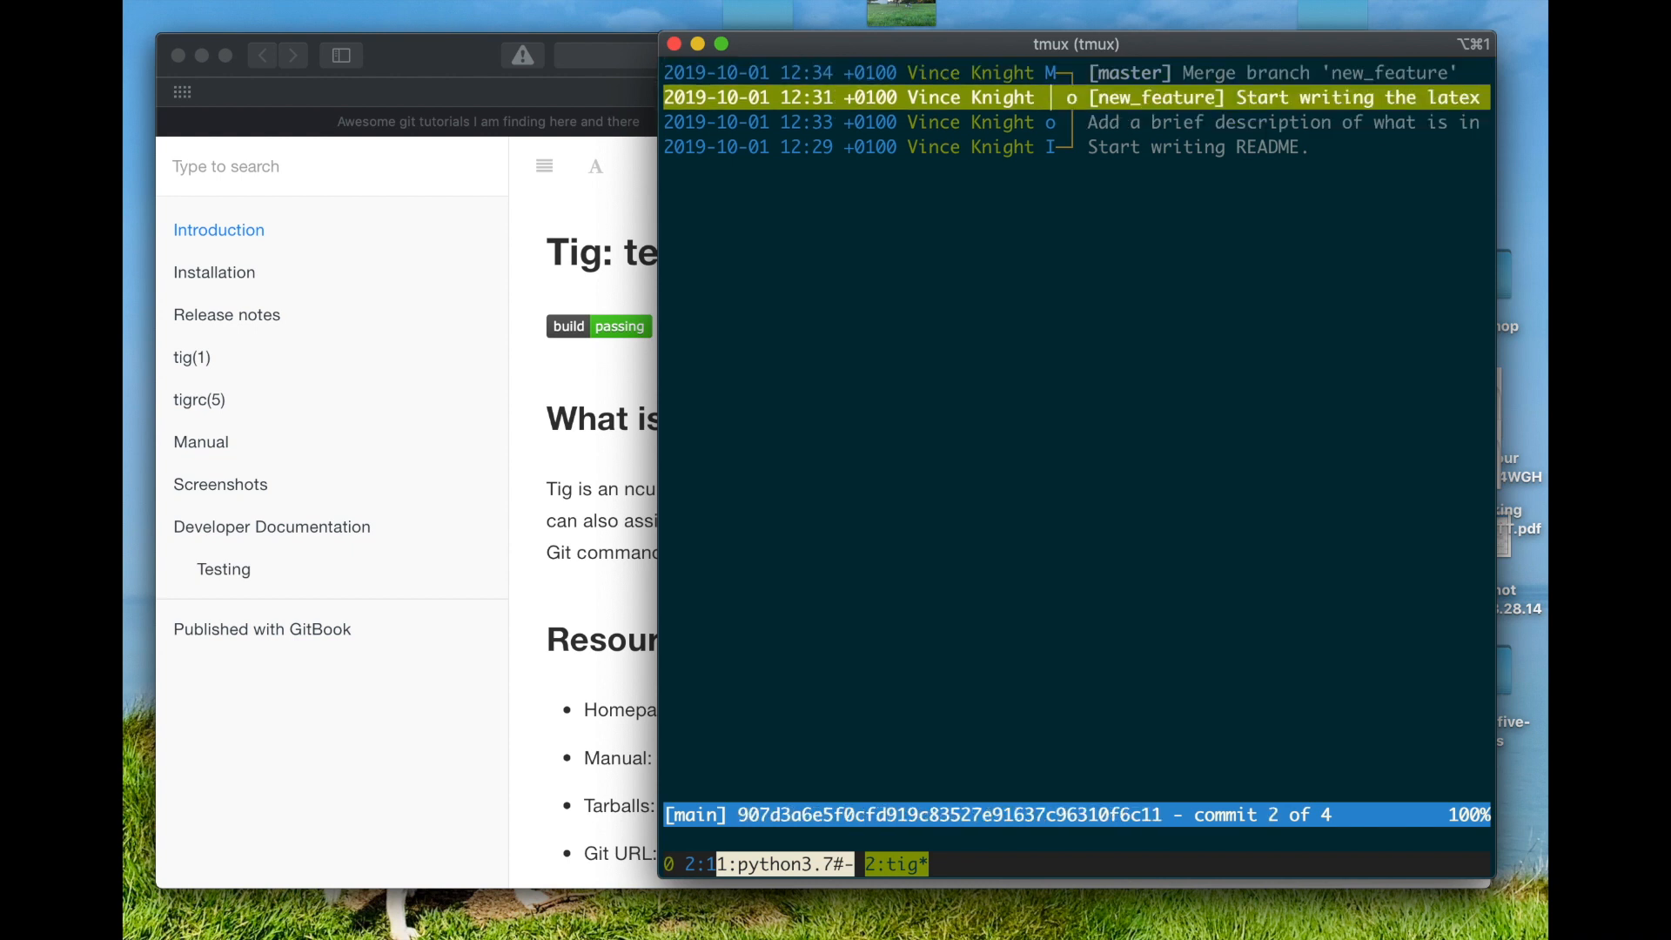